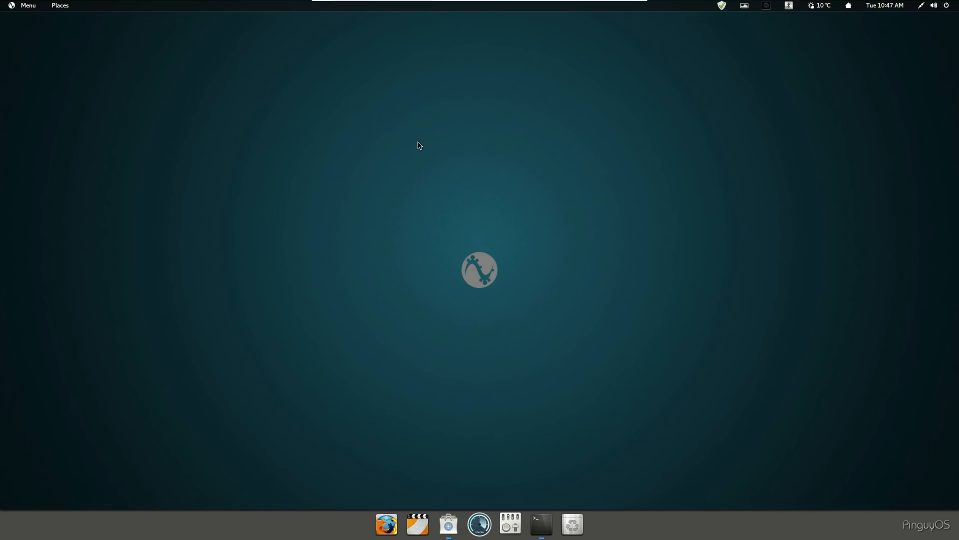
mouse_move(391, 156)
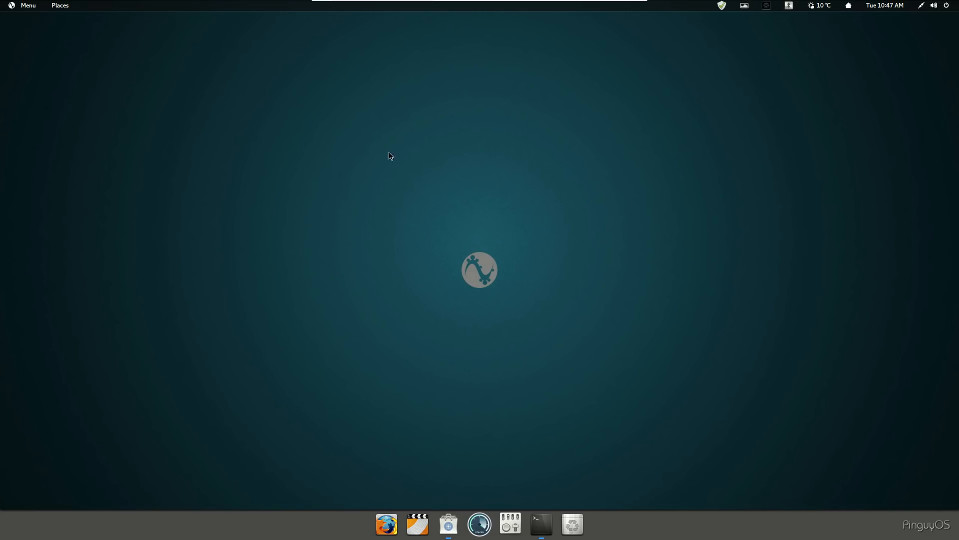
- Browse the Places list, then the applications menu's Accessories and Universal Access categories
left_click(59, 5)
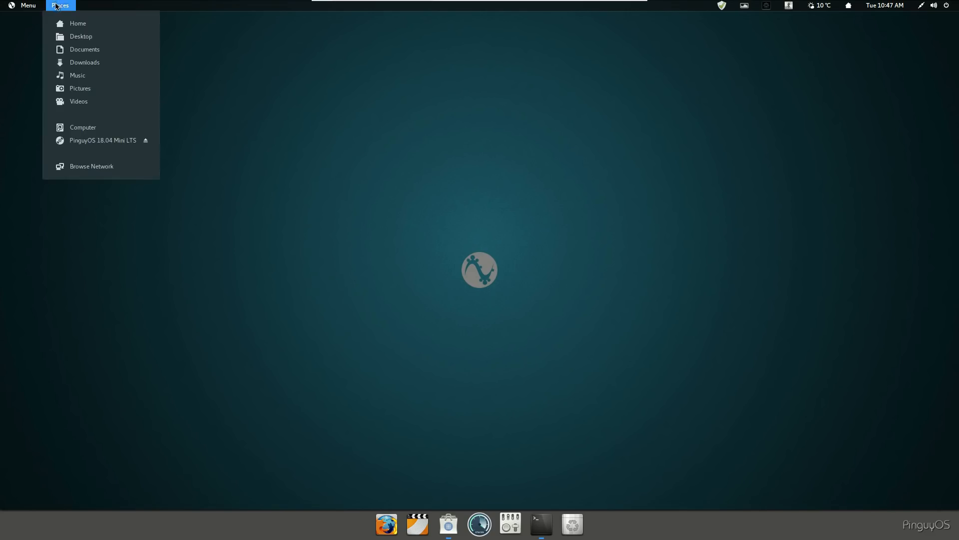
left_click(27, 6)
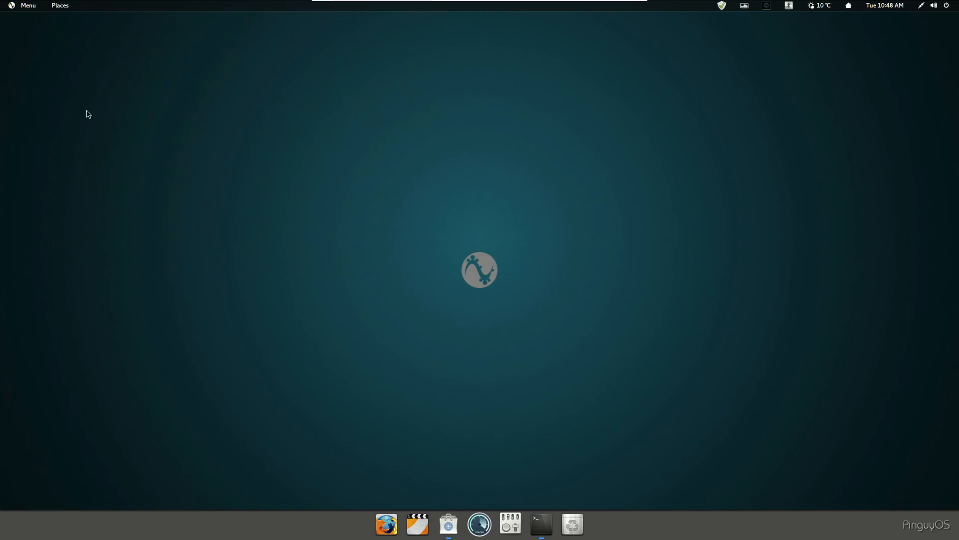
mouse_move(198, 208)
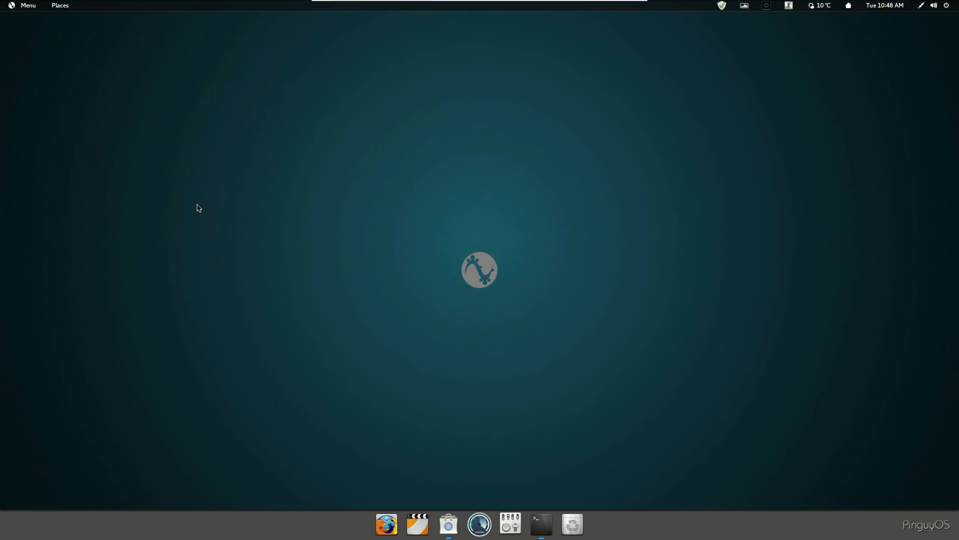
mouse_move(401, 227)
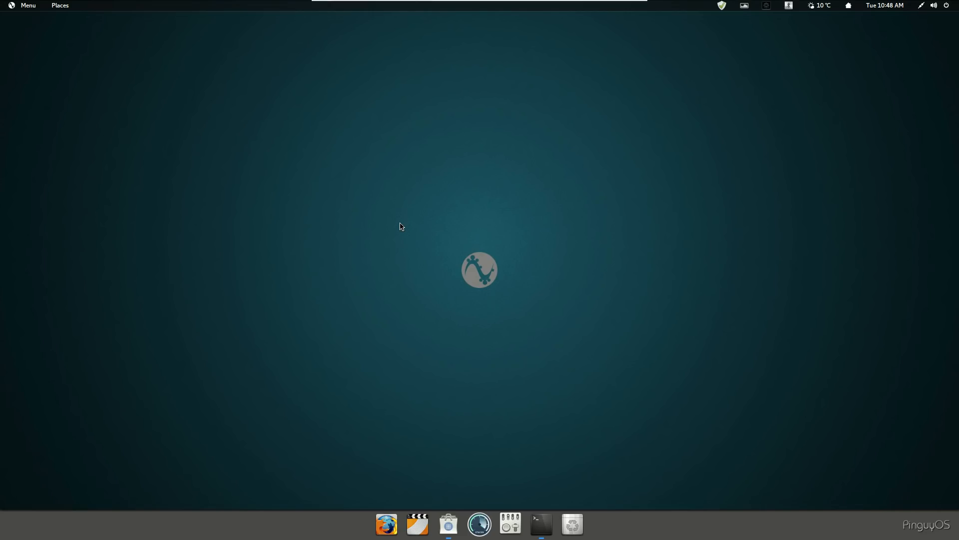
mouse_move(393, 228)
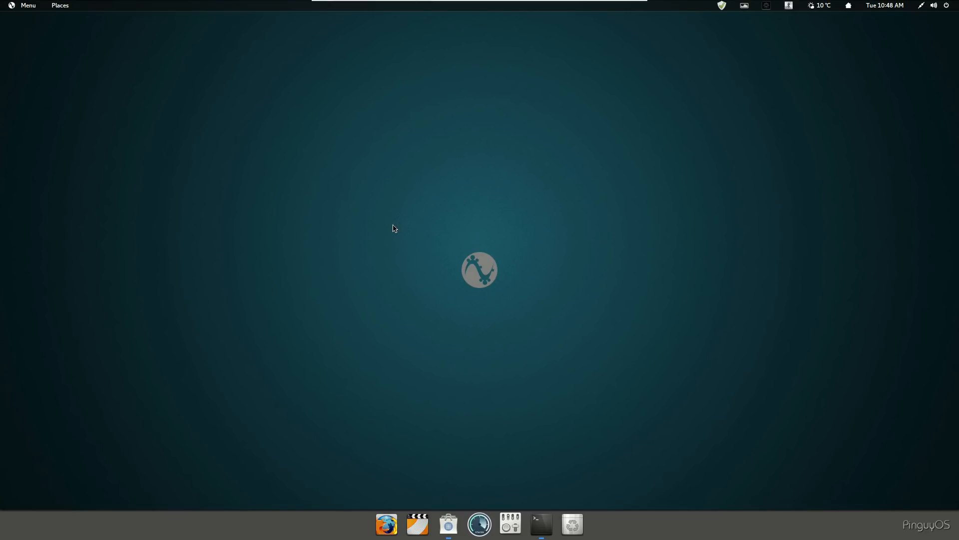
mouse_move(400, 190)
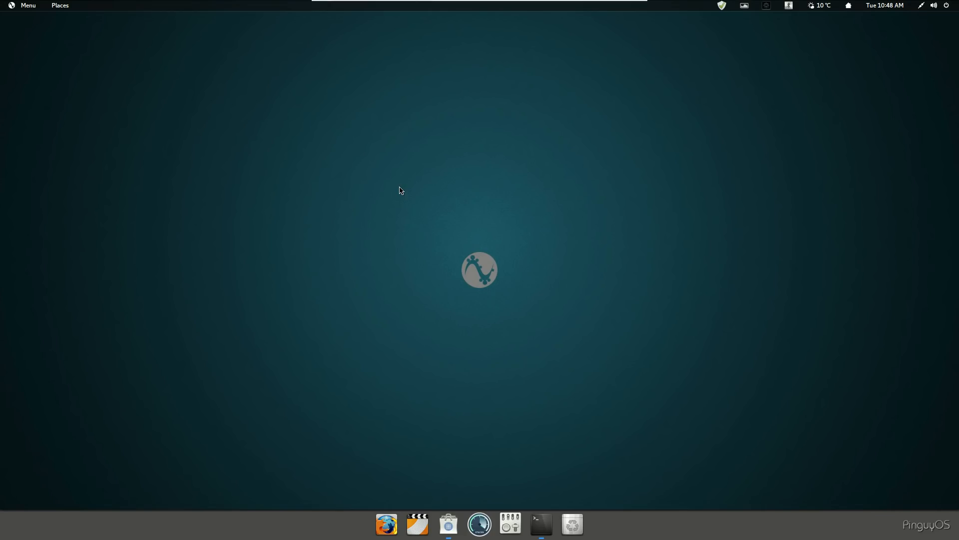
mouse_move(392, 190)
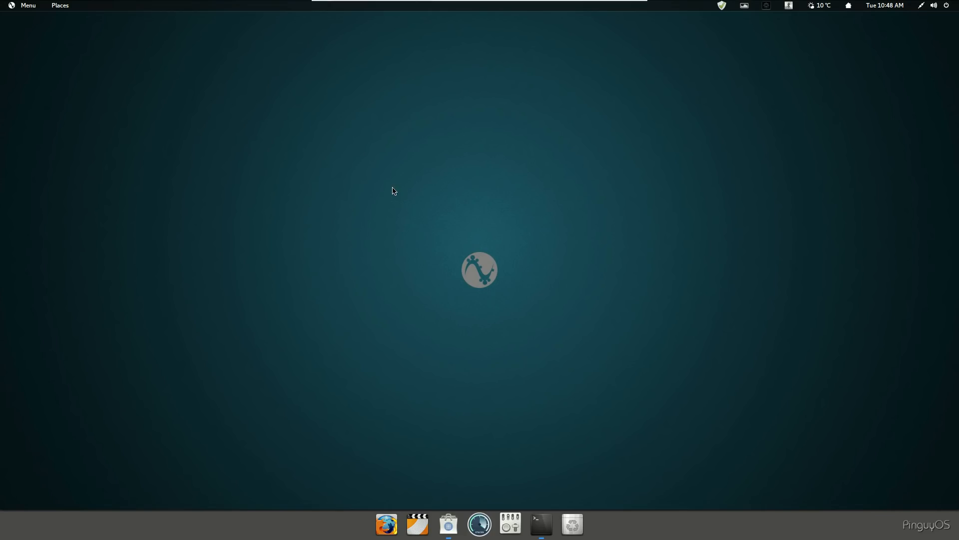
mouse_move(389, 203)
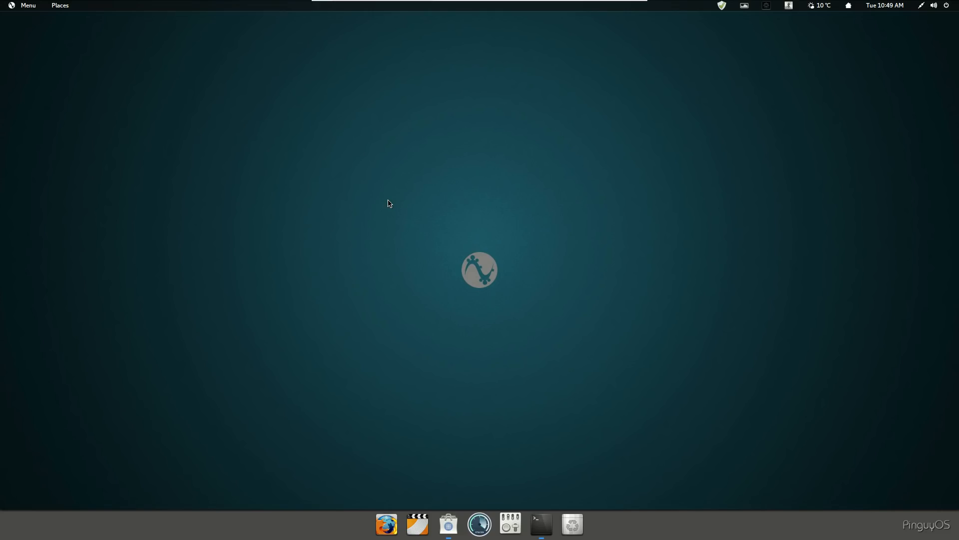
mouse_move(339, 212)
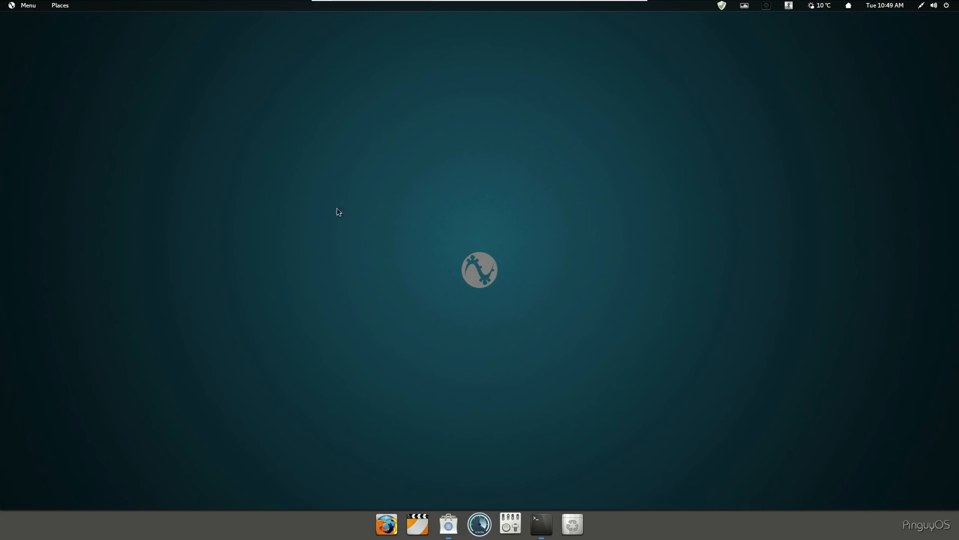
left_click(27, 6)
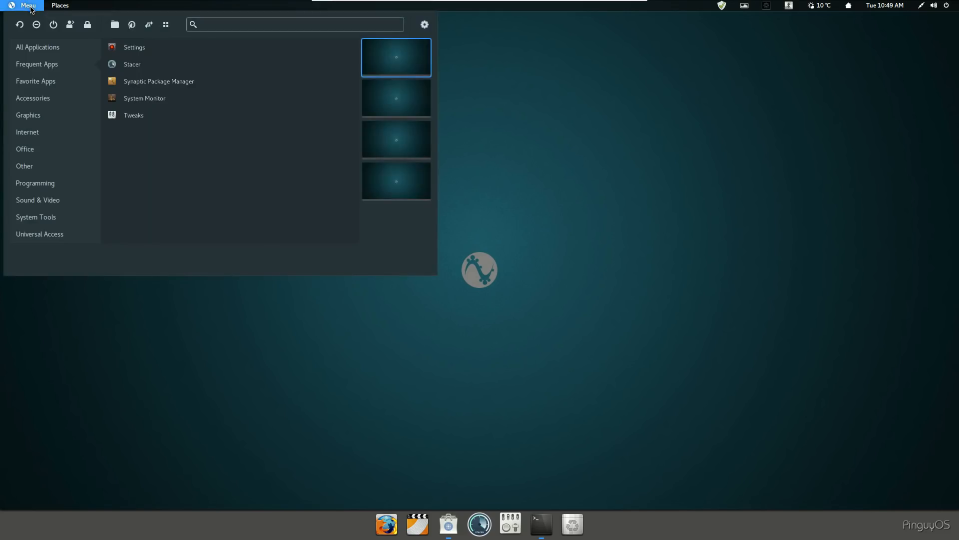
left_click(37, 47)
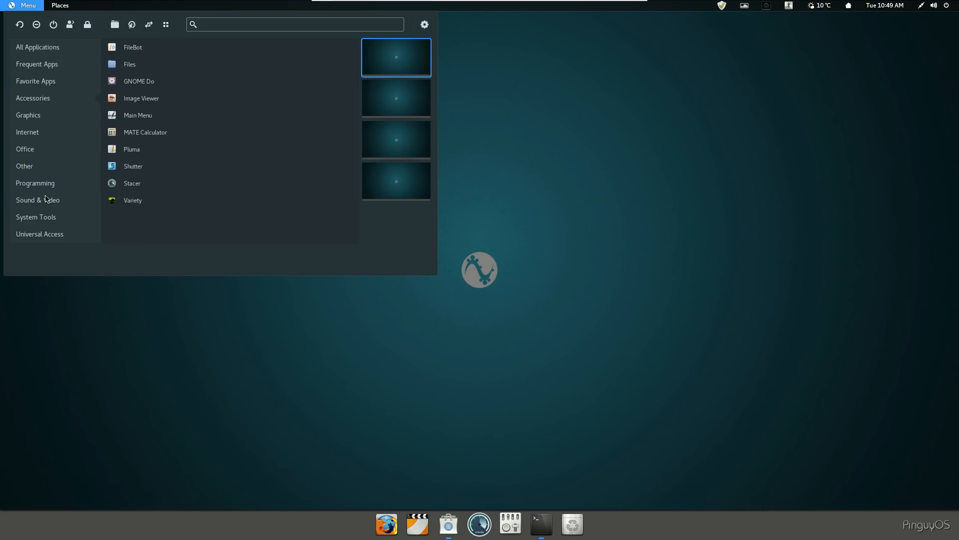
left_click(39, 234)
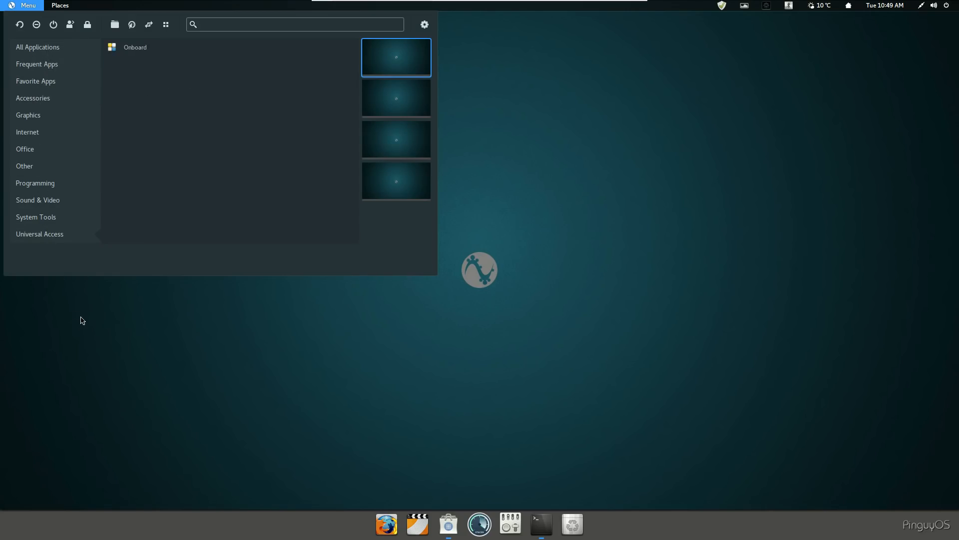
mouse_move(105, 288)
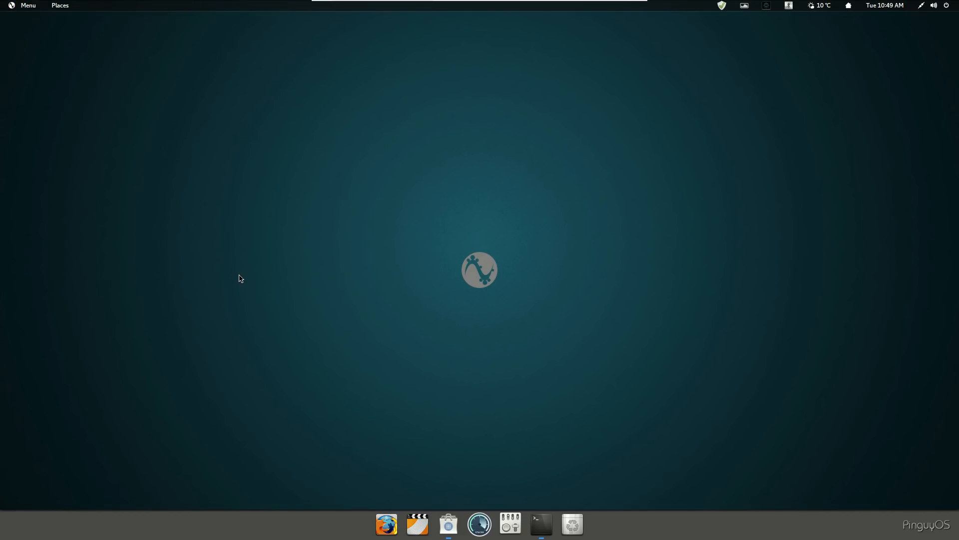
mouse_move(271, 268)
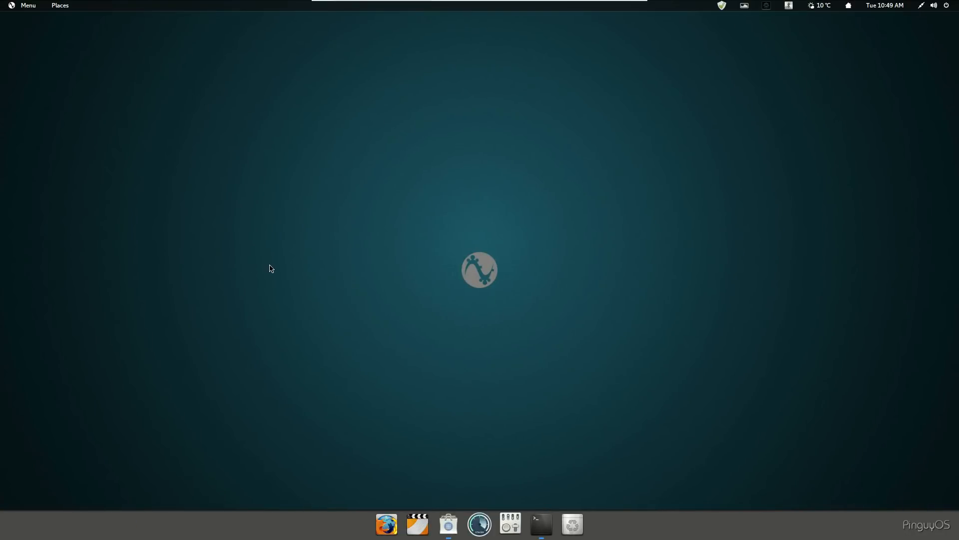
mouse_move(256, 332)
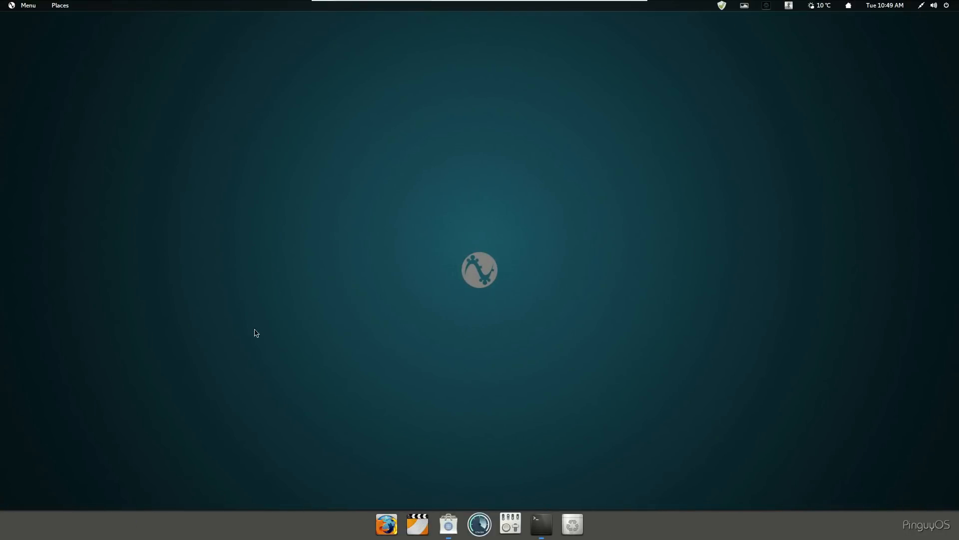
- Browse the All, Frequent, Favourites, Graphics and Office categories in the applications menu
left_click(26, 5)
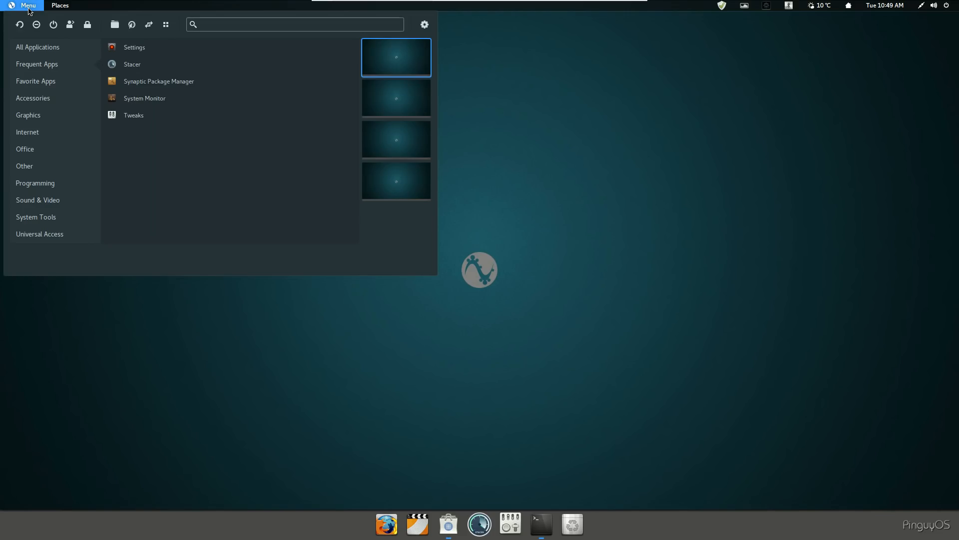
left_click(37, 47)
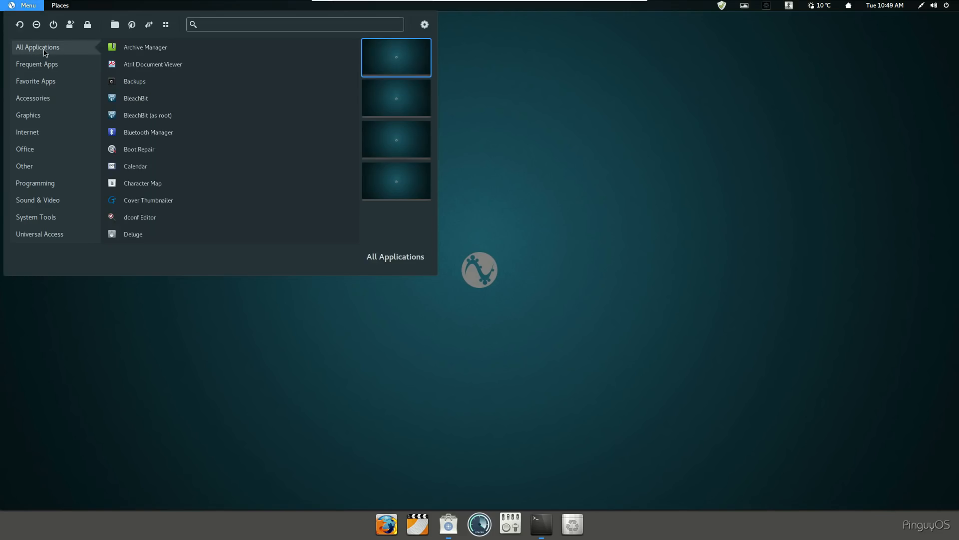
left_click(37, 64)
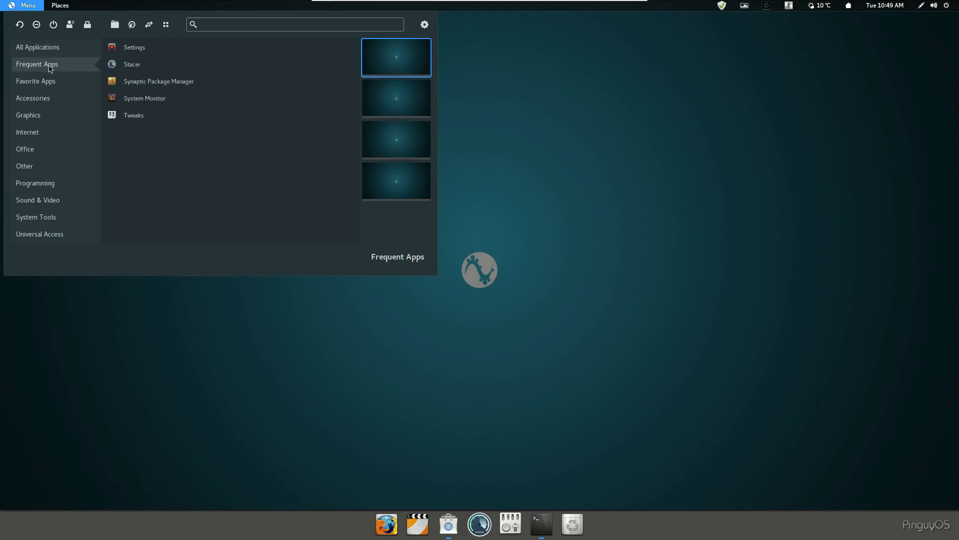
left_click(36, 81)
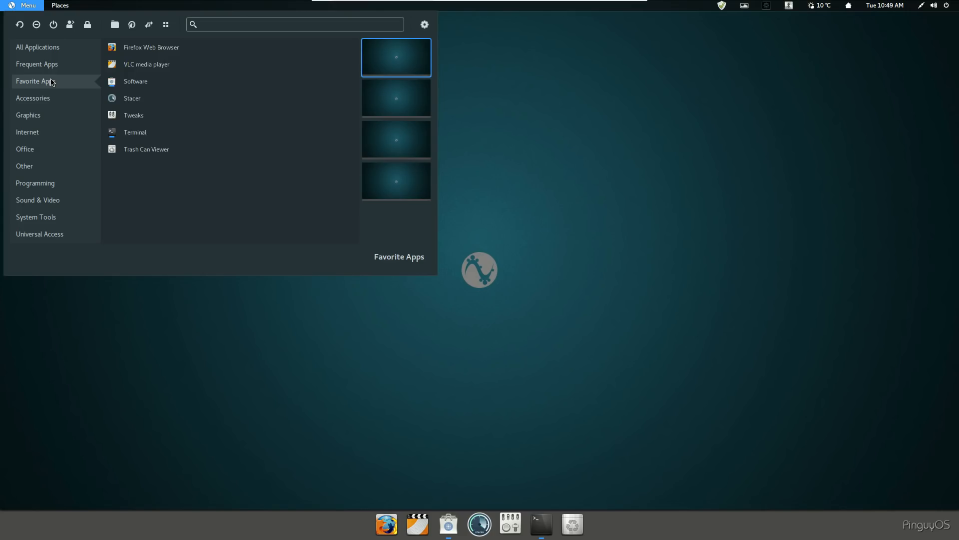
left_click(28, 115)
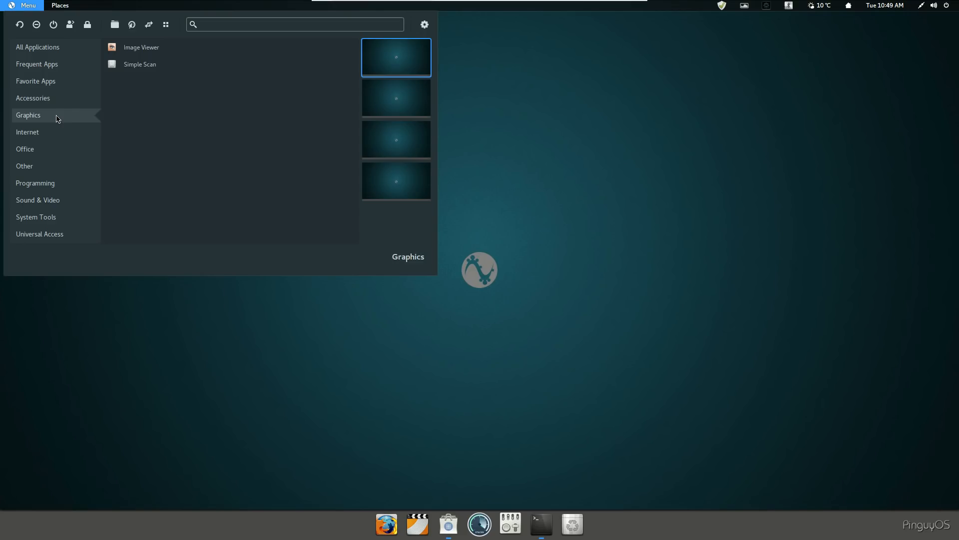
left_click(27, 132)
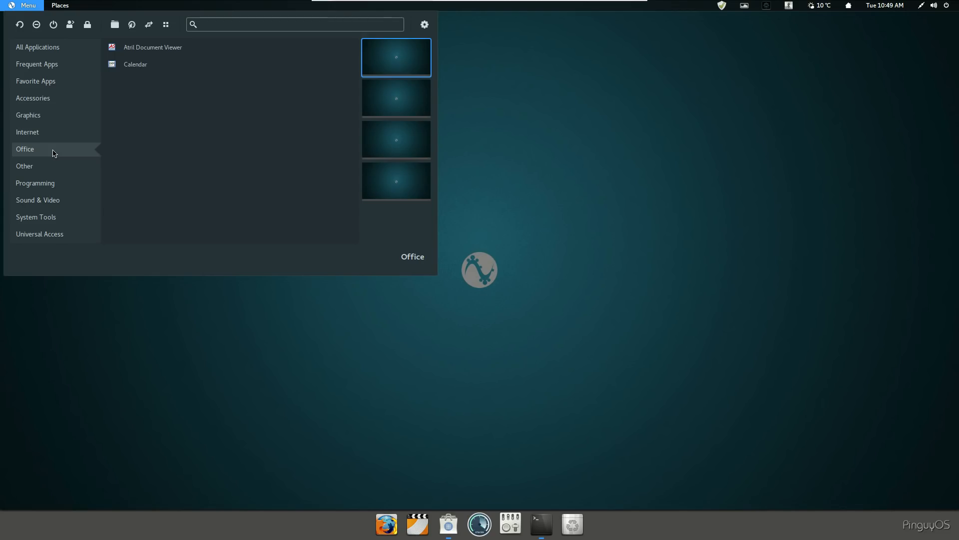
mouse_move(52, 169)
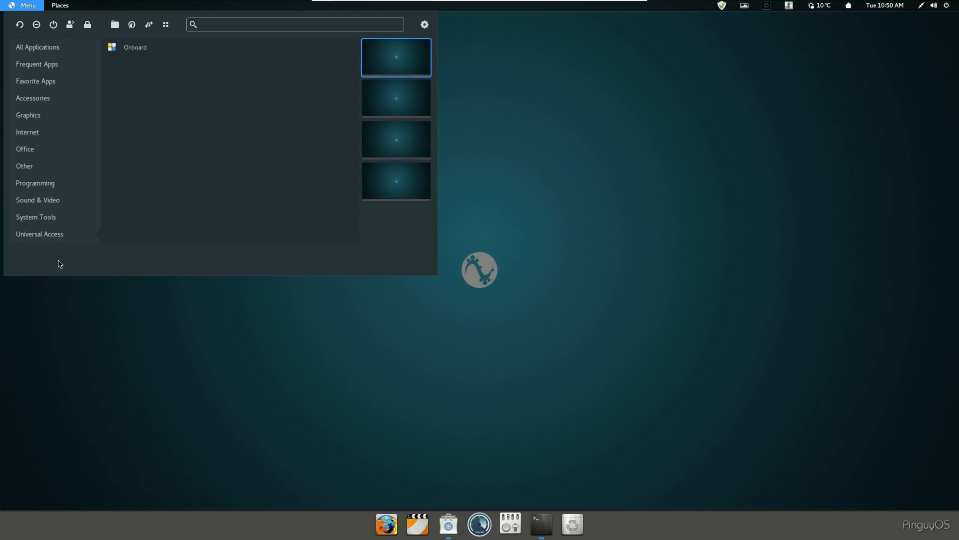
left_click(246, 283)
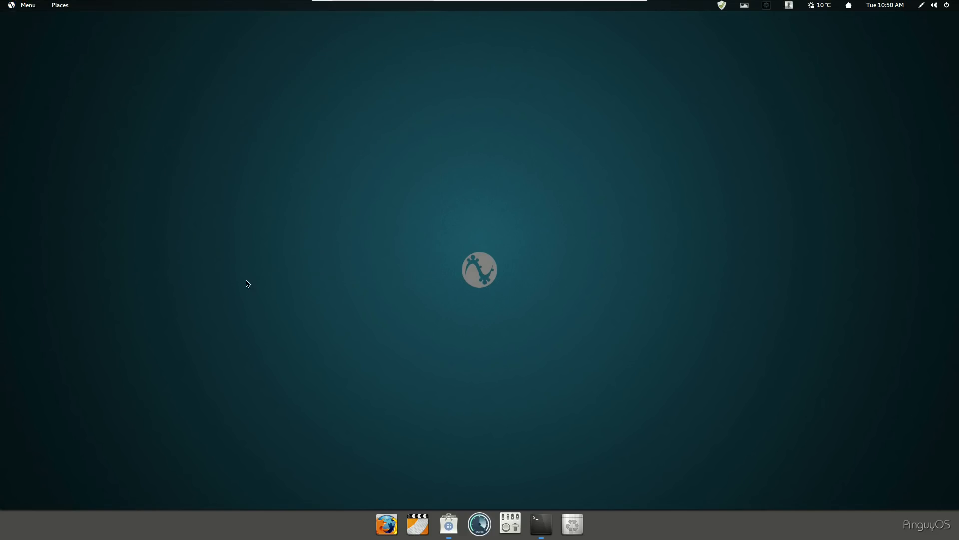
mouse_move(296, 427)
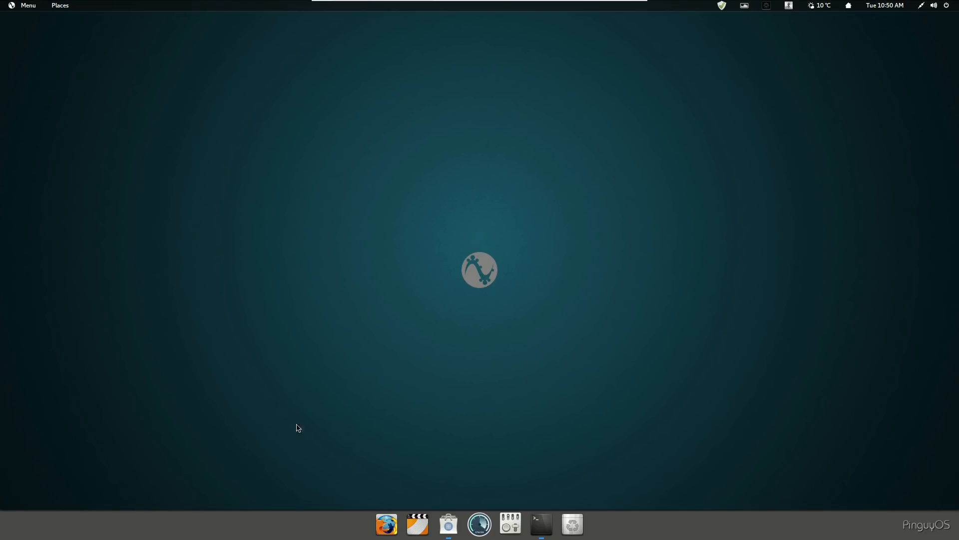
mouse_move(505, 313)
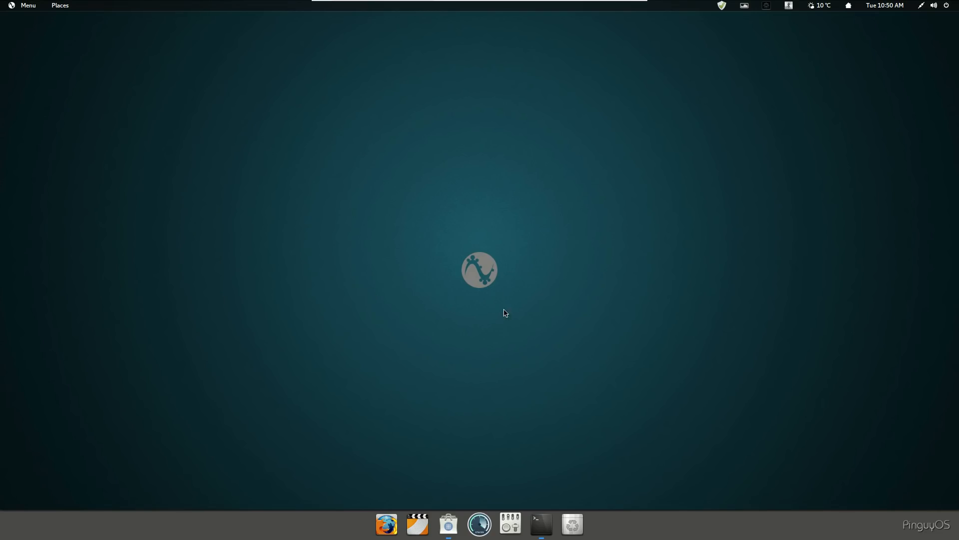
mouse_move(294, 125)
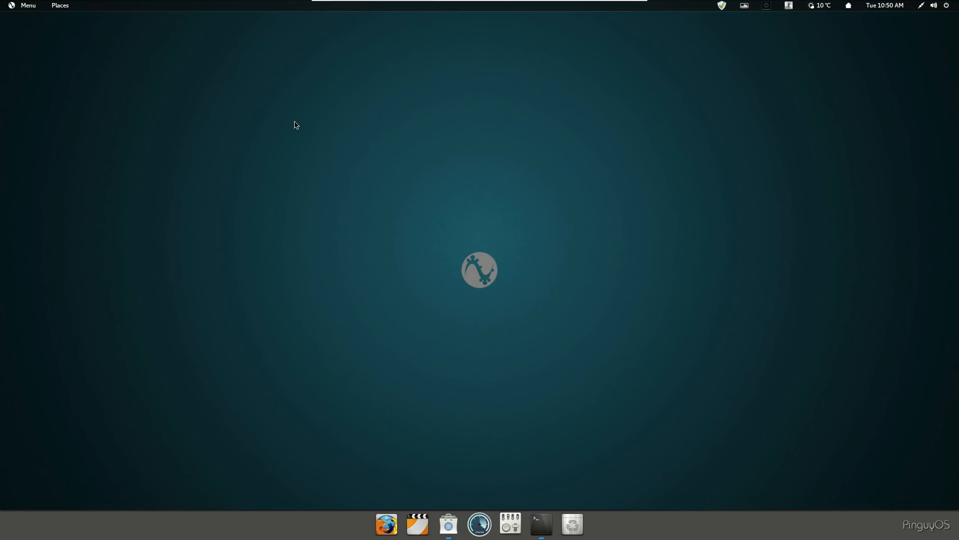
mouse_move(293, 130)
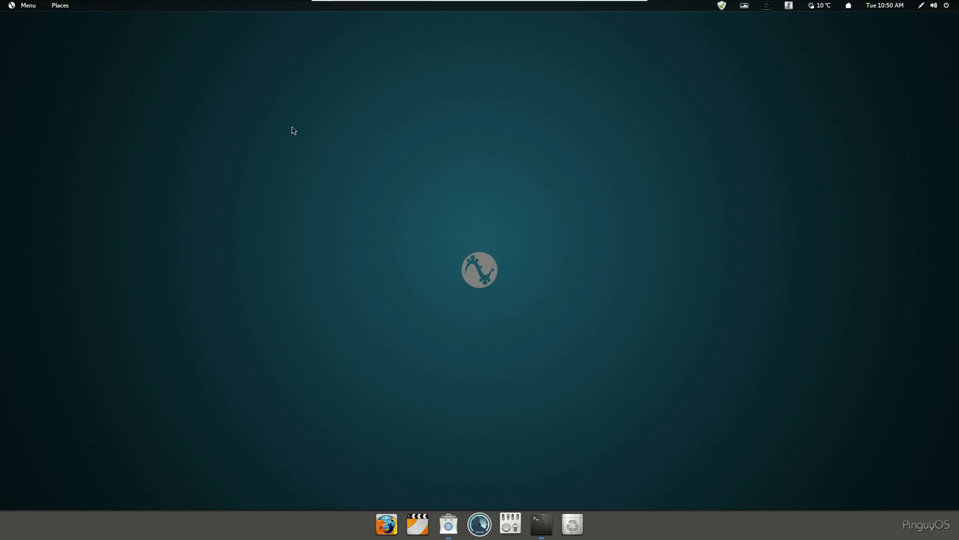
mouse_move(282, 122)
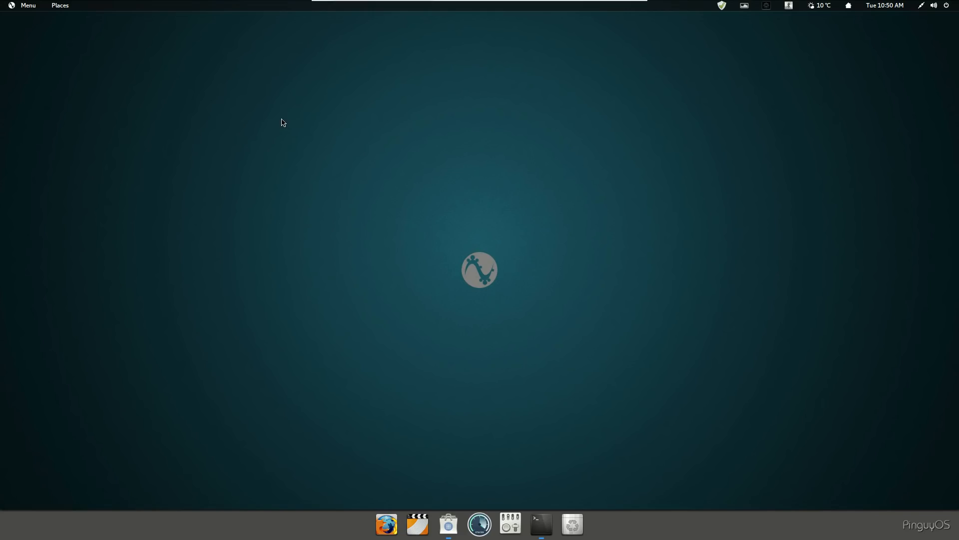
mouse_move(358, 242)
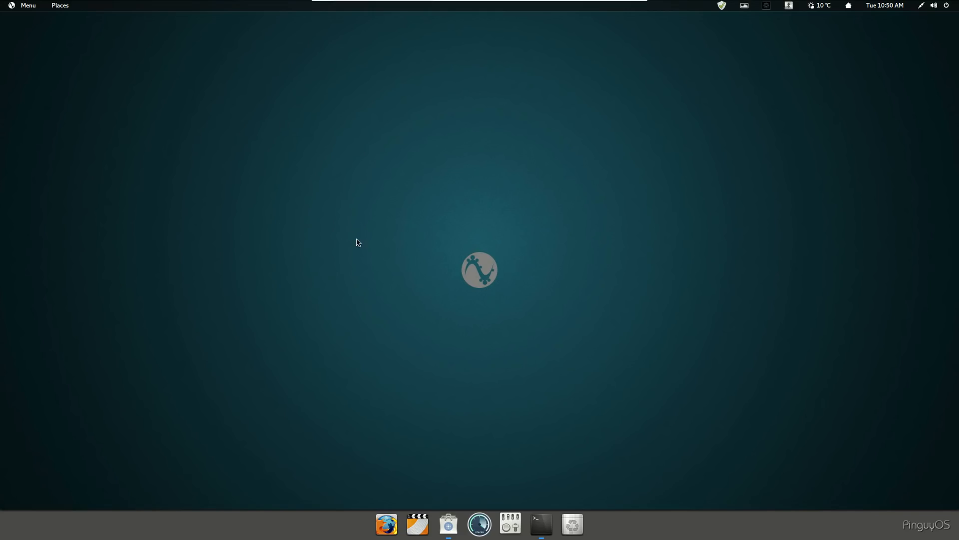
mouse_move(383, 278)
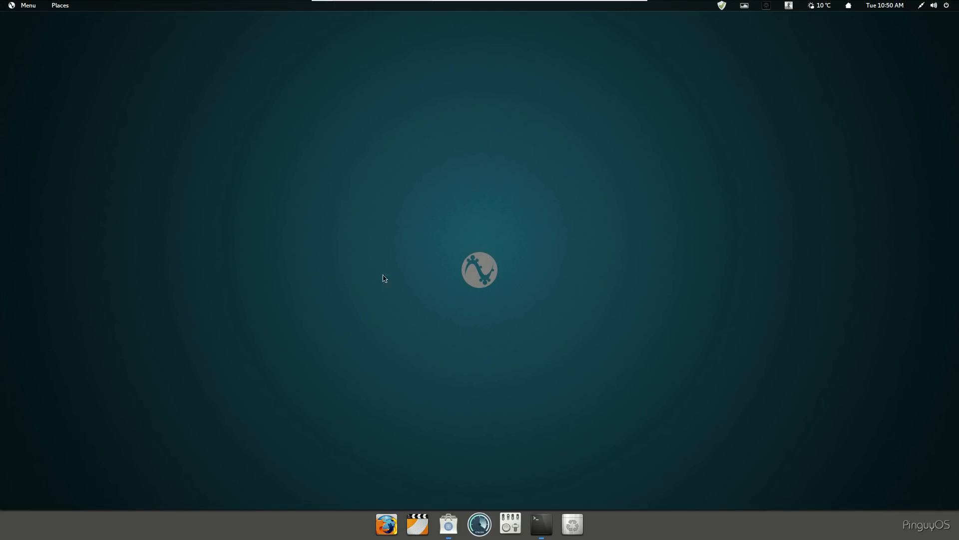
- Reopen the applications menu on the frequently used apps
left_click(27, 6)
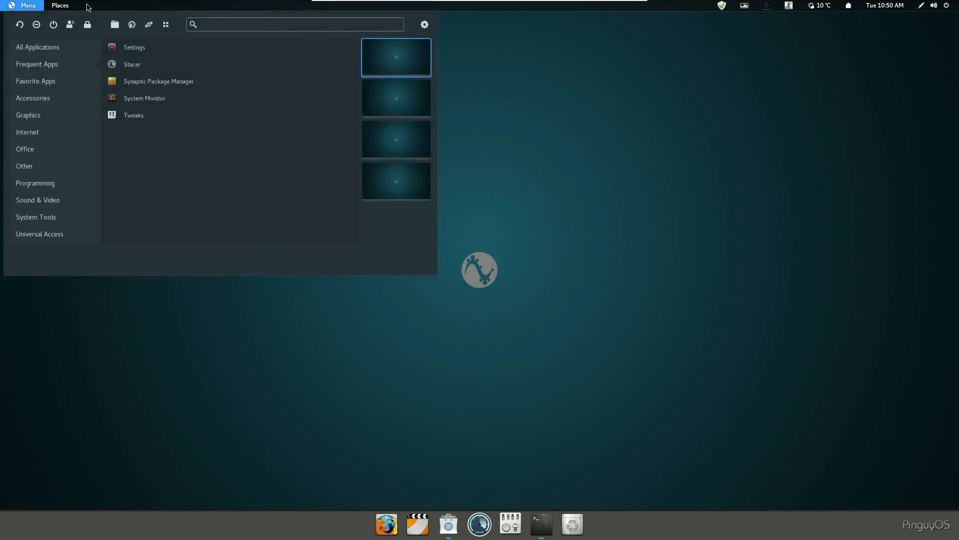
- Open Home in Nemo and switch its sidebar to the folder tree view
left_click(199, 102)
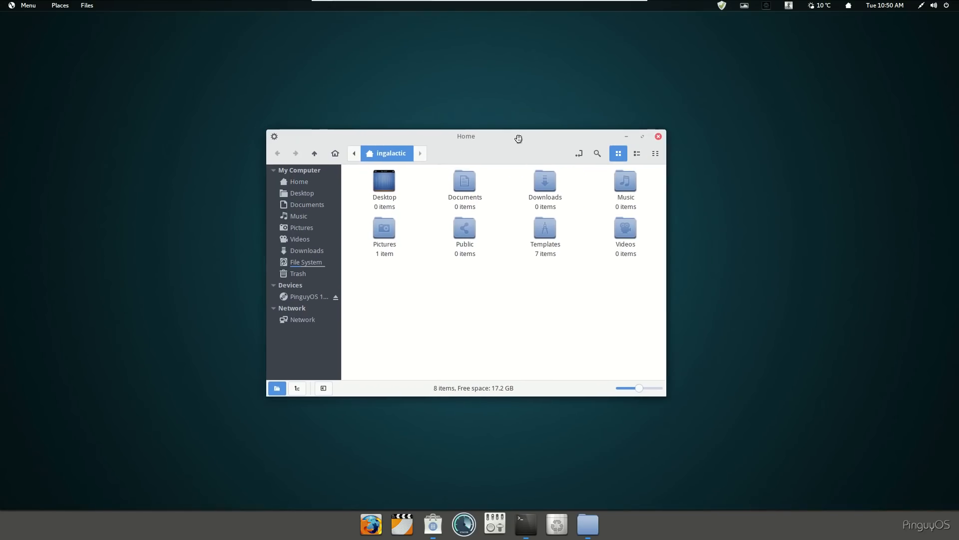
mouse_move(500, 176)
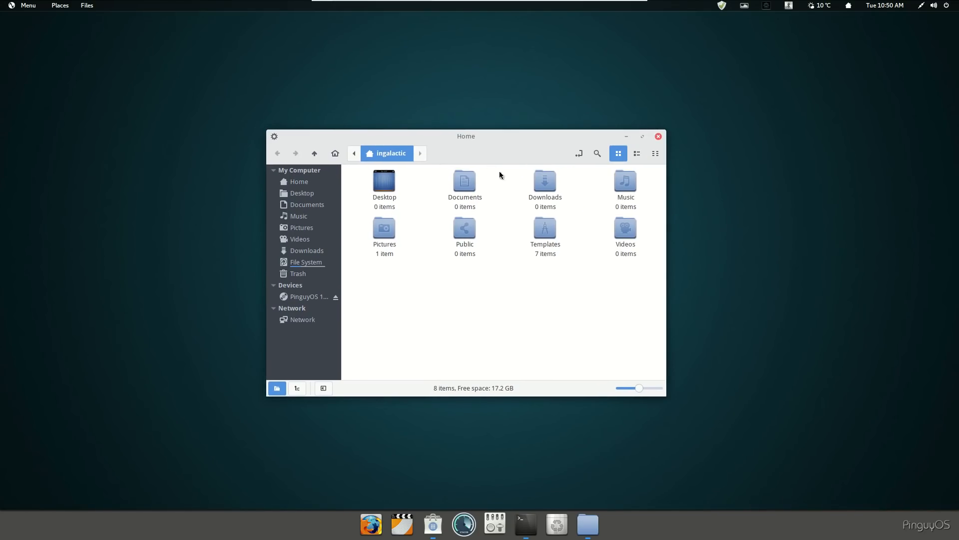
mouse_move(533, 341)
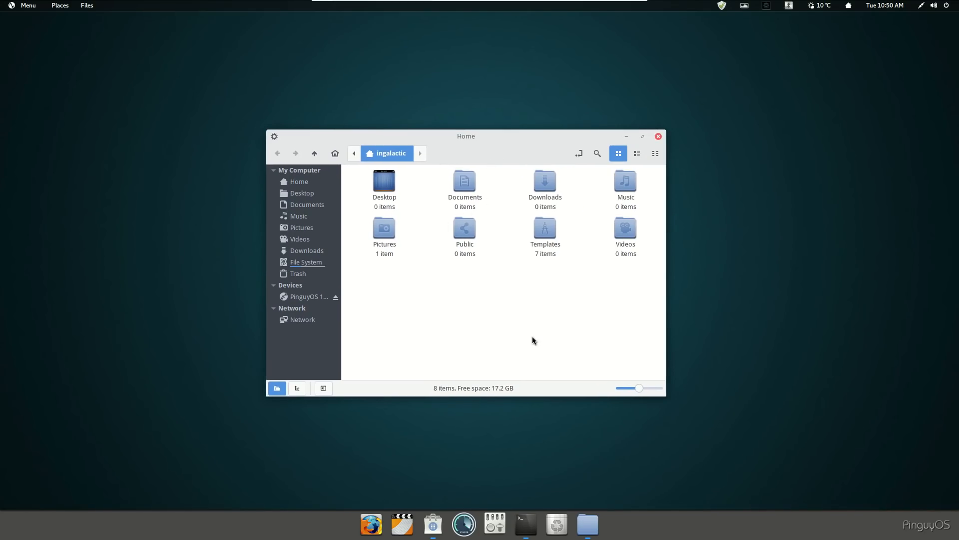
mouse_move(465, 336)
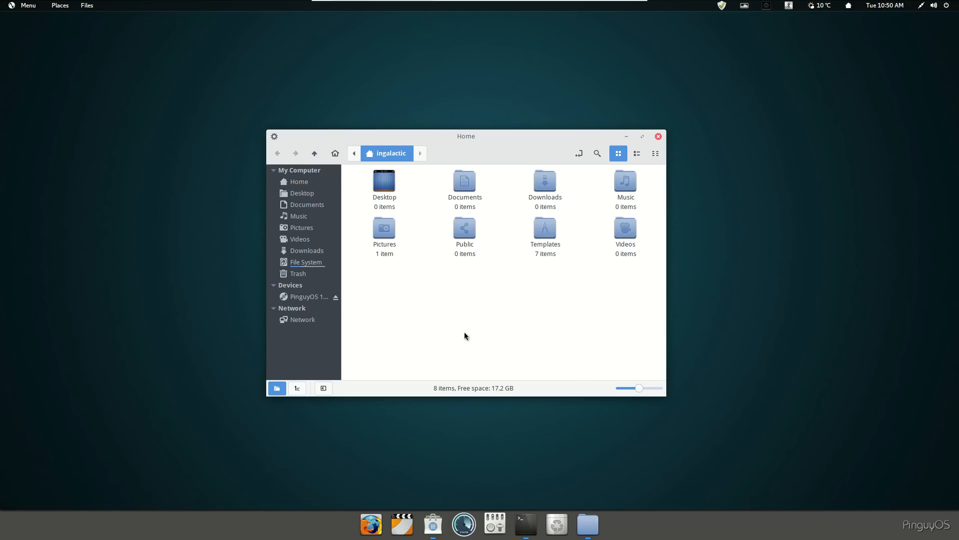
mouse_move(306, 377)
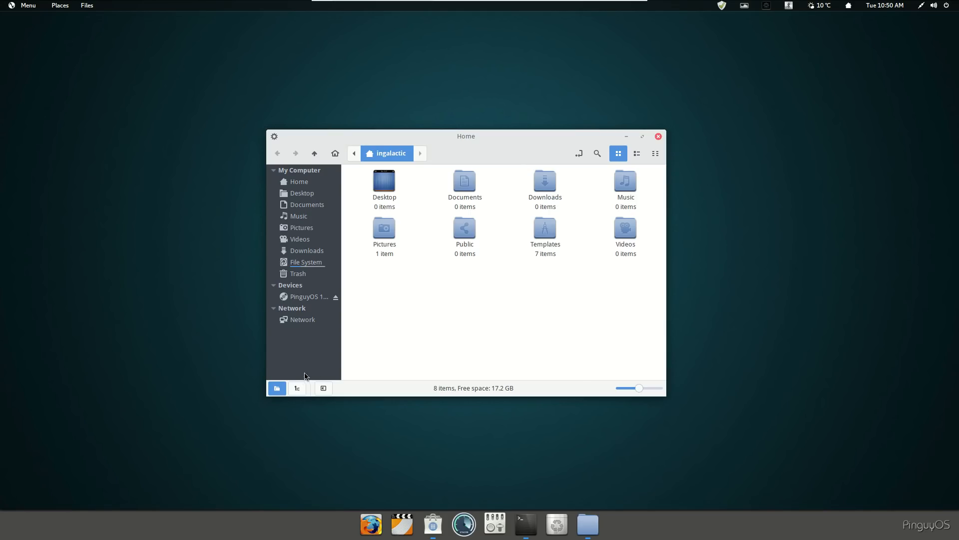
left_click(297, 387)
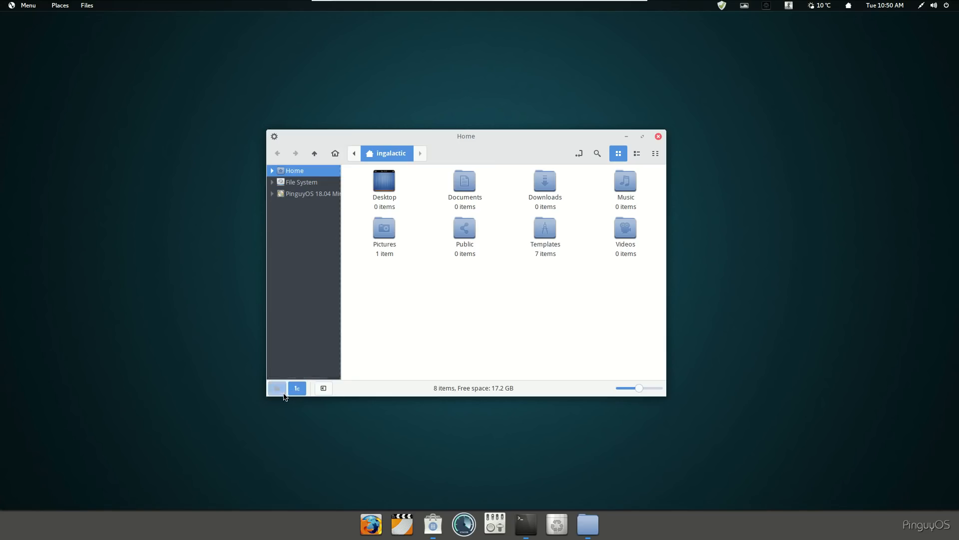
- Switch Nemo's sidebar back to the places, devices and network list
left_click(277, 388)
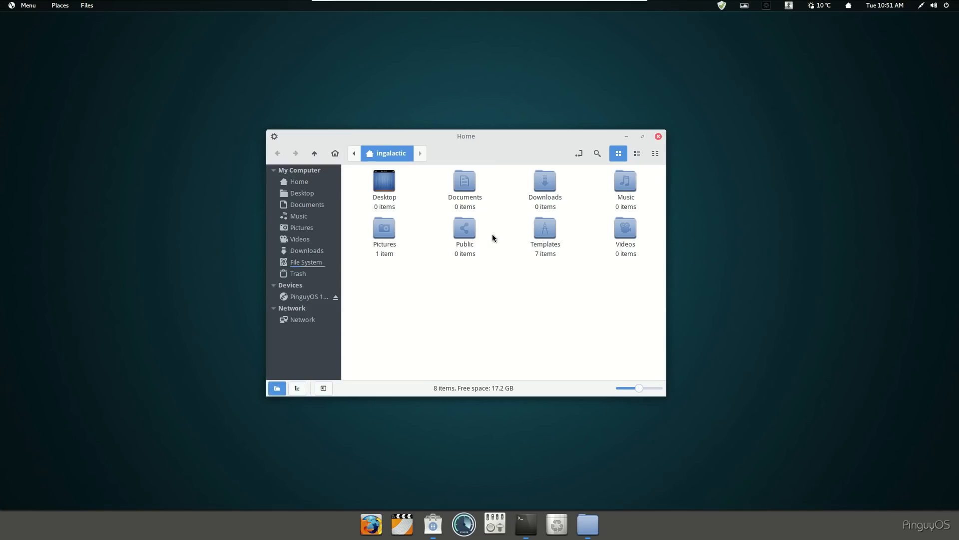
mouse_move(622, 167)
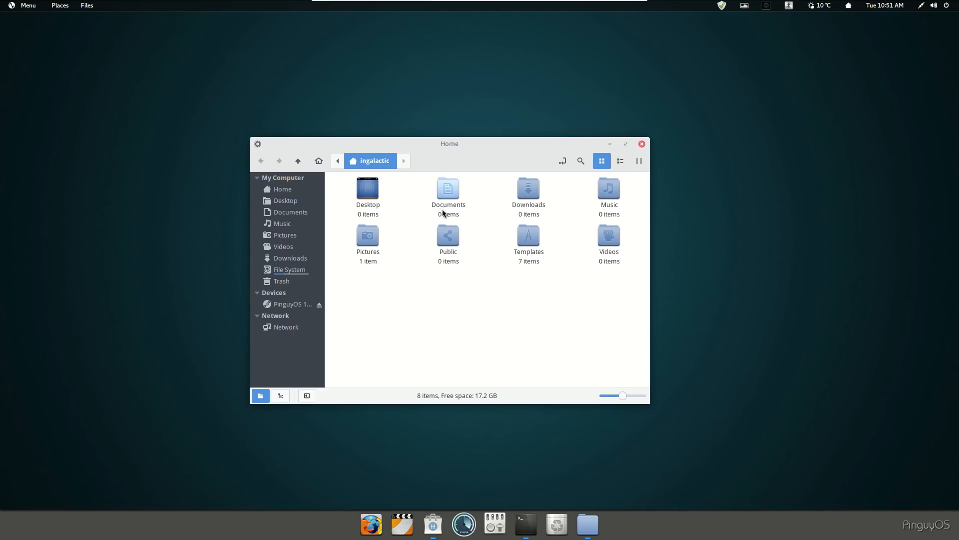
mouse_move(419, 211)
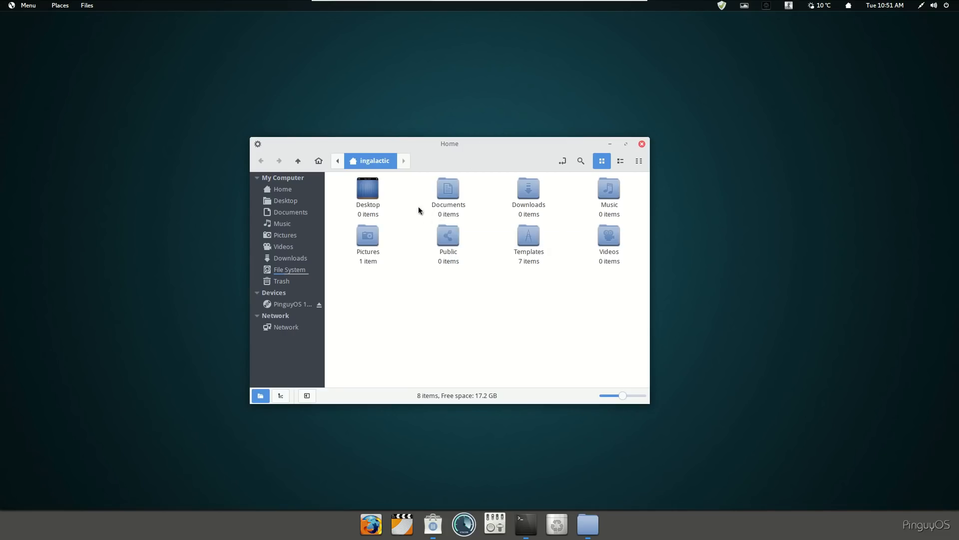
mouse_move(448, 239)
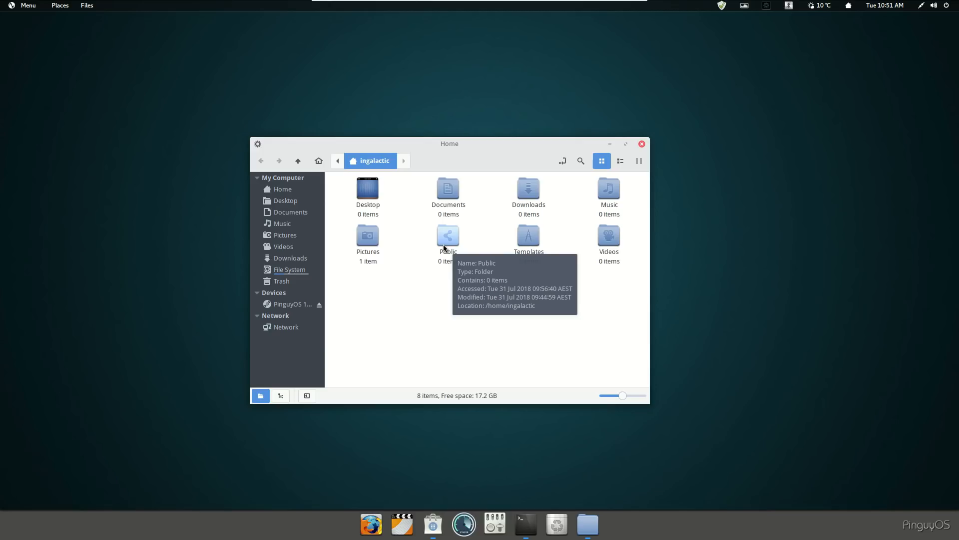
mouse_move(443, 348)
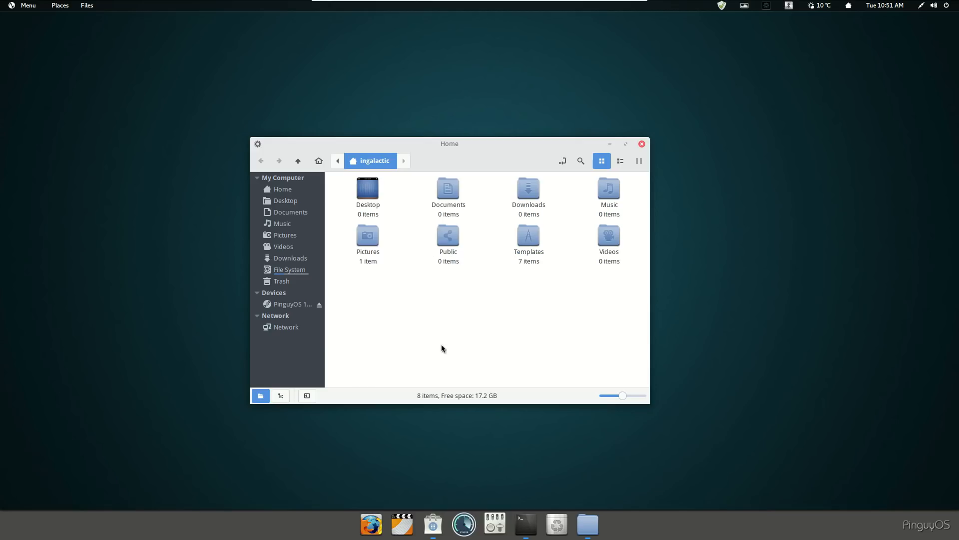
mouse_move(447, 336)
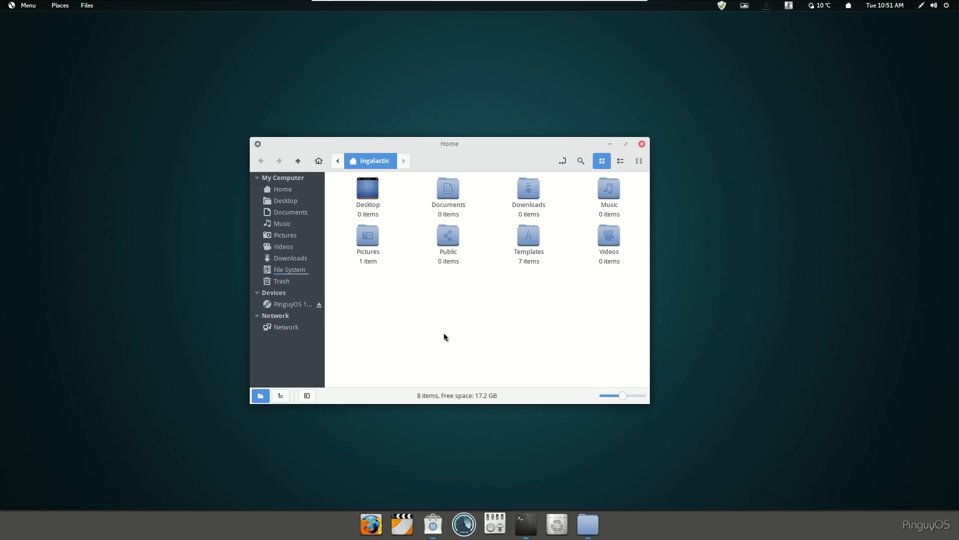
mouse_move(449, 332)
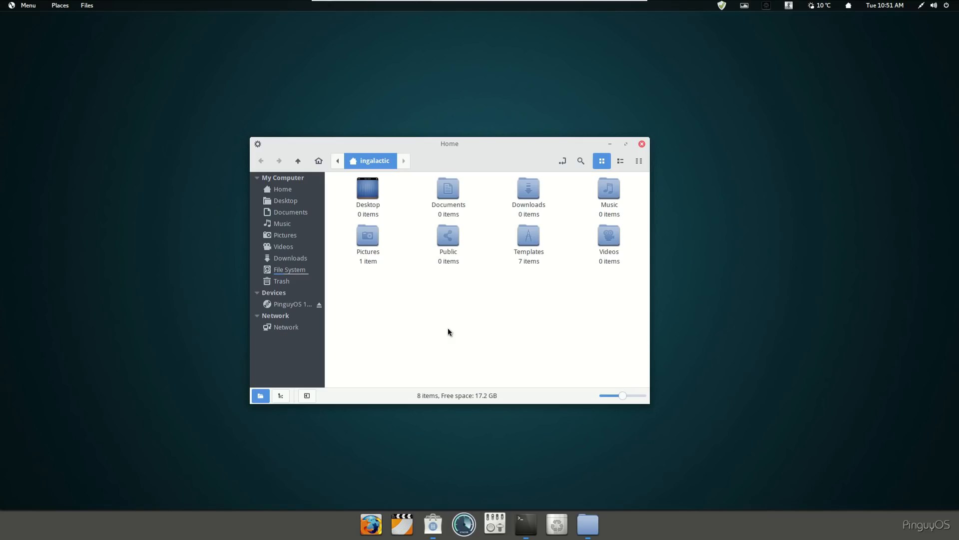
mouse_move(461, 304)
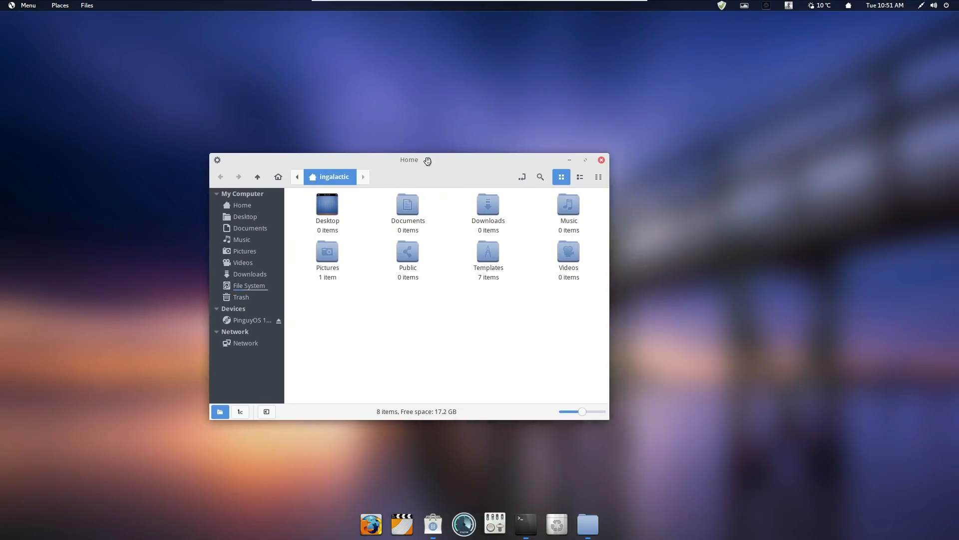
mouse_move(440, 165)
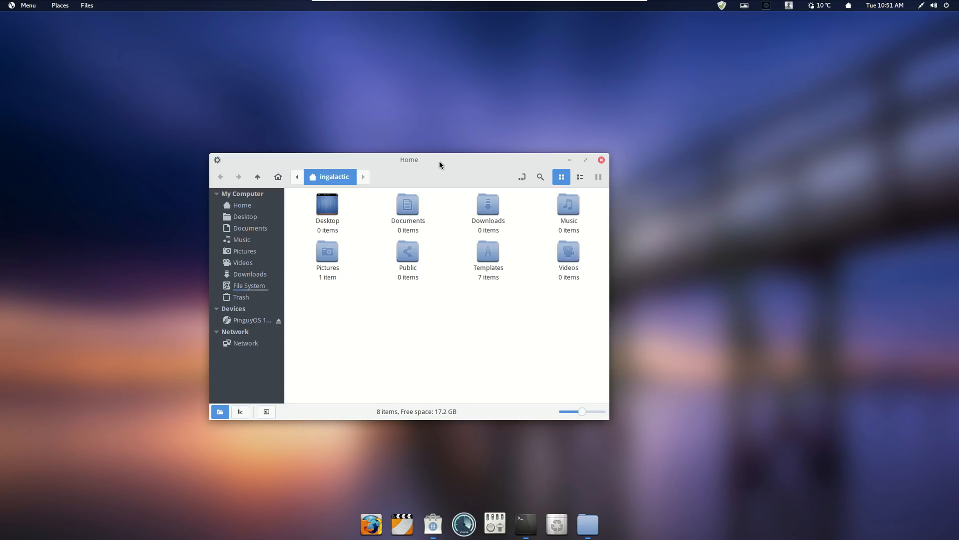
mouse_move(530, 155)
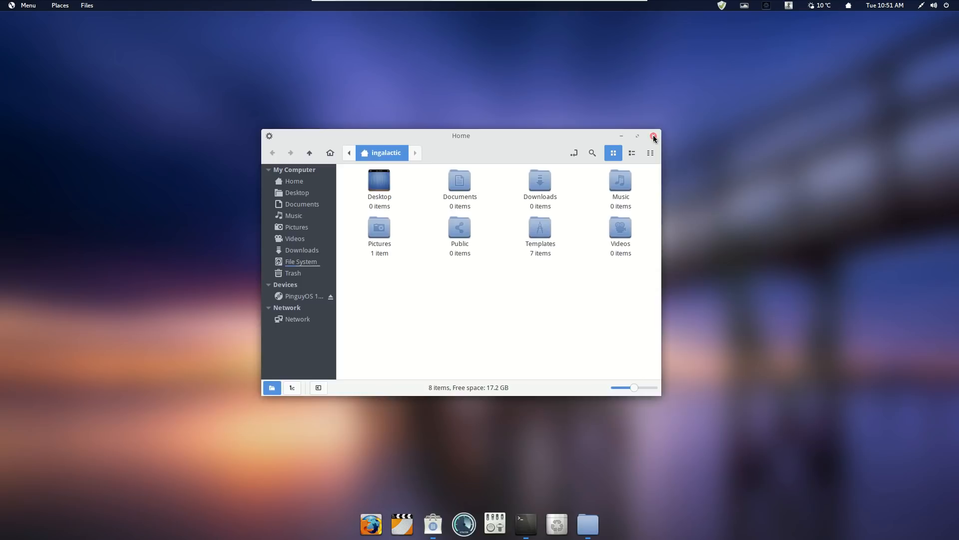
- Close the Nemo Home window and launch Tweaks from the applications menu
left_click(653, 135)
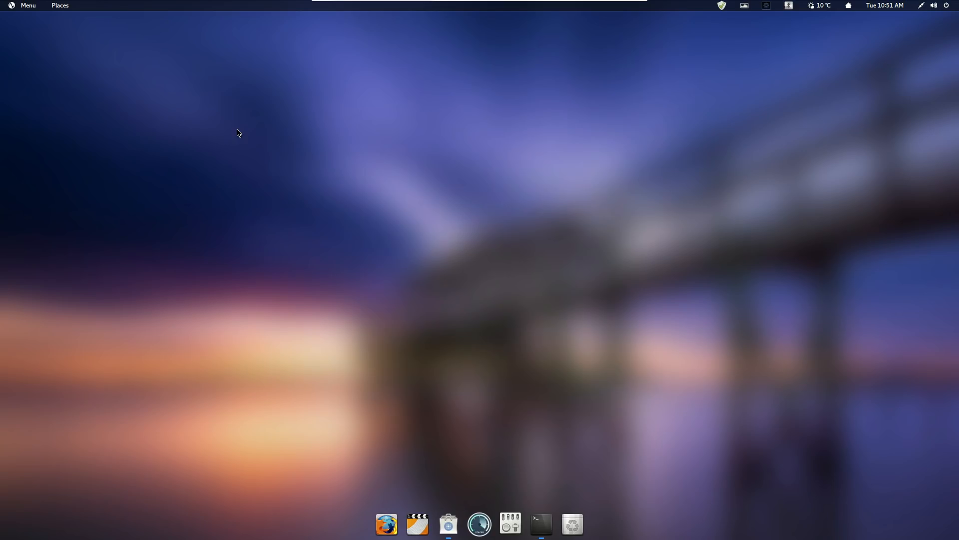
mouse_move(21, 15)
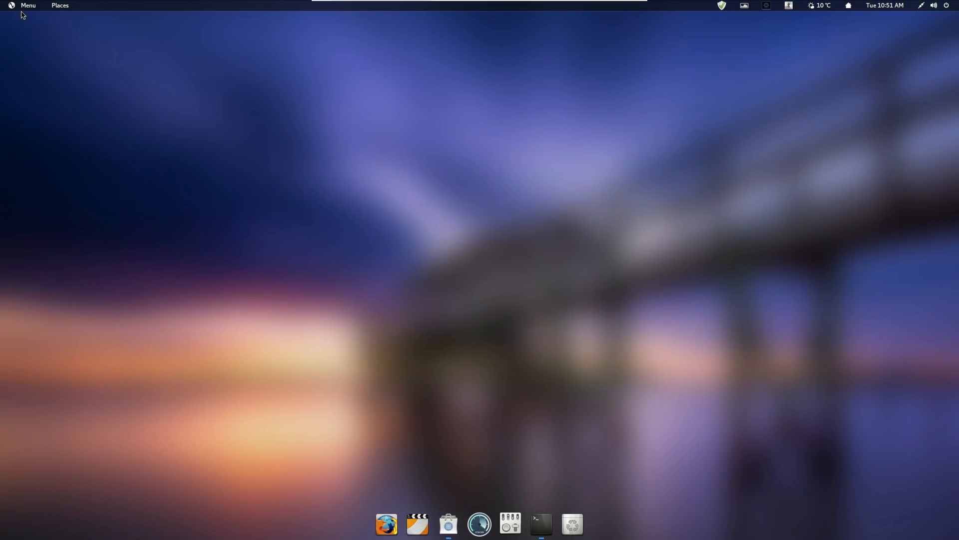
left_click(27, 5)
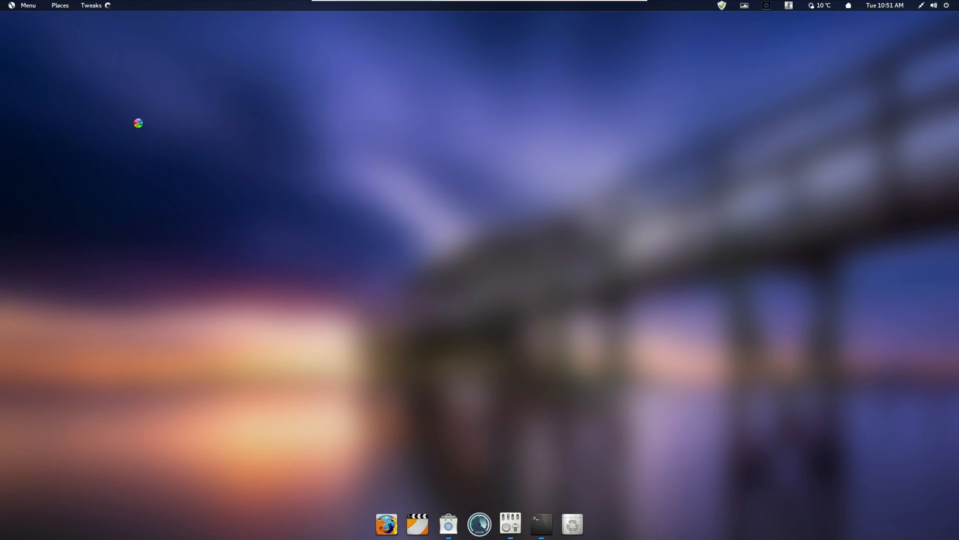
left_click(91, 5)
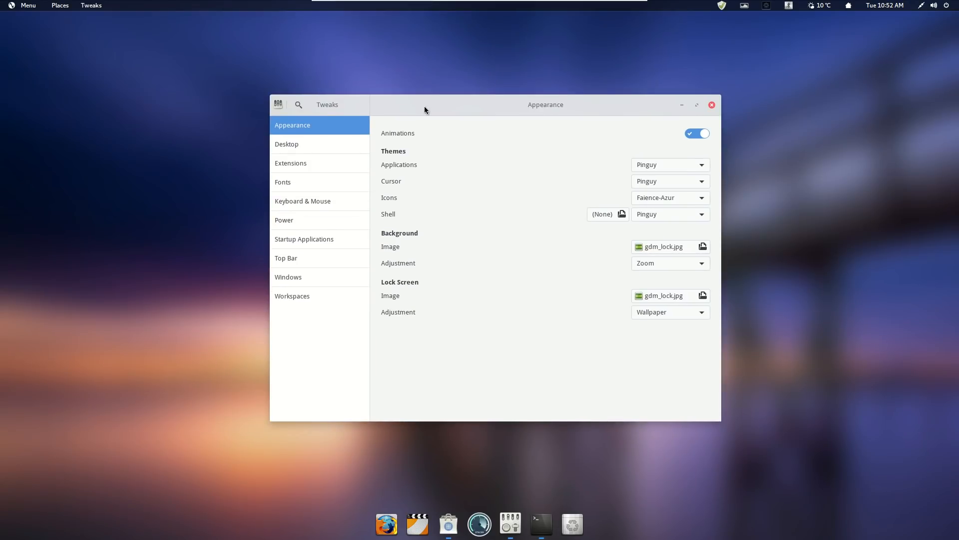
mouse_move(339, 167)
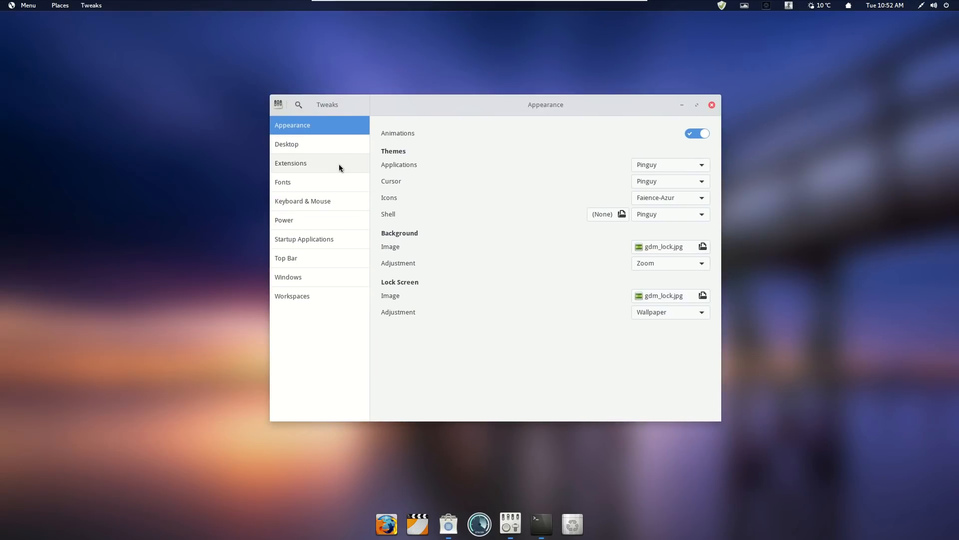
mouse_move(238, 244)
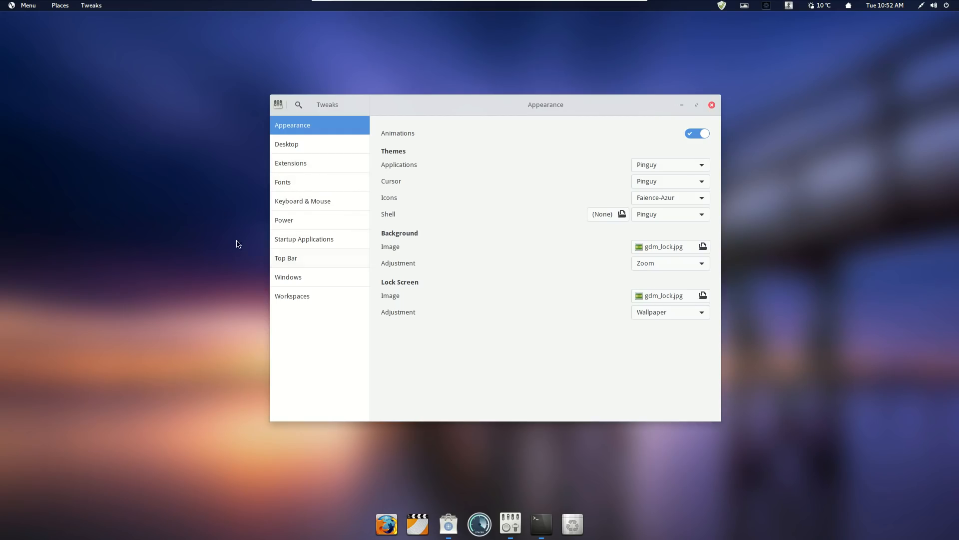
left_click(23, 5)
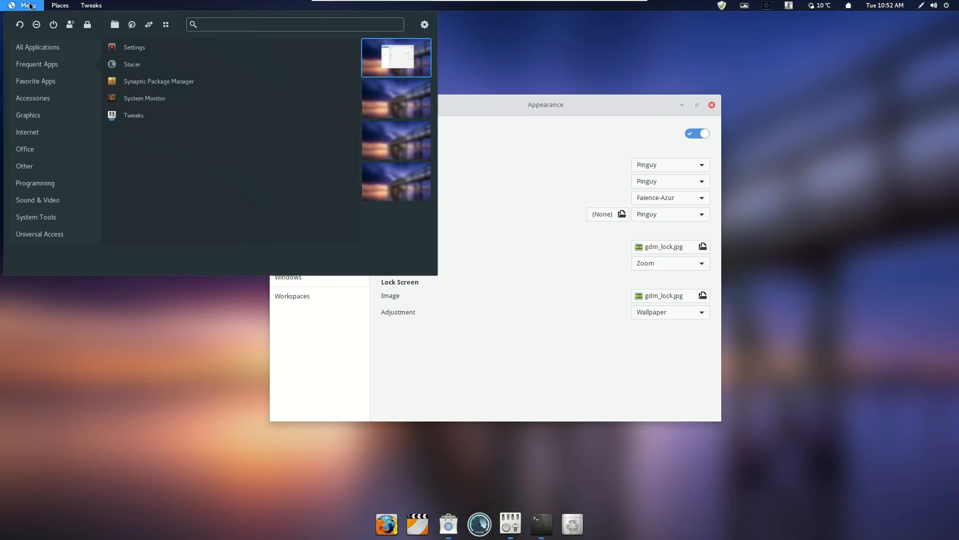
mouse_move(13, 29)
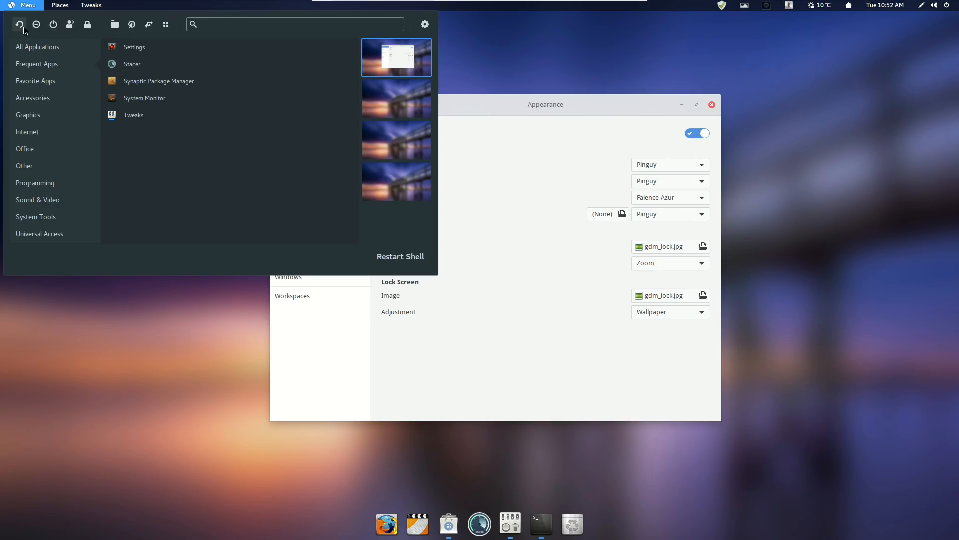
mouse_move(27, 73)
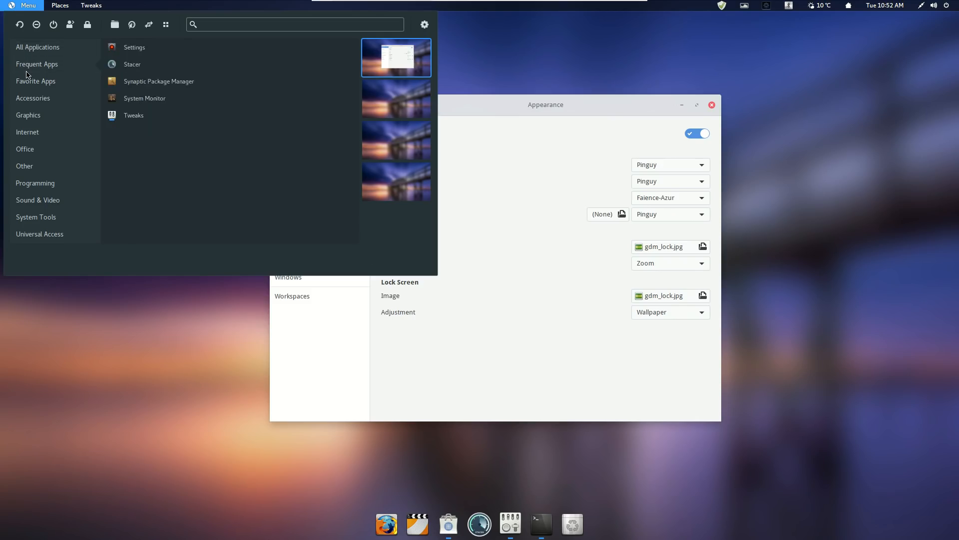
left_click(33, 97)
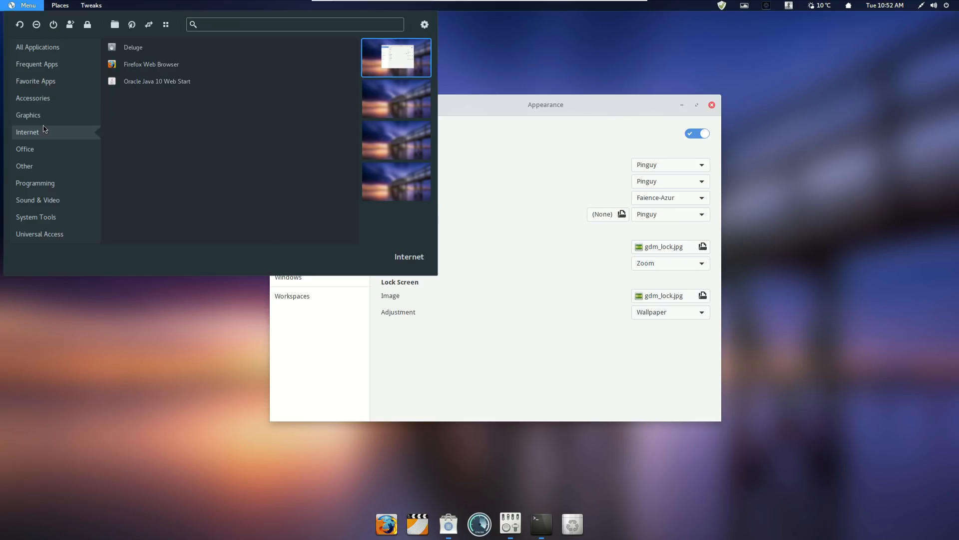
left_click(38, 47)
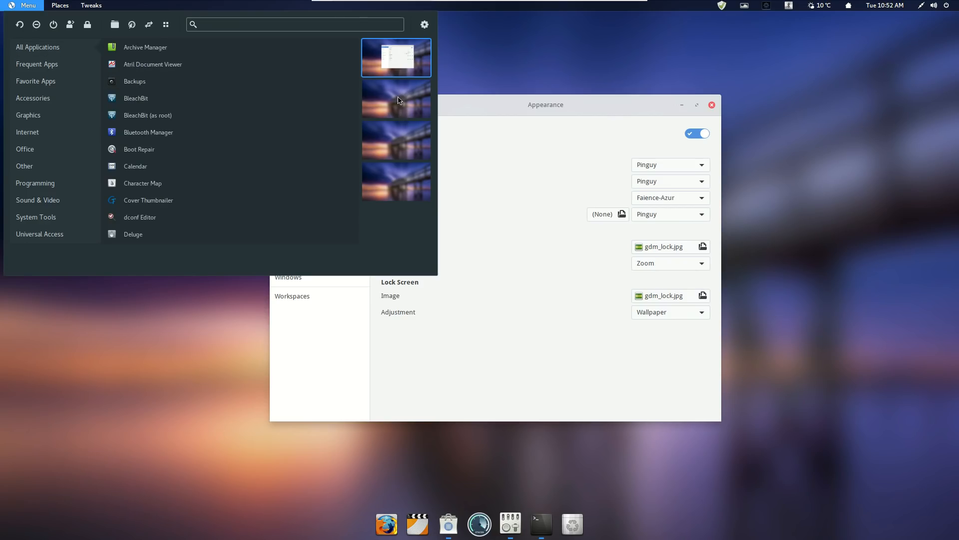
mouse_move(403, 89)
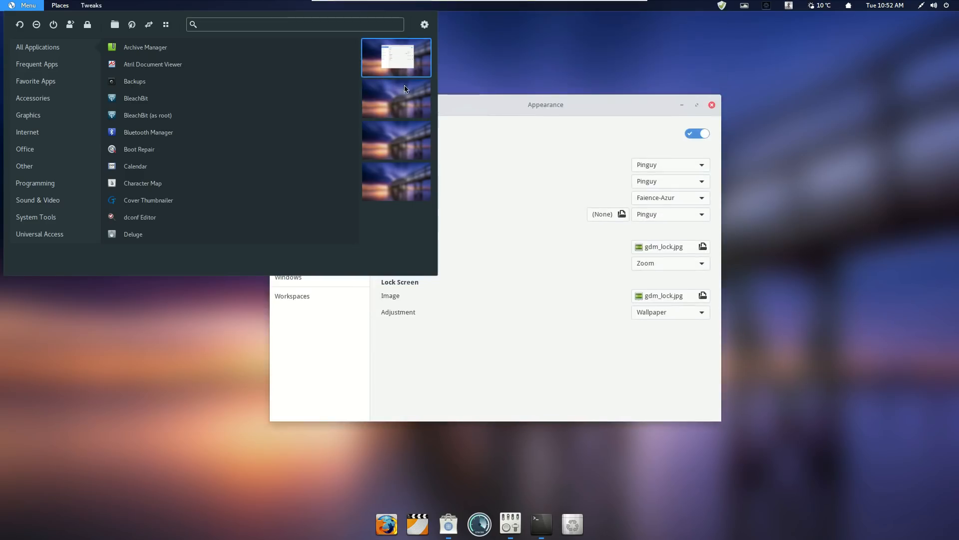
left_click(712, 105)
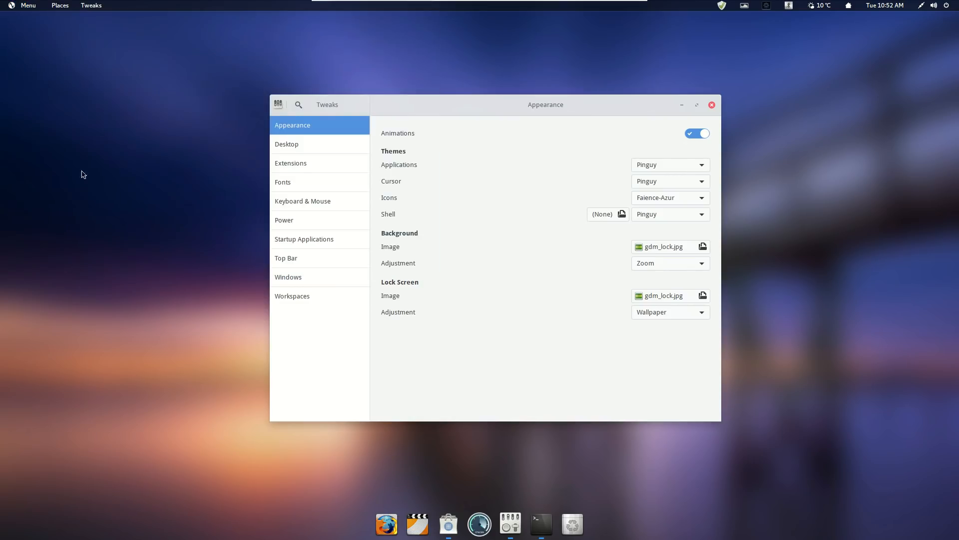
mouse_move(535, 447)
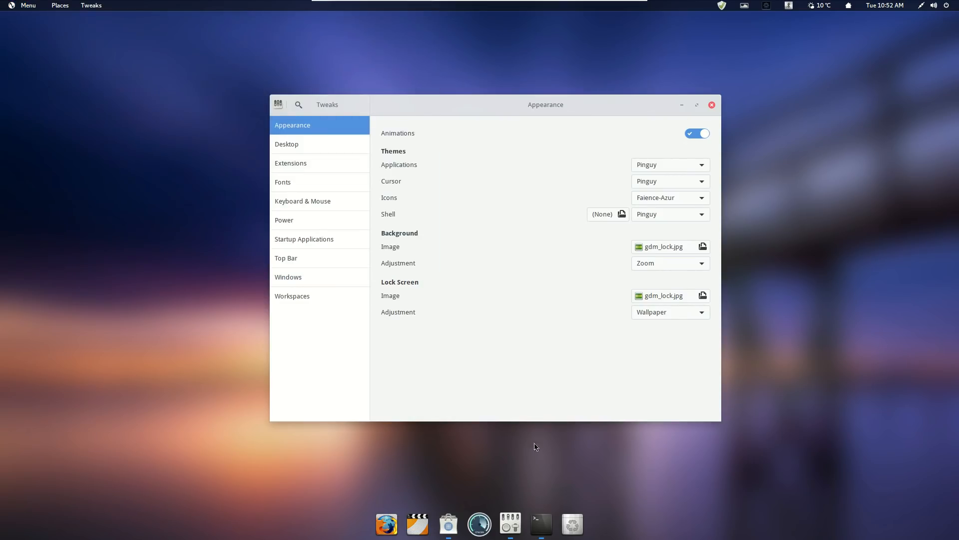
mouse_move(487, 299)
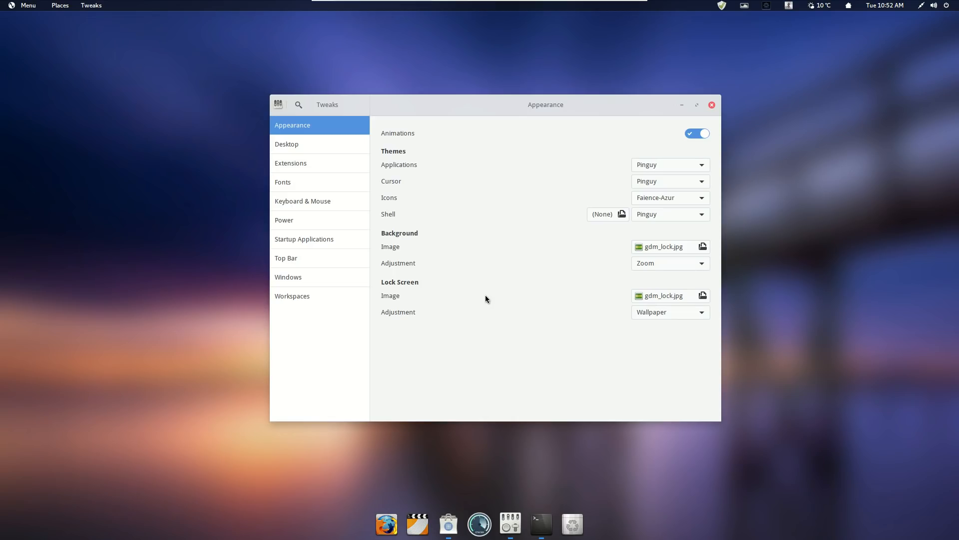
mouse_move(482, 288)
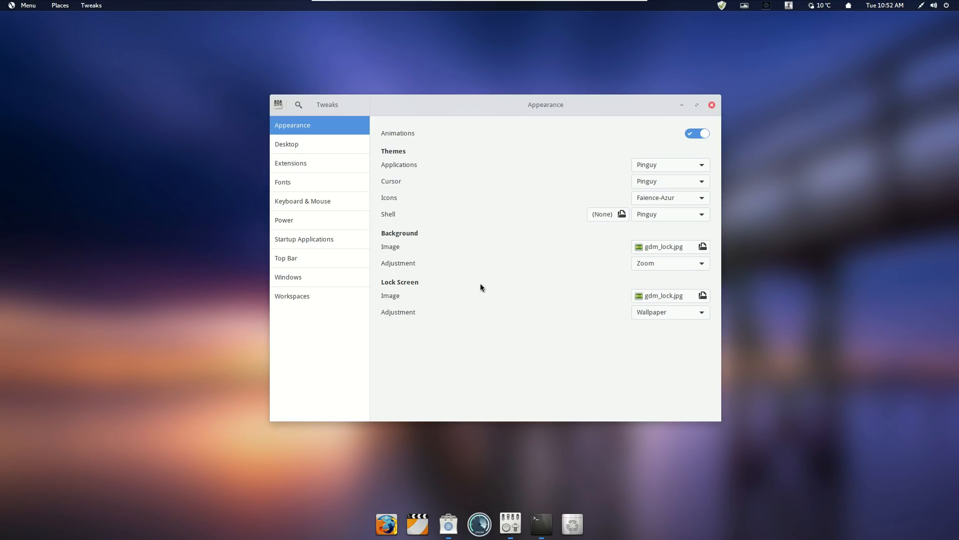
mouse_move(23, 25)
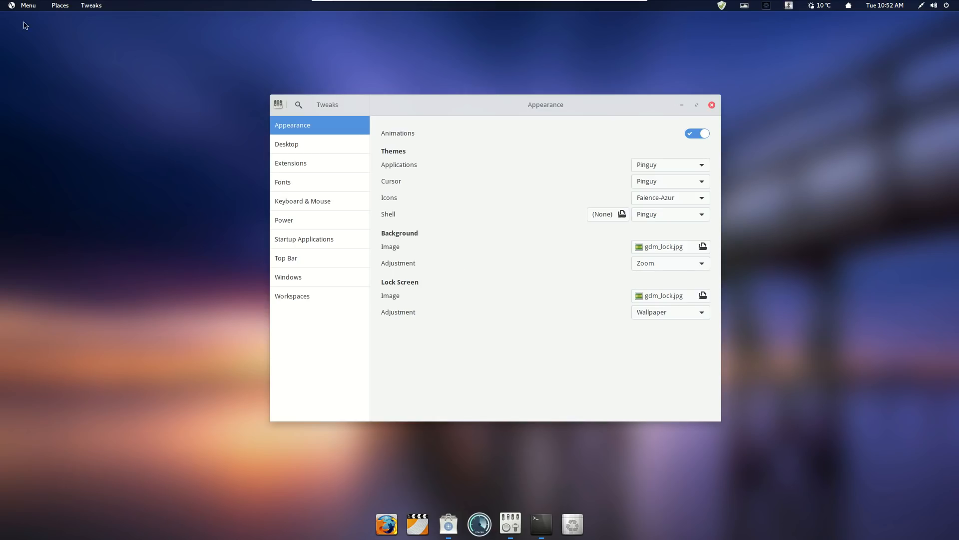
left_click(27, 5)
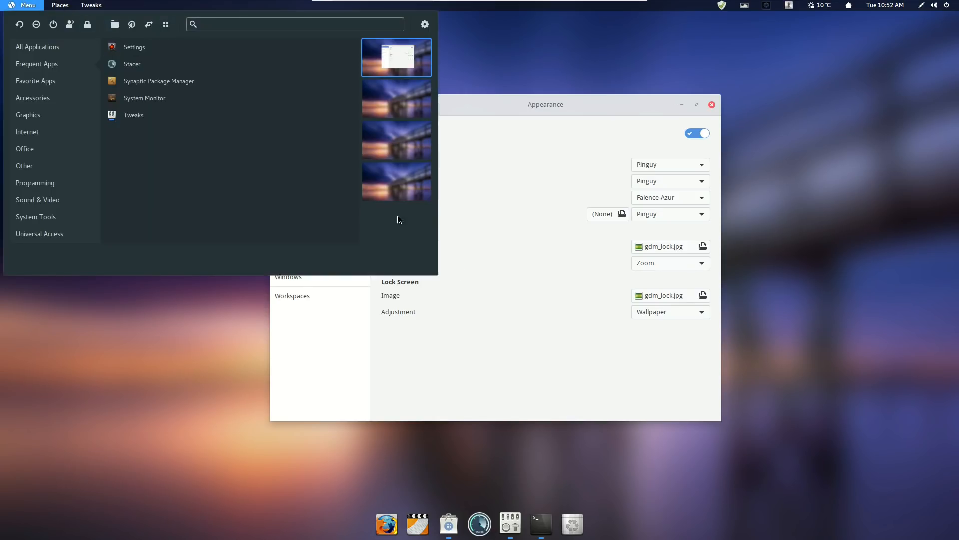
mouse_move(395, 106)
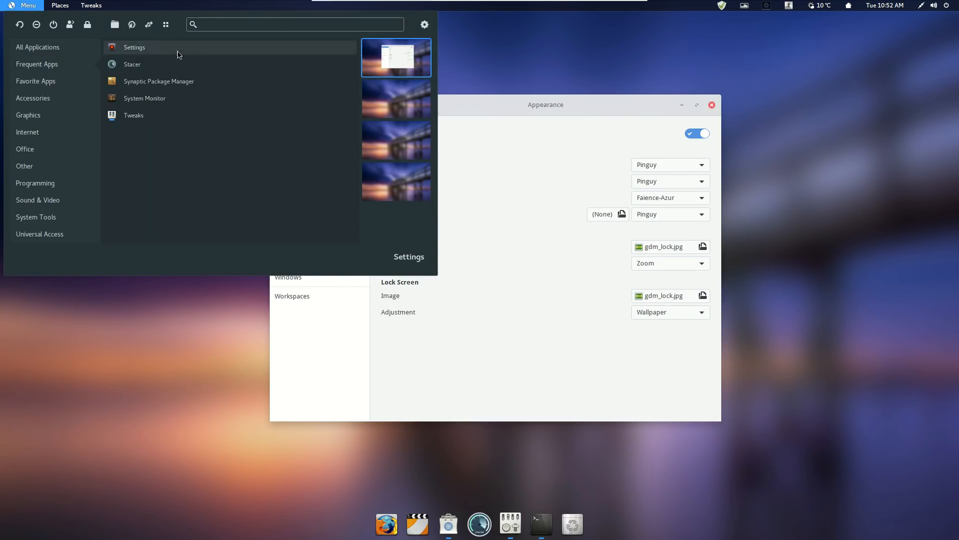
mouse_move(28, 11)
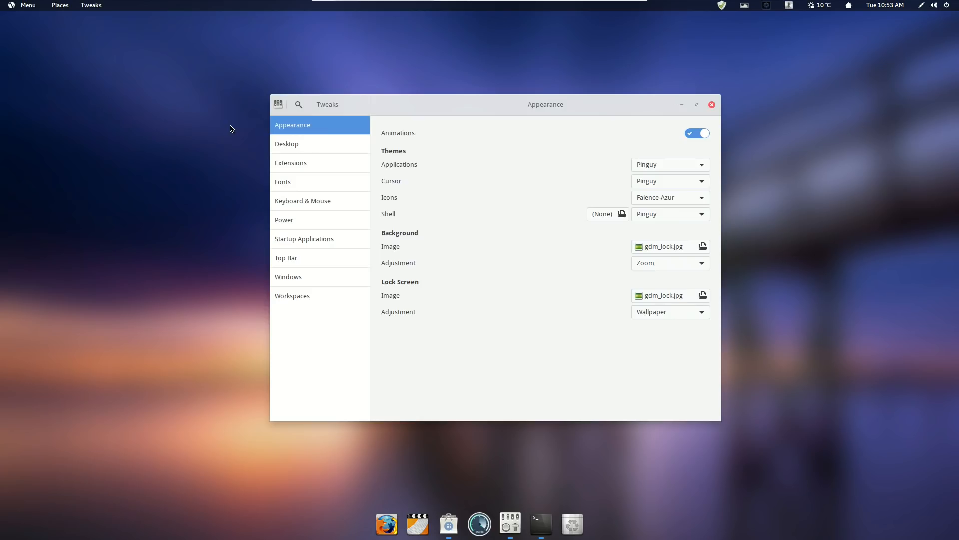
mouse_move(9, 23)
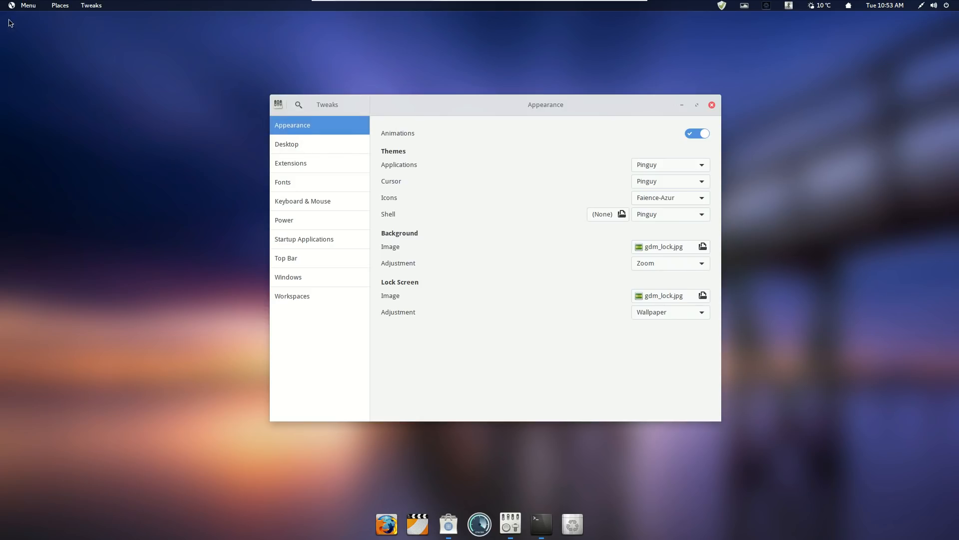
left_click(26, 5)
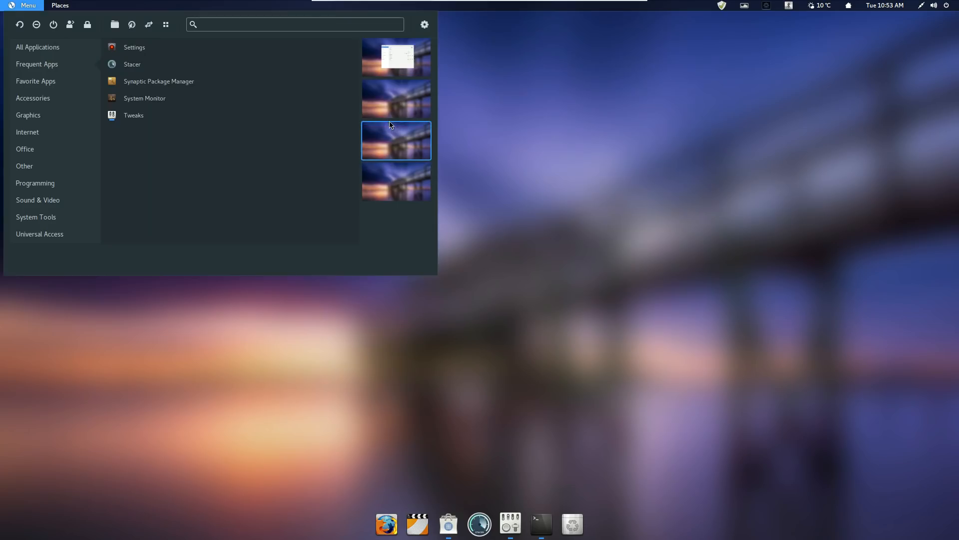
left_click(133, 114)
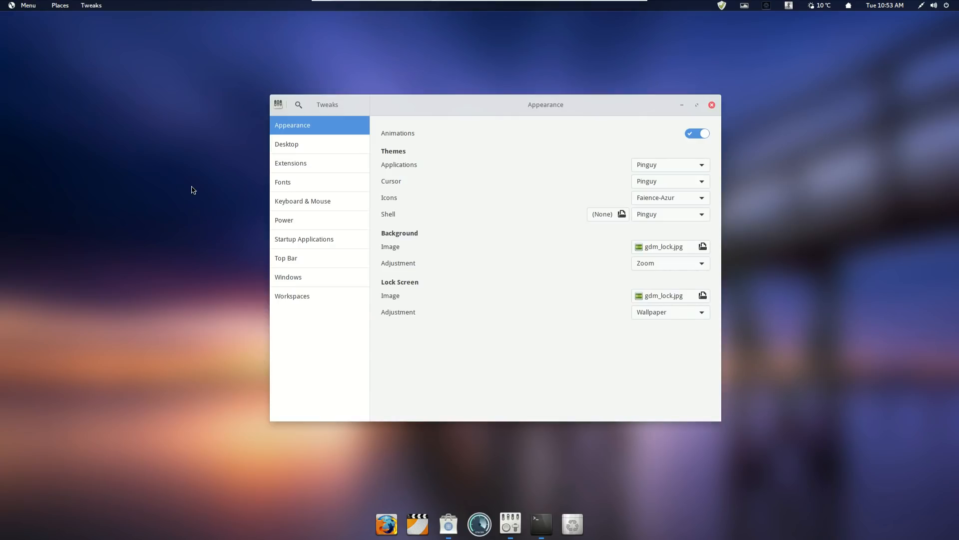
mouse_move(130, 136)
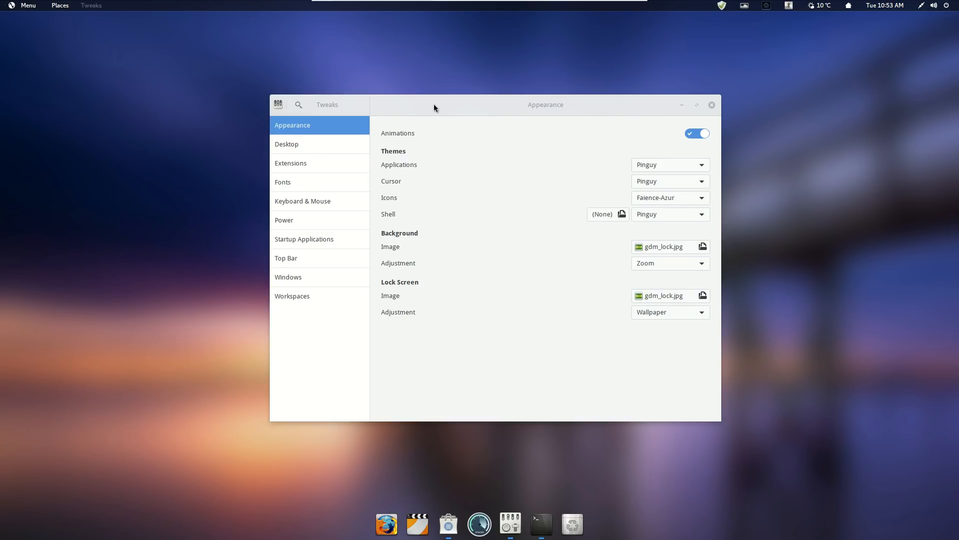
- Move the Tweaks window slightly left and close it
left_click_drag(435, 107, 401, 107)
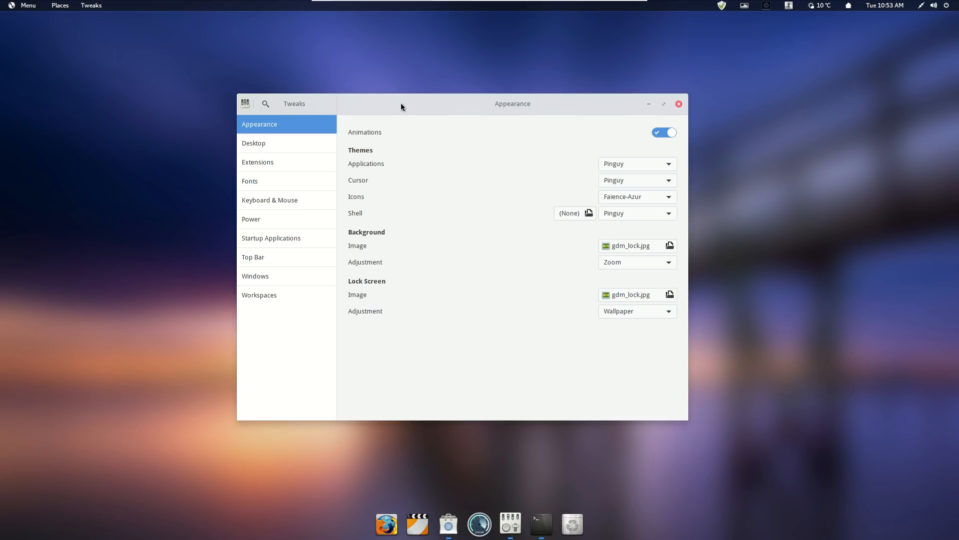
left_click(677, 102)
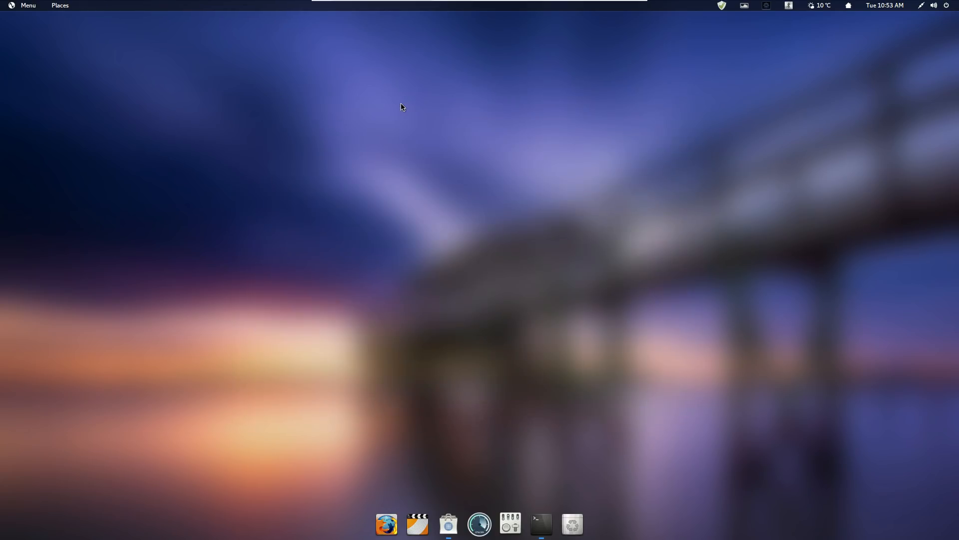
mouse_move(69, 77)
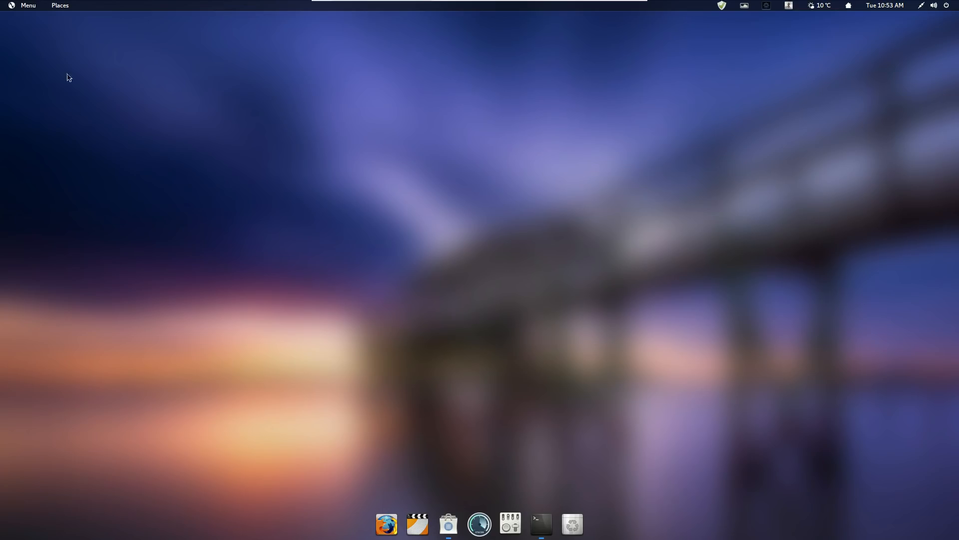
- Launch Terminal and the Software store from the applications menu dock
left_click(24, 6)
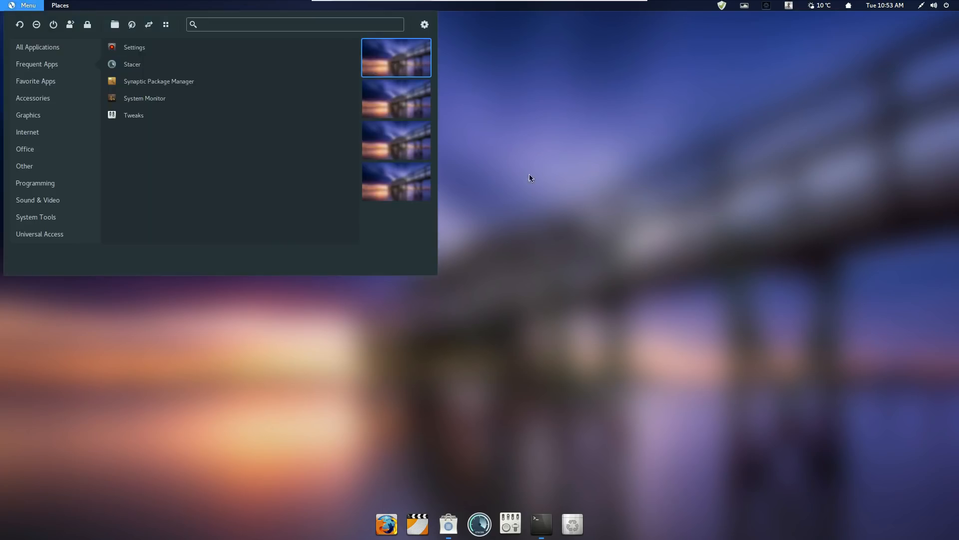
left_click(541, 522)
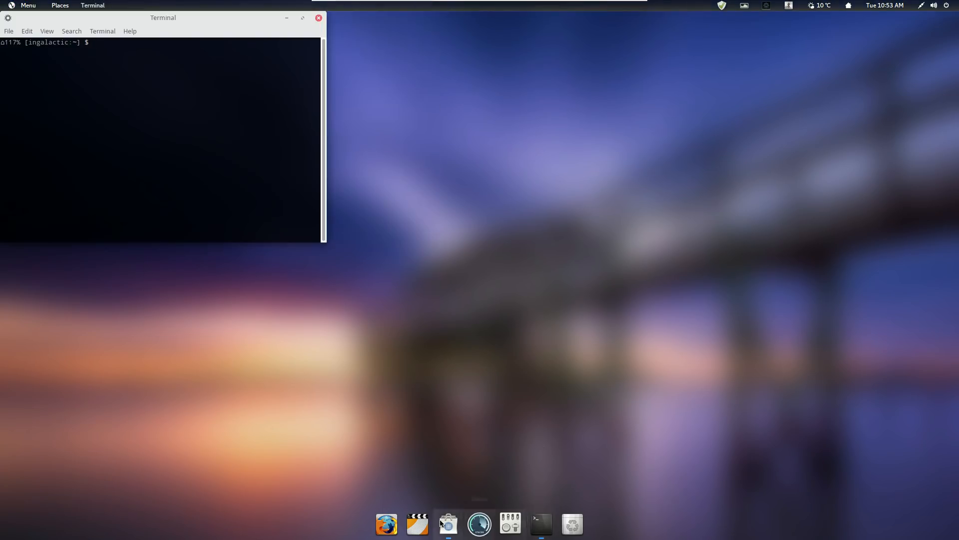
left_click(448, 524)
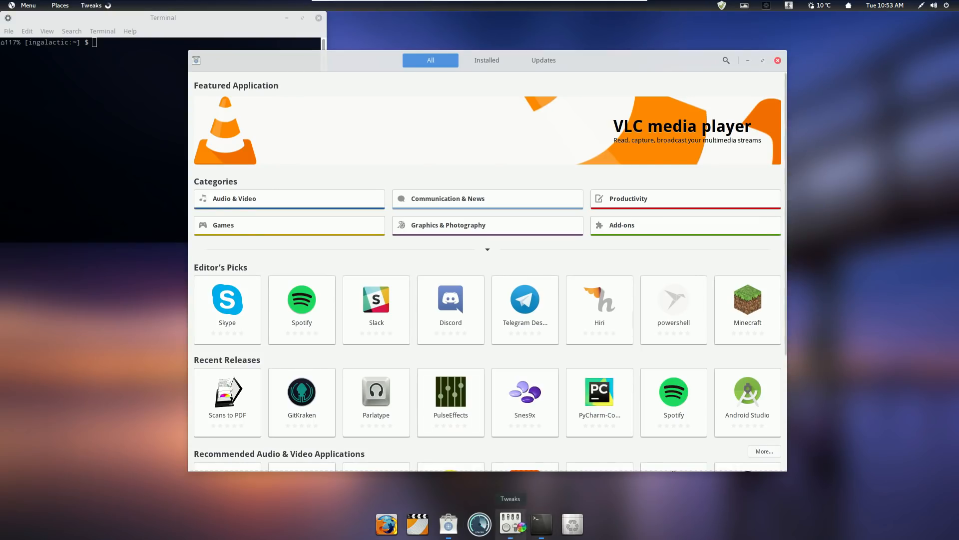
left_click(510, 523)
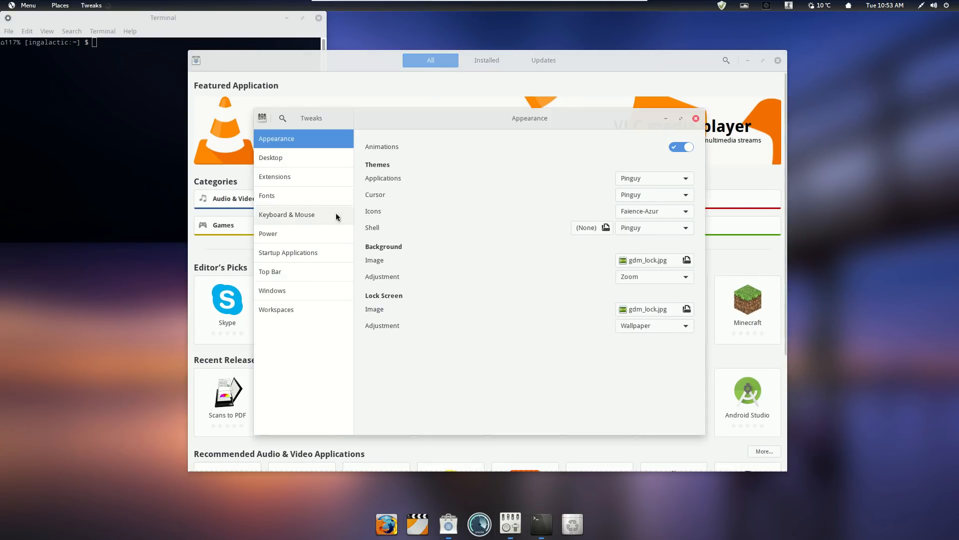
left_click(274, 176)
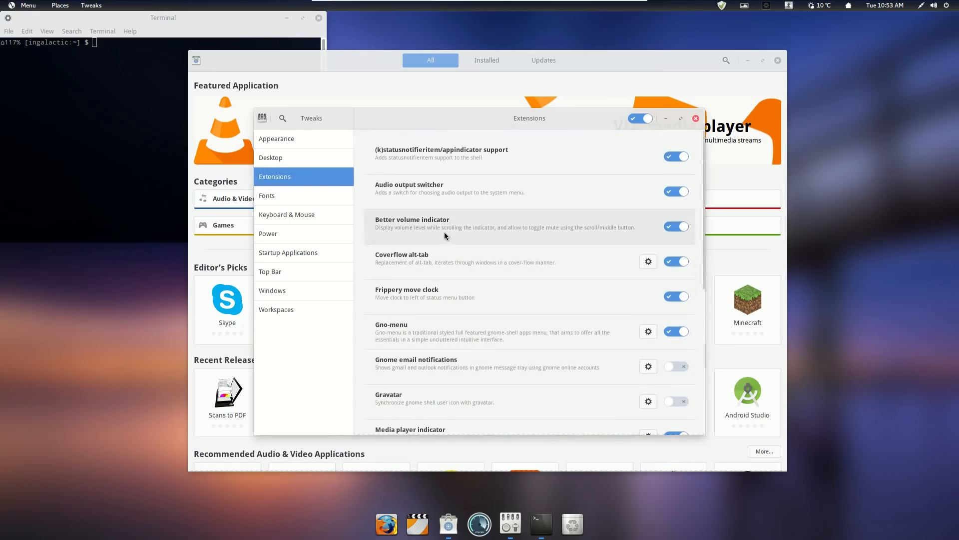
mouse_move(508, 160)
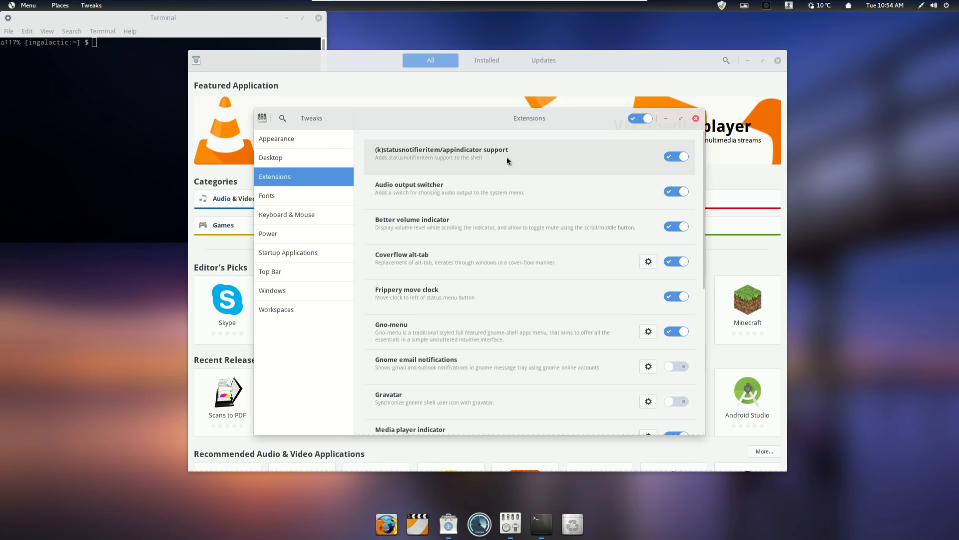
mouse_move(568, 214)
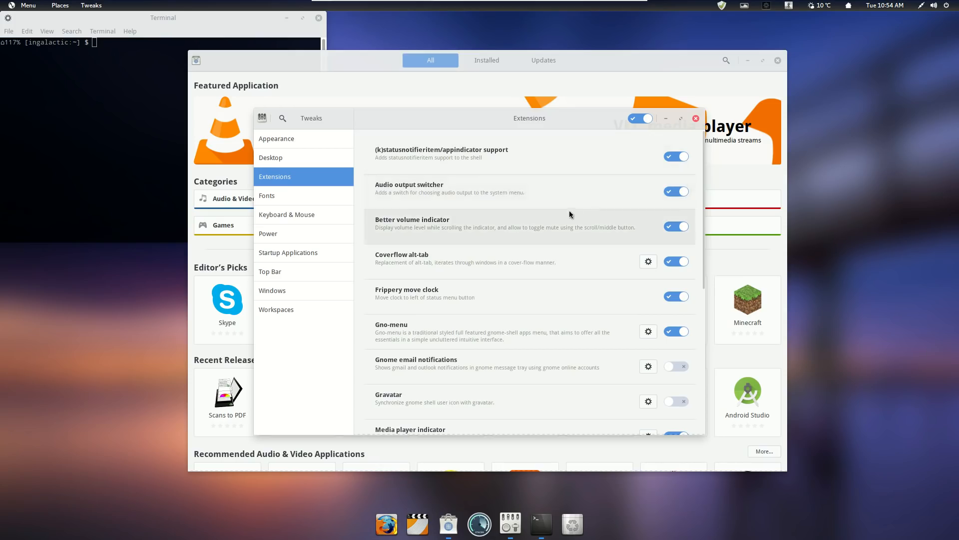
left_click(935, 5)
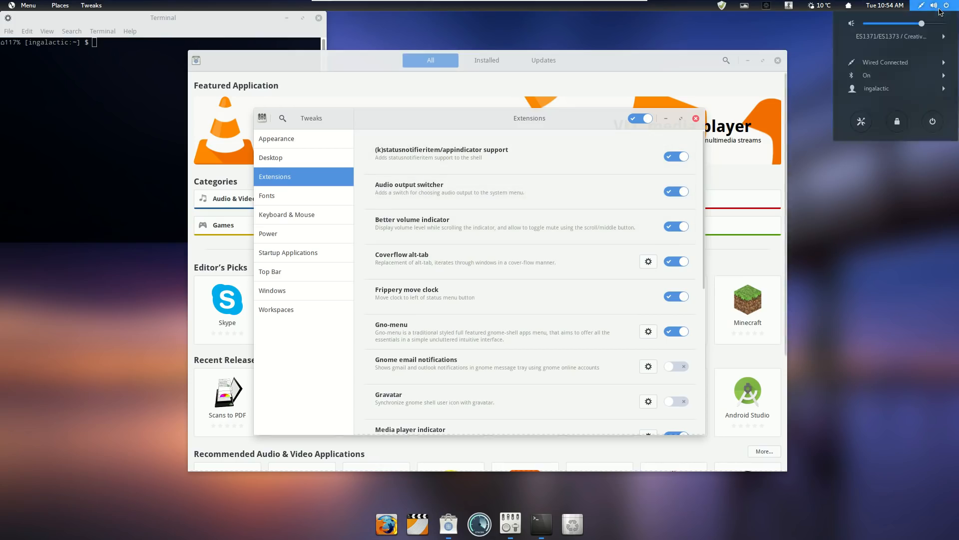
left_click(896, 36)
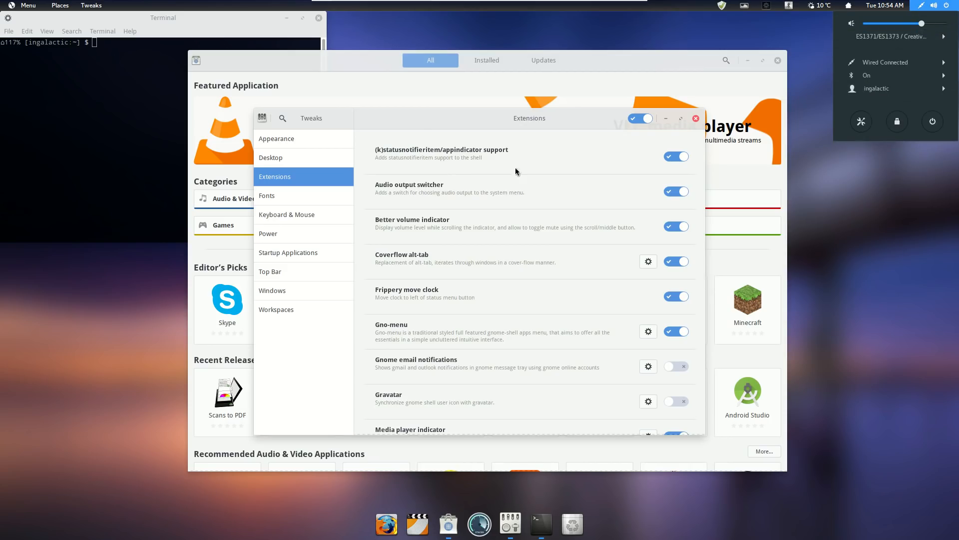
mouse_move(505, 245)
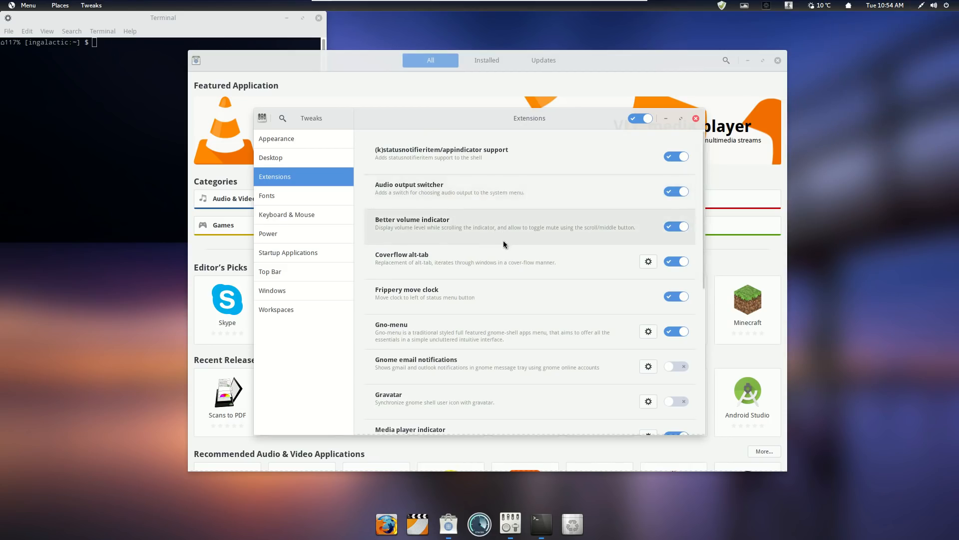
mouse_move(430, 243)
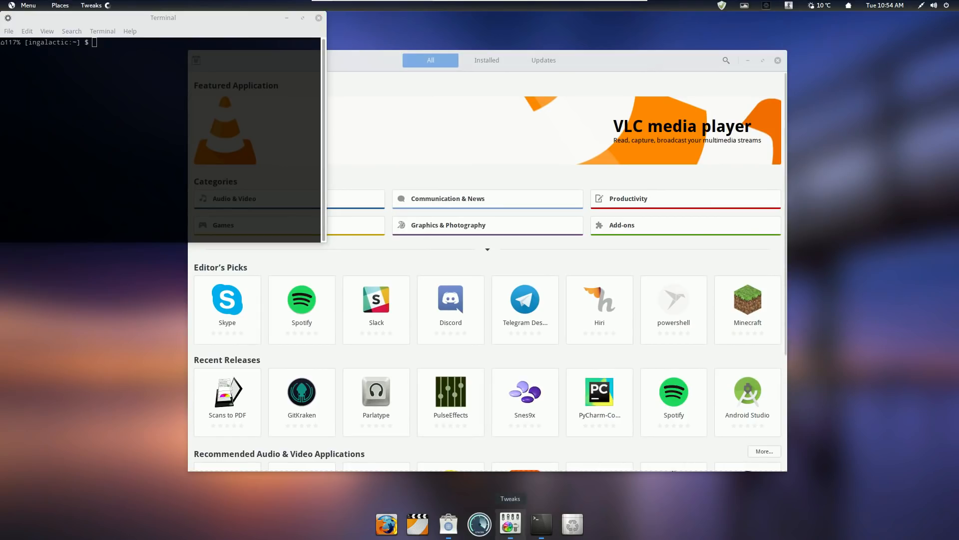
- Bring Tweaks back on its Extensions page, then return to it through the applications menu
left_click(510, 523)
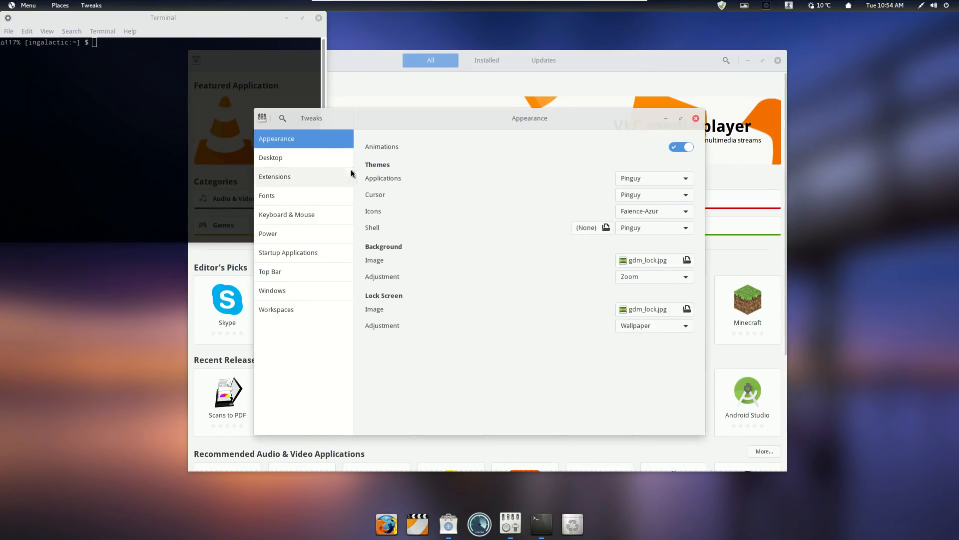
left_click(275, 176)
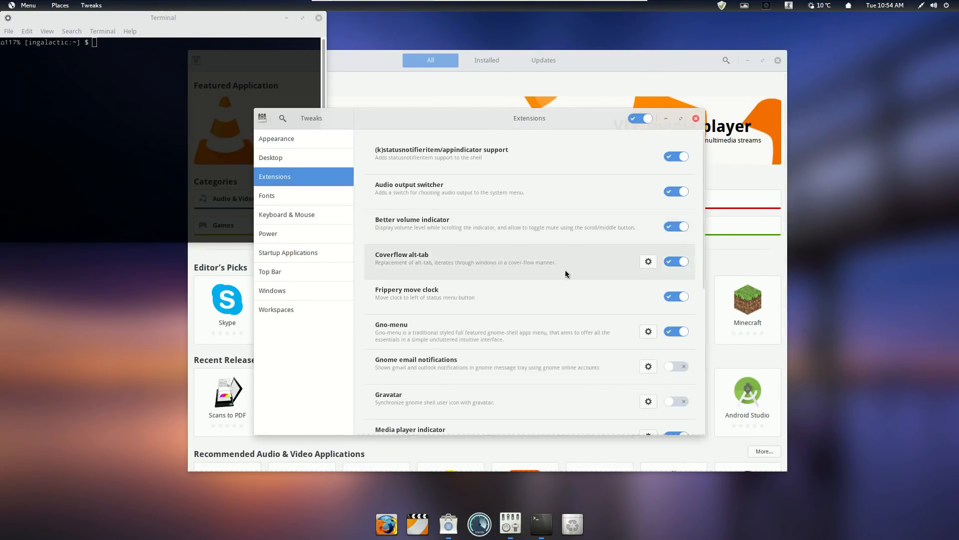
mouse_move(504, 340)
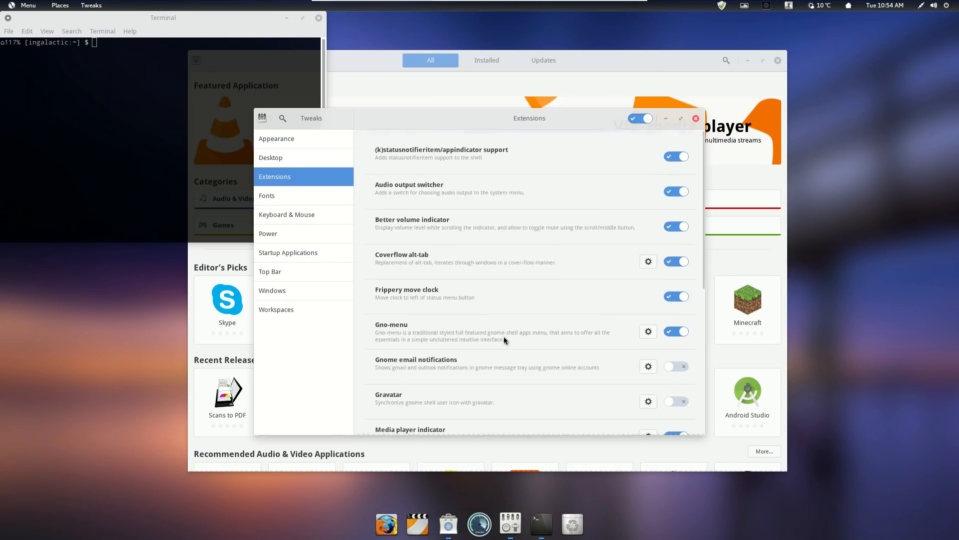
mouse_move(468, 298)
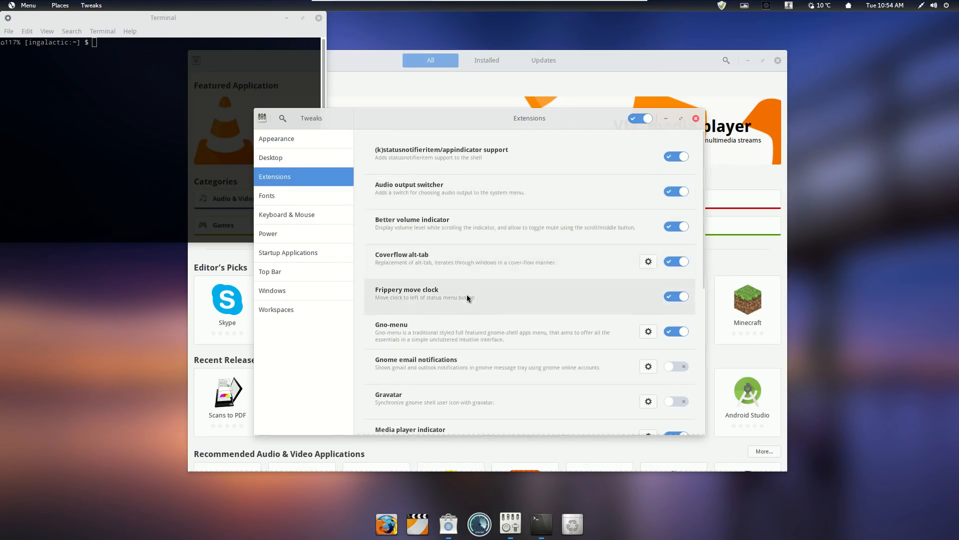
scroll("down", 3)
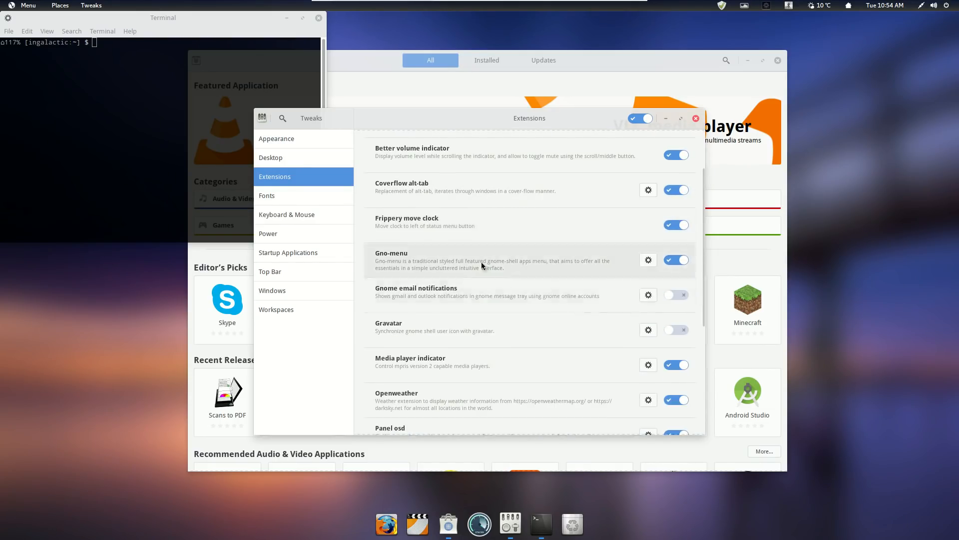
left_click(695, 118)
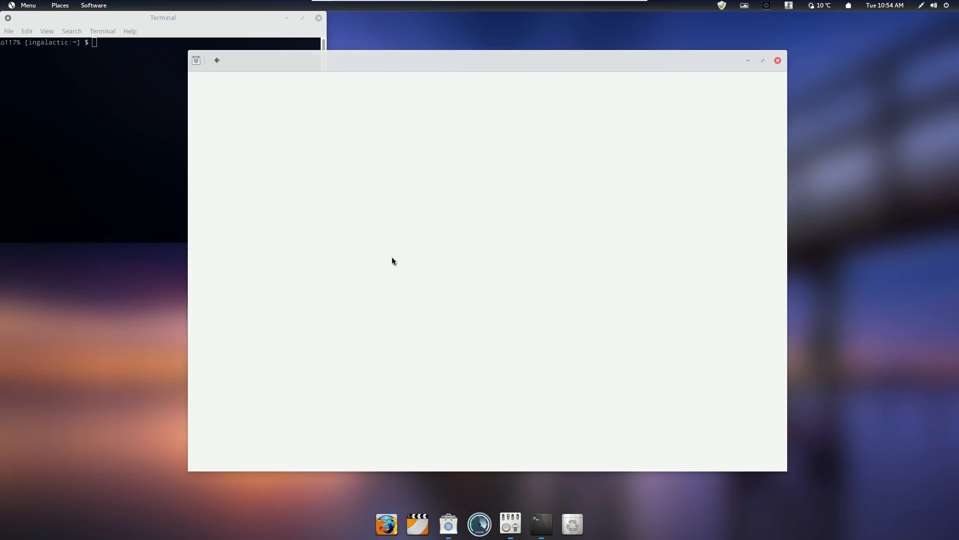
left_click(24, 5)
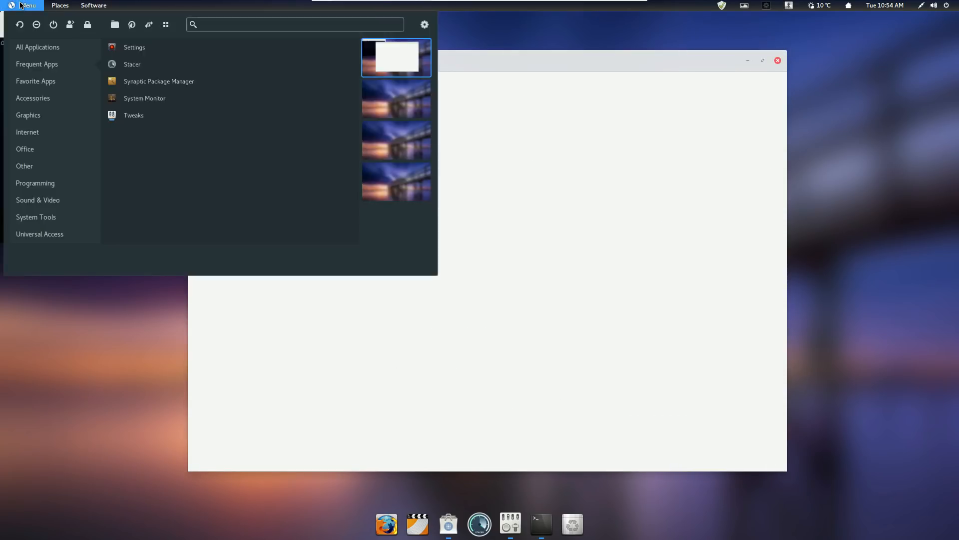
left_click(133, 114)
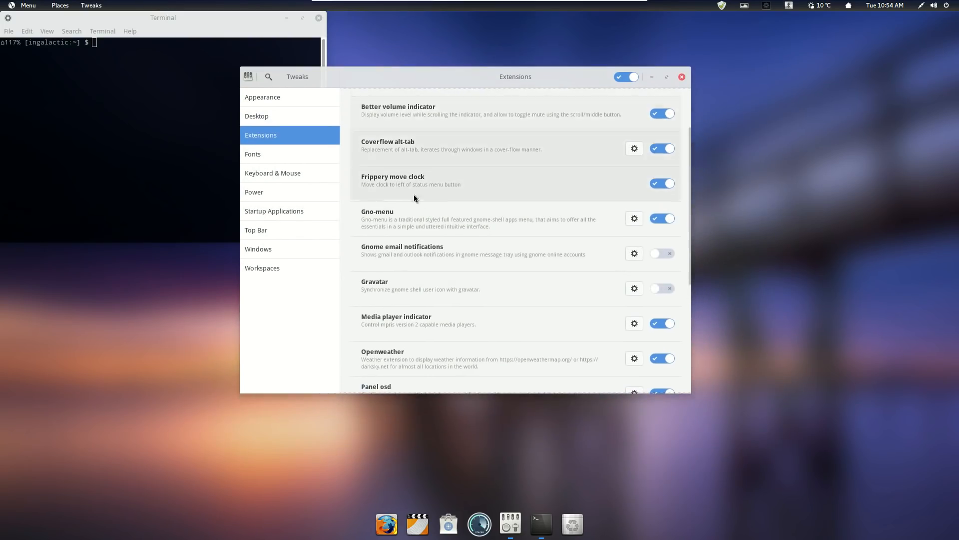
- Scroll through the installed shell extensions list and return to the Appearance page
scroll("down", 3)
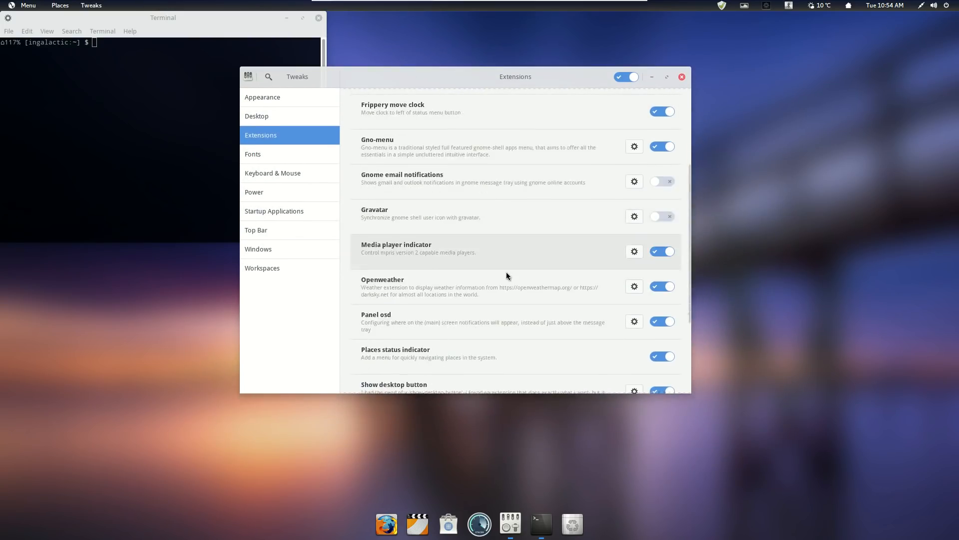
scroll("down", 3)
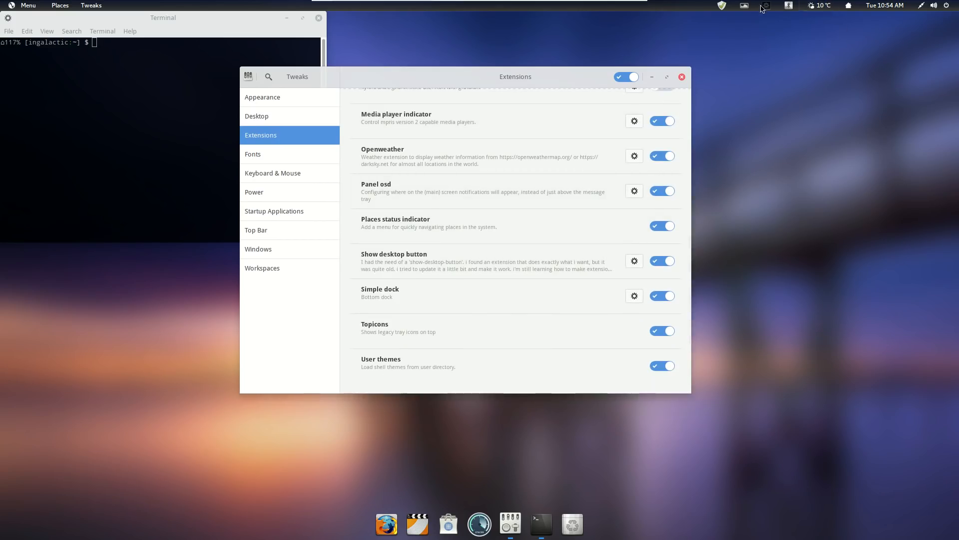
scroll("up", 3)
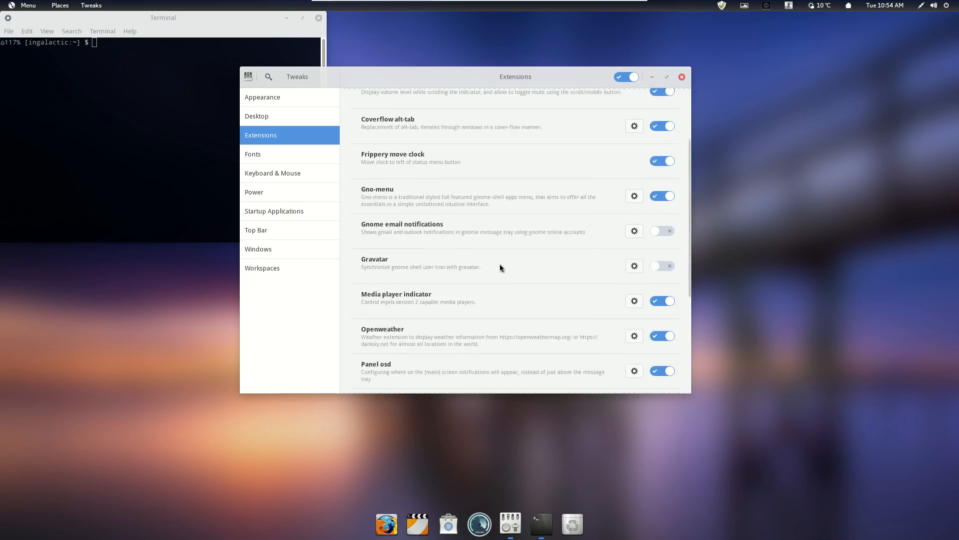
scroll("up", 3)
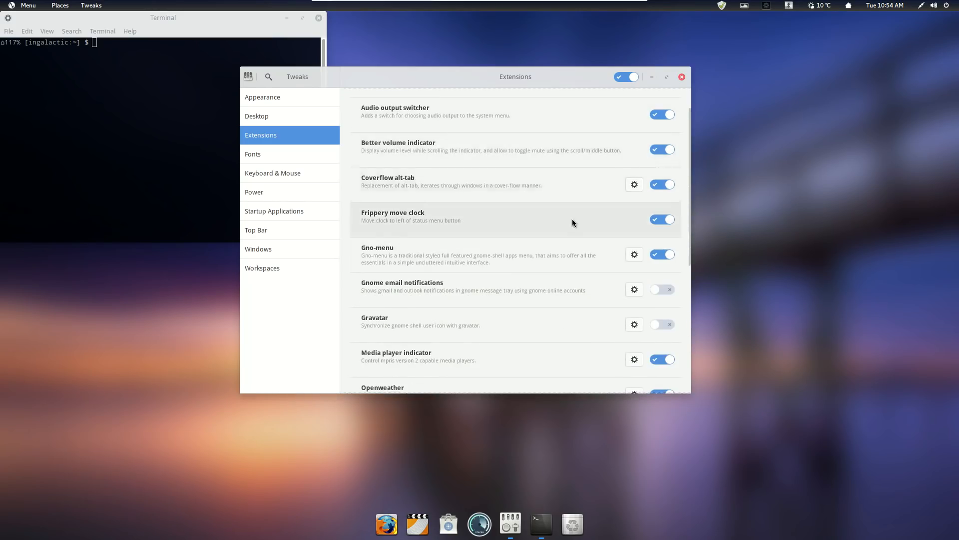
scroll("down", 3)
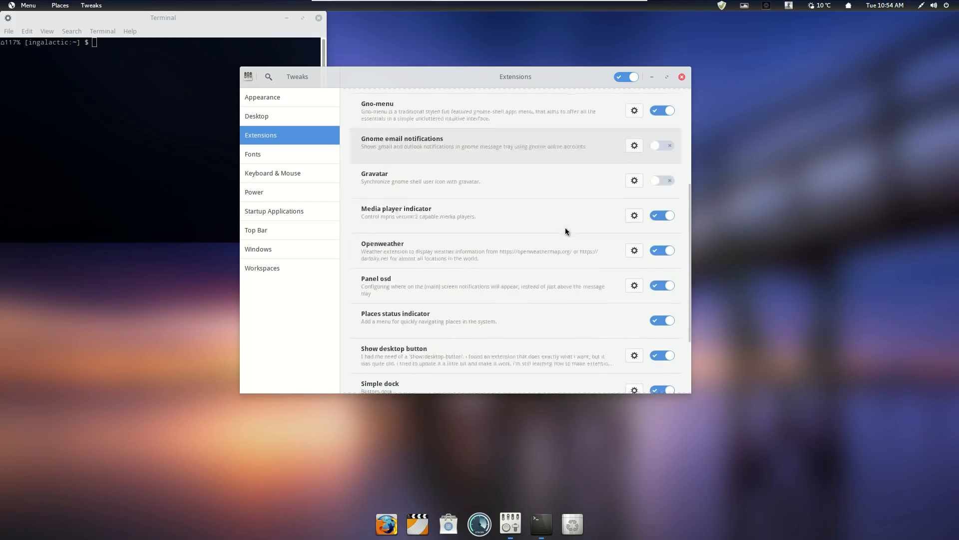
scroll("down", 3)
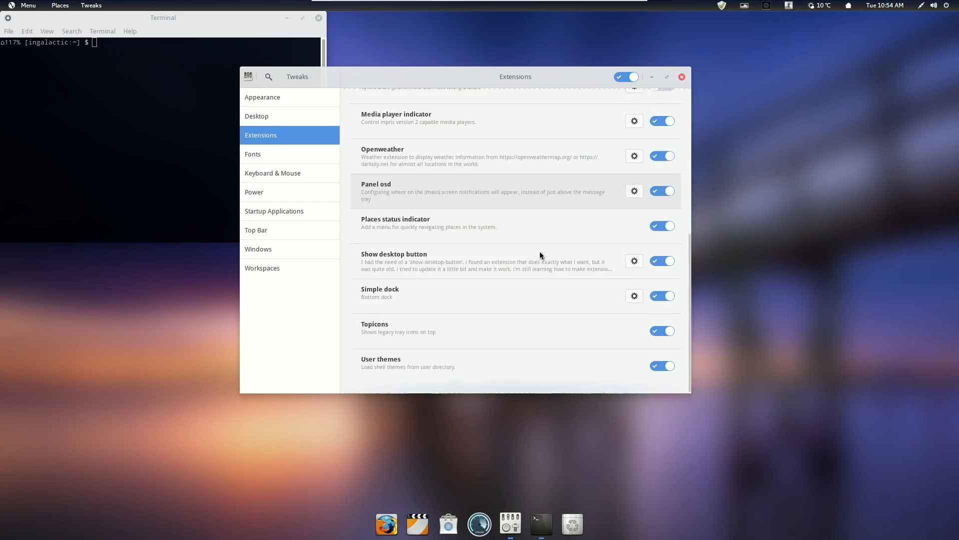
mouse_move(272, 145)
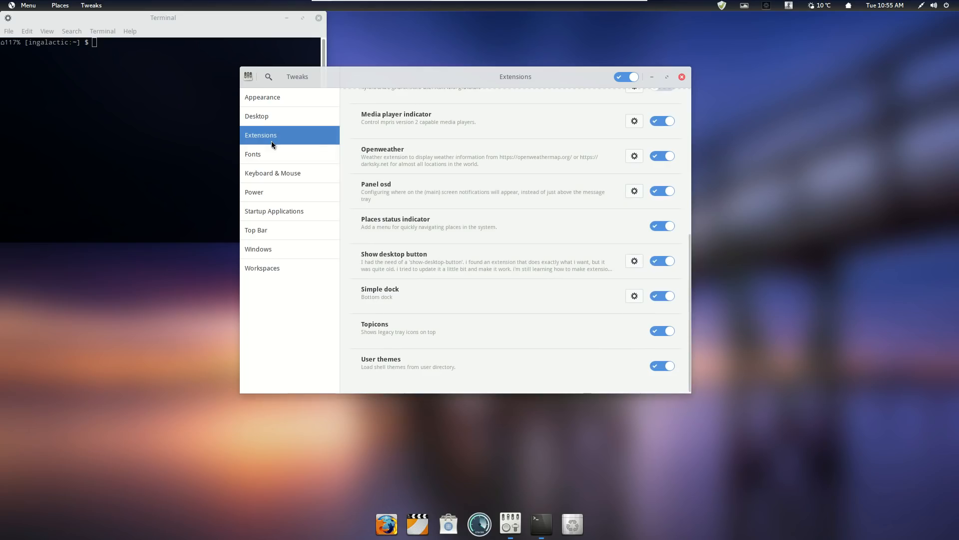
mouse_move(272, 153)
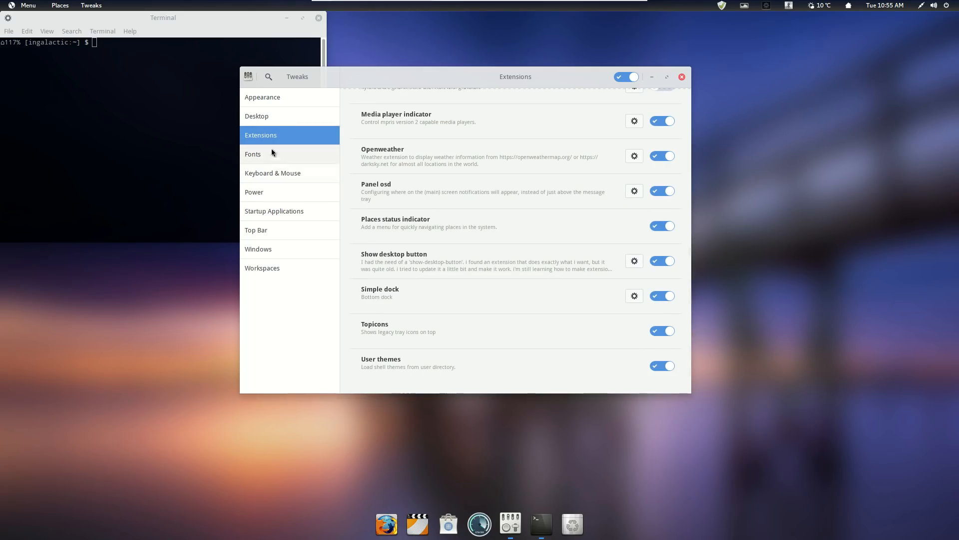
left_click(262, 97)
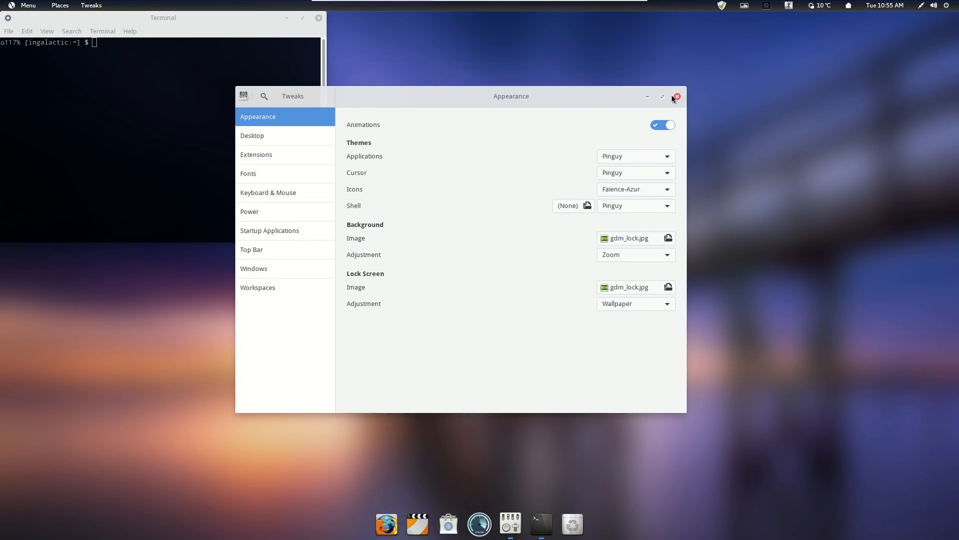
mouse_move(679, 100)
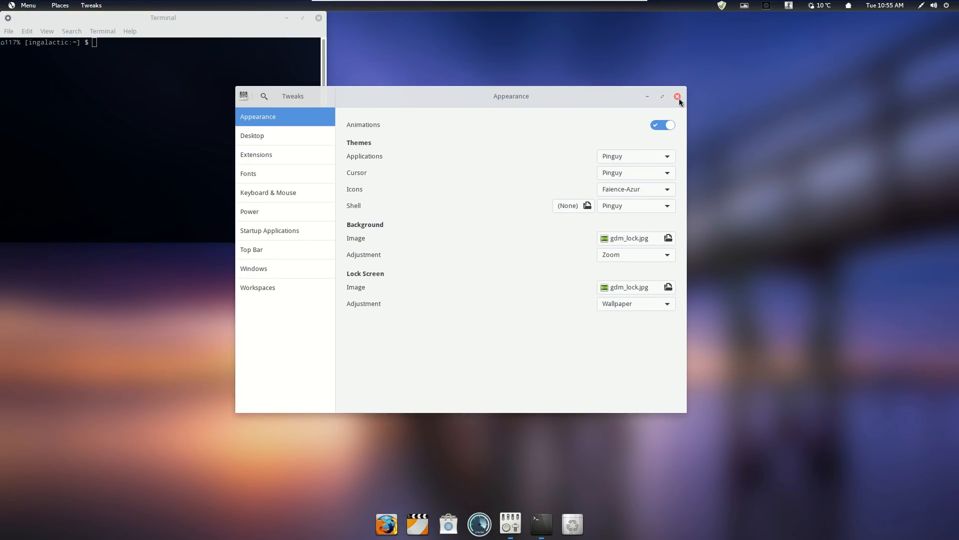
- Close the Tweaks window and the terminal, leaving an empty desktop
left_click(677, 97)
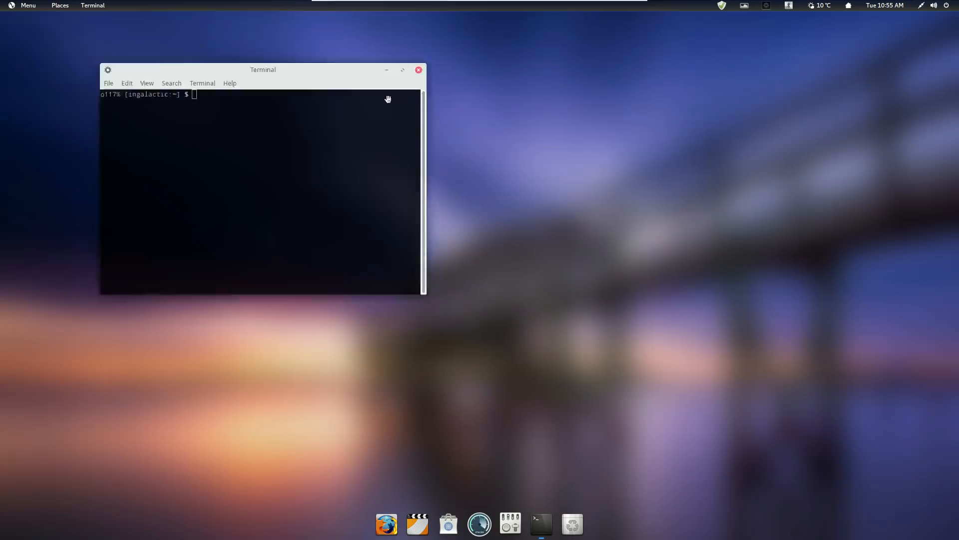
left_click(419, 70)
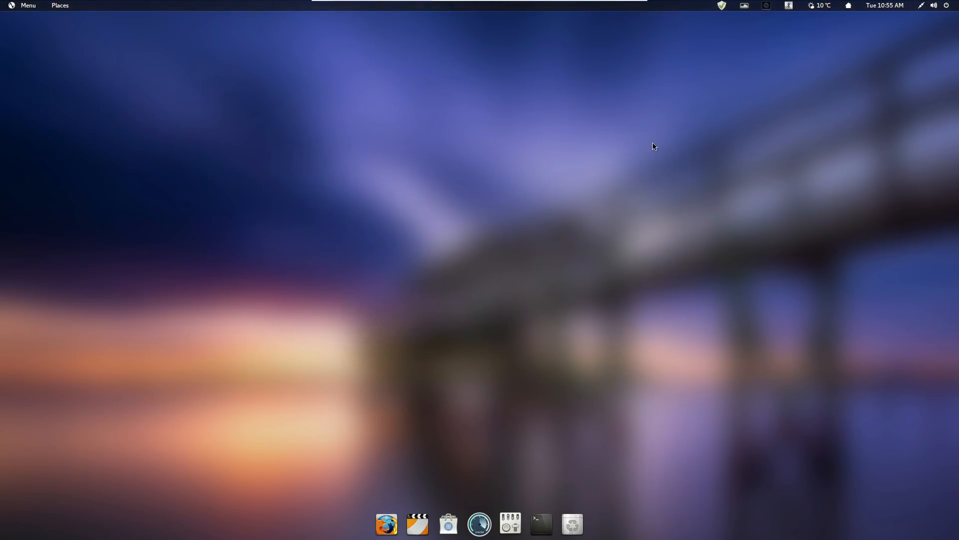
mouse_move(619, 139)
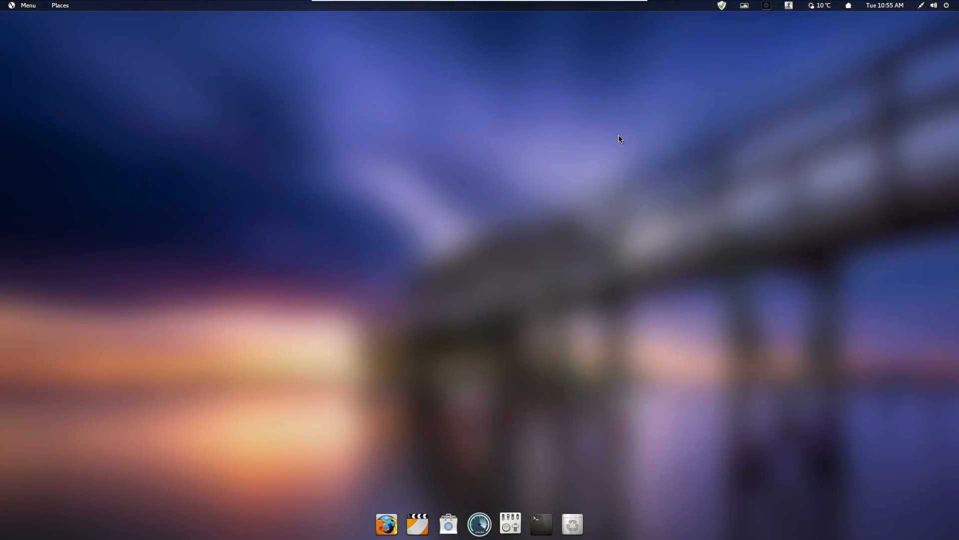
mouse_move(582, 140)
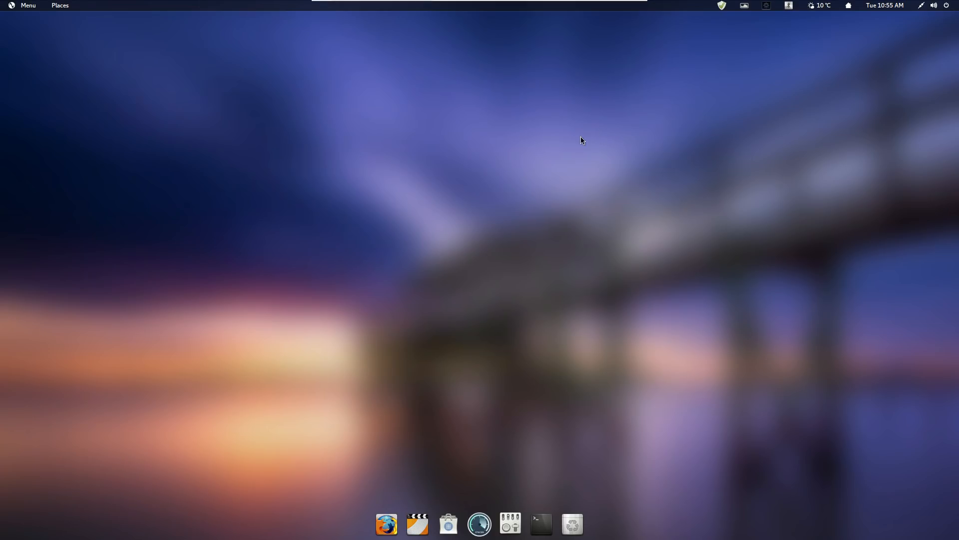
mouse_move(528, 110)
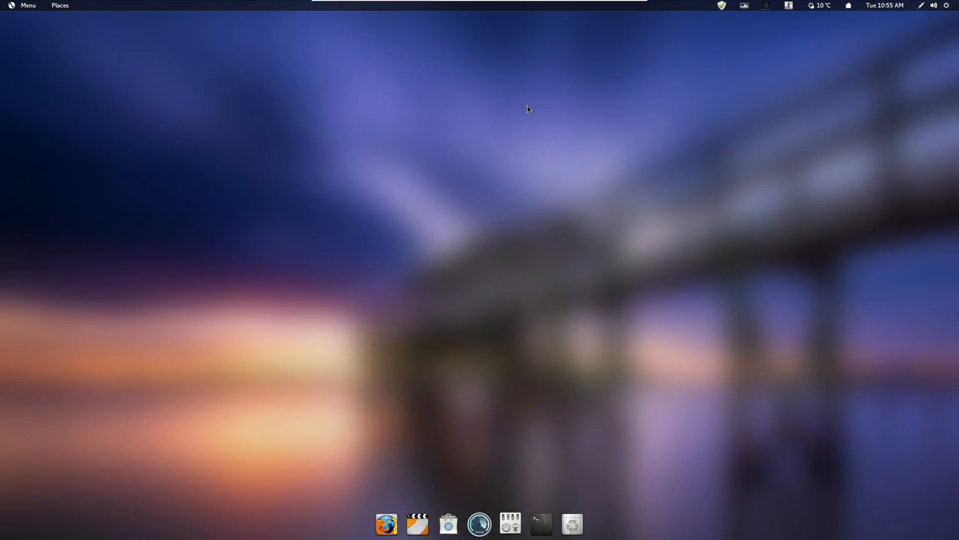
mouse_move(459, 116)
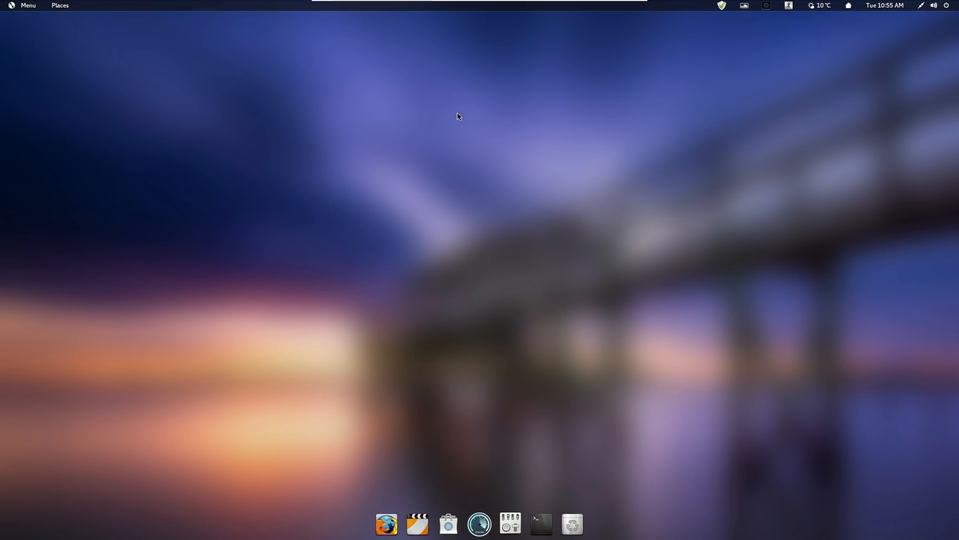
mouse_move(463, 152)
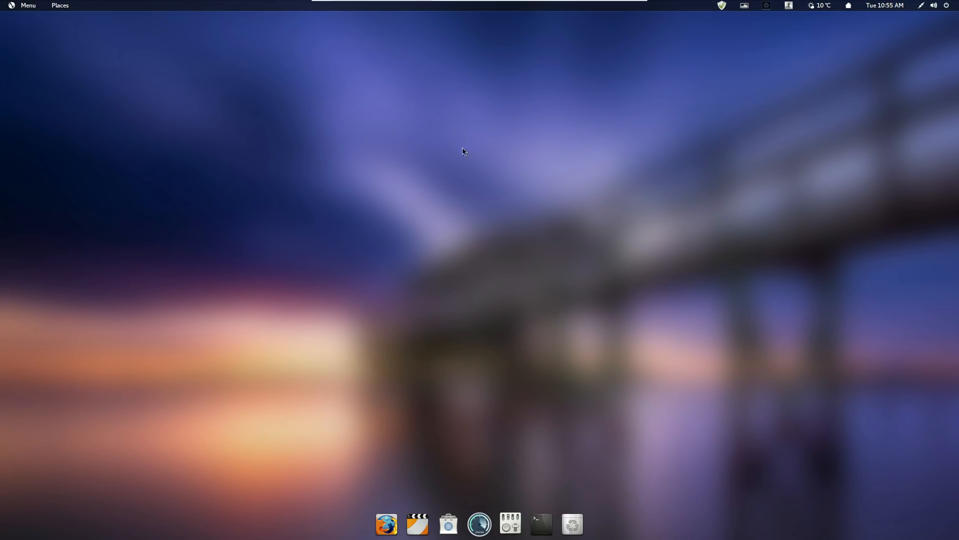
mouse_move(33, 44)
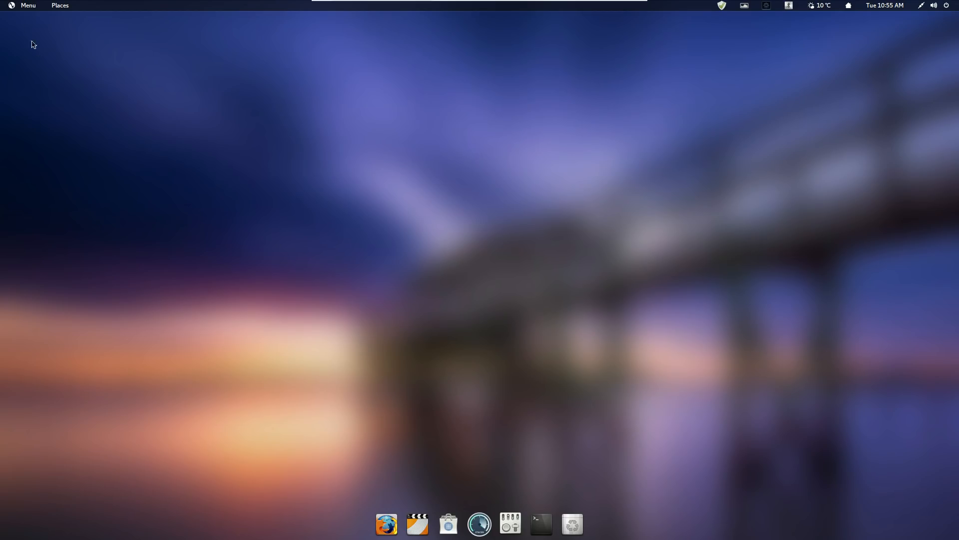
- Open the Home folder in Files and show the file manager's application menu
left_click(23, 6)
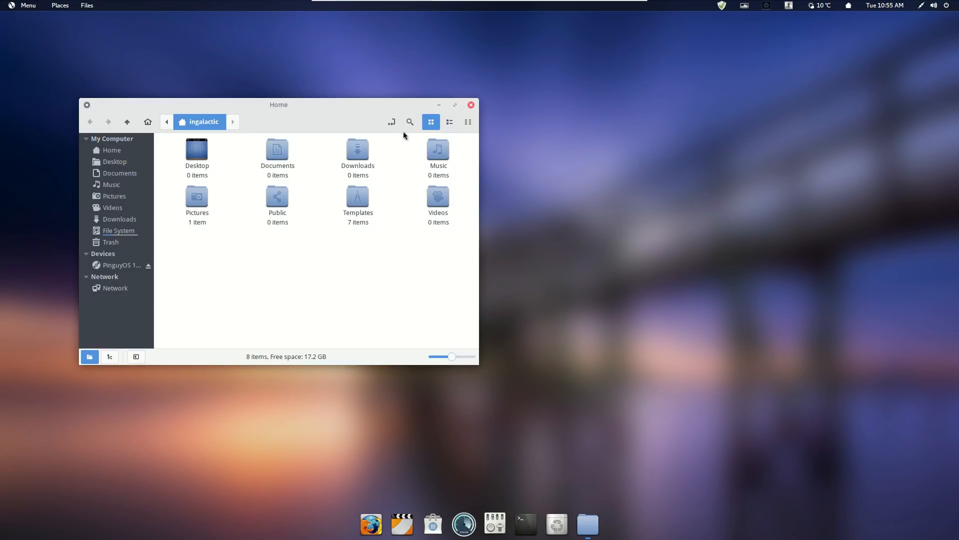
left_click(87, 5)
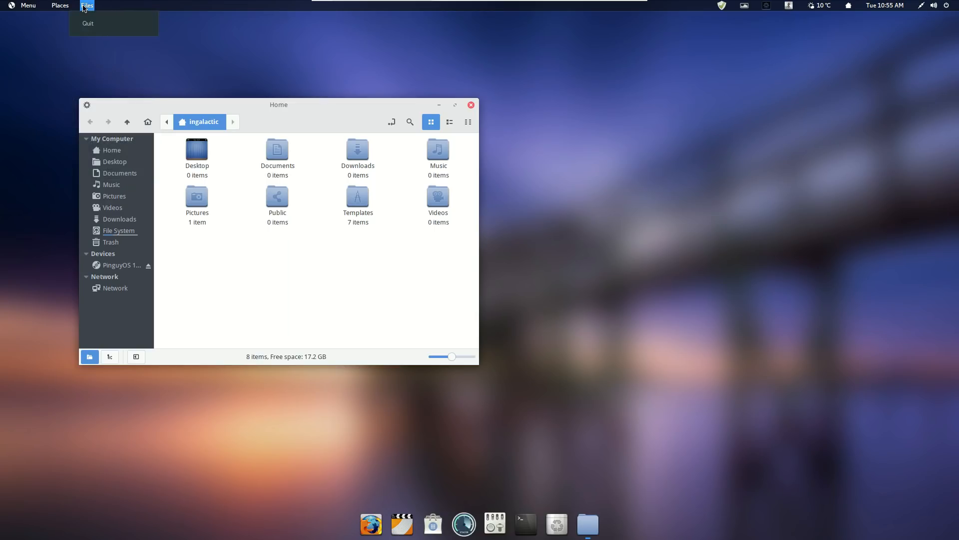
- Dismiss the Files app menu and enable the window's traditional menu bar
left_click(150, 48)
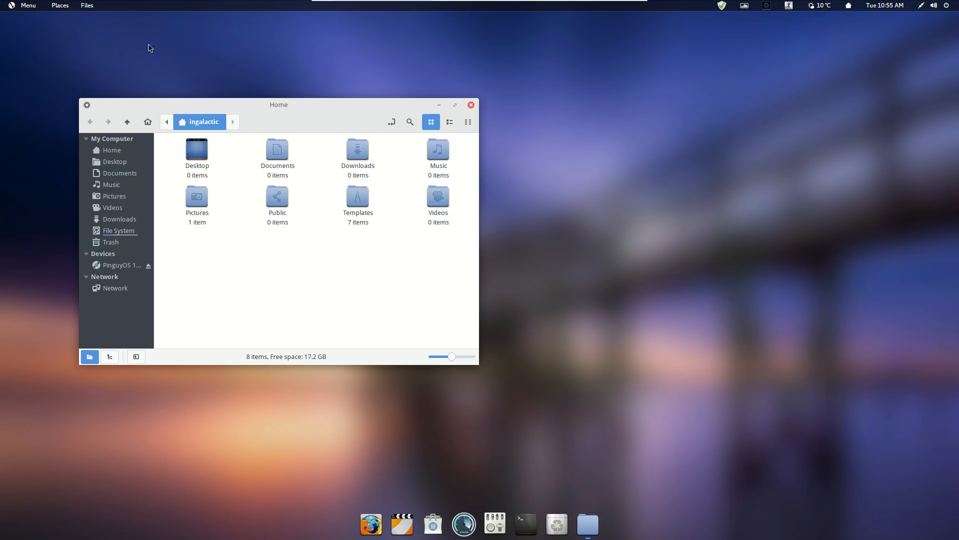
left_click(86, 6)
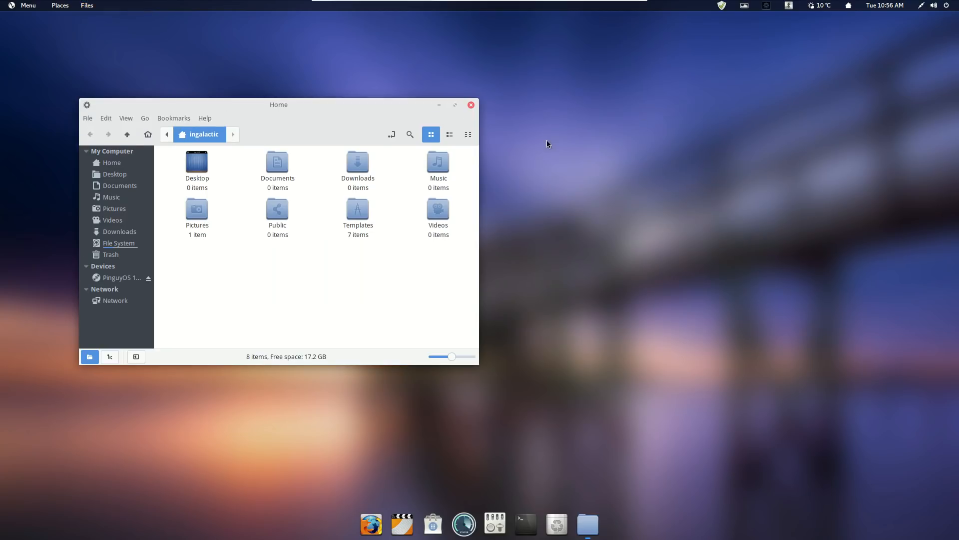
mouse_move(137, 67)
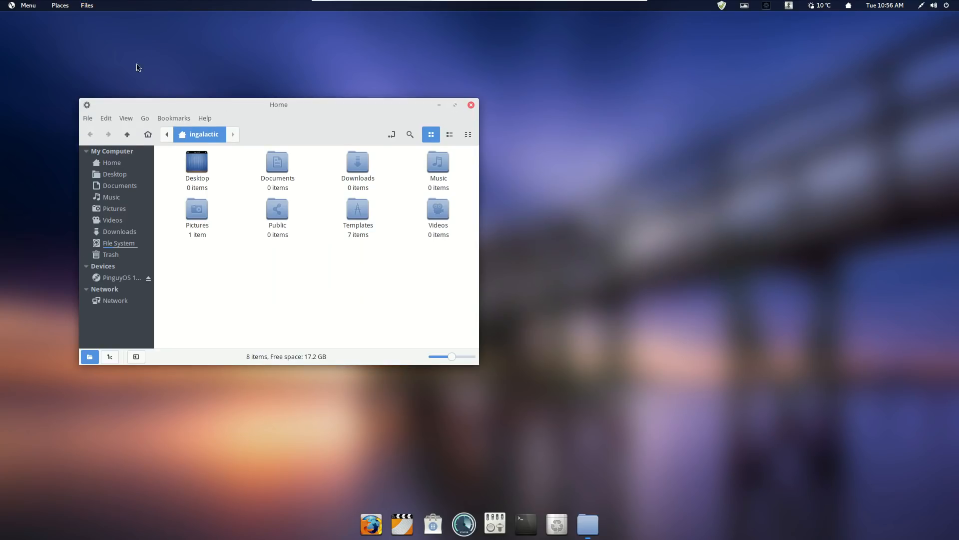
mouse_move(277, 148)
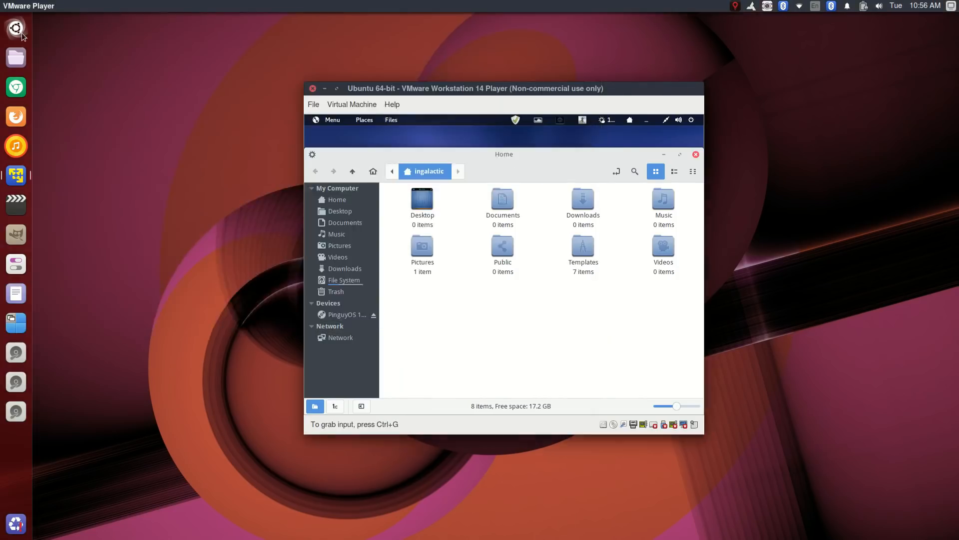
- Launch gedit with a blank Untitled Document 1 and look over its top-bar menus
left_click(15, 293)
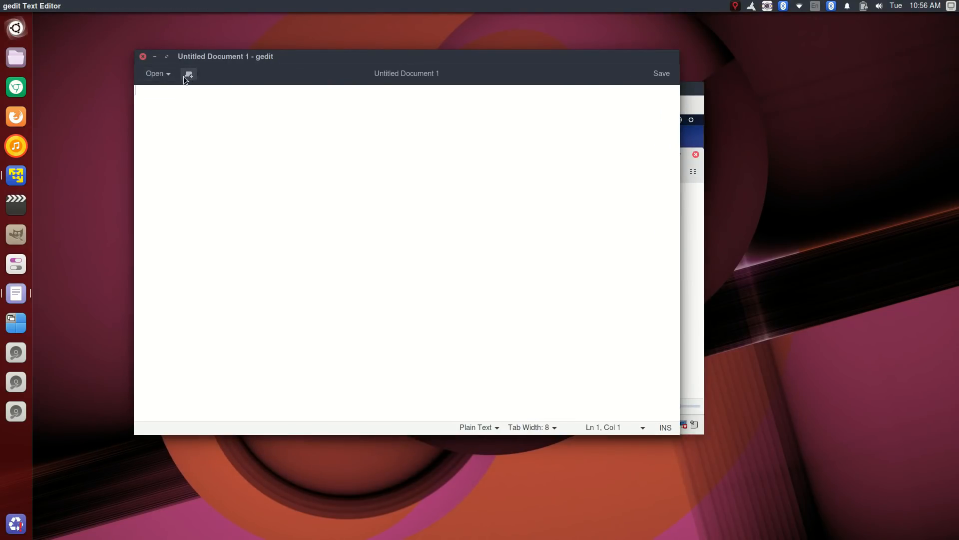
mouse_move(188, 75)
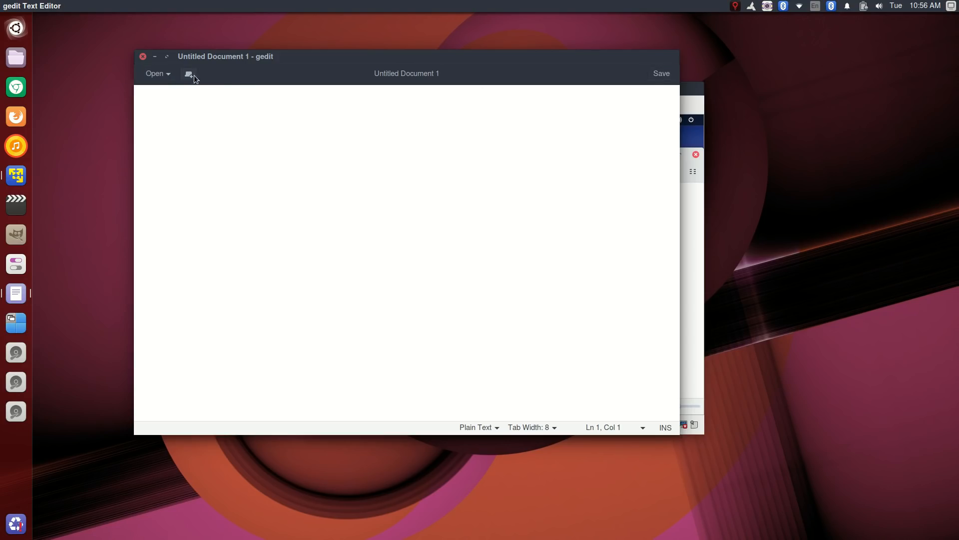
mouse_move(630, 87)
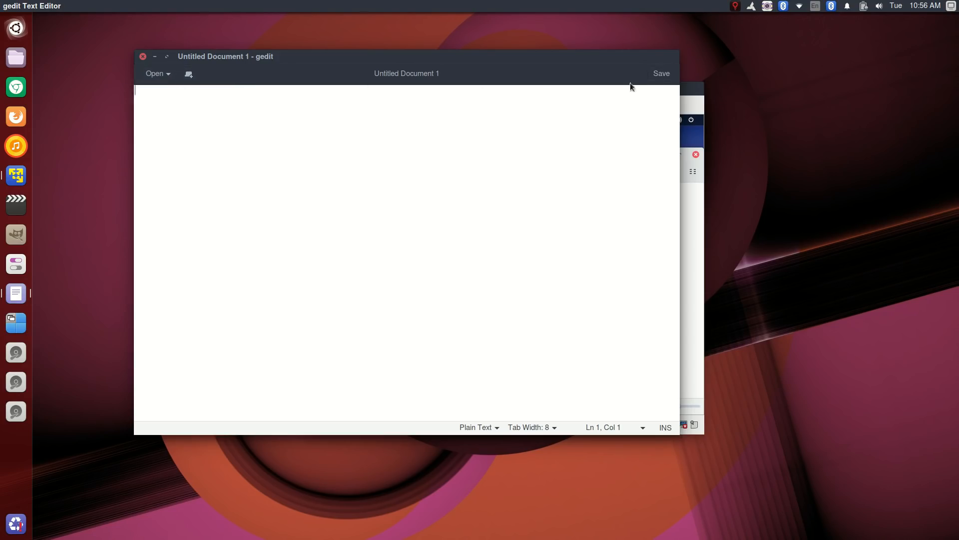
mouse_move(283, 81)
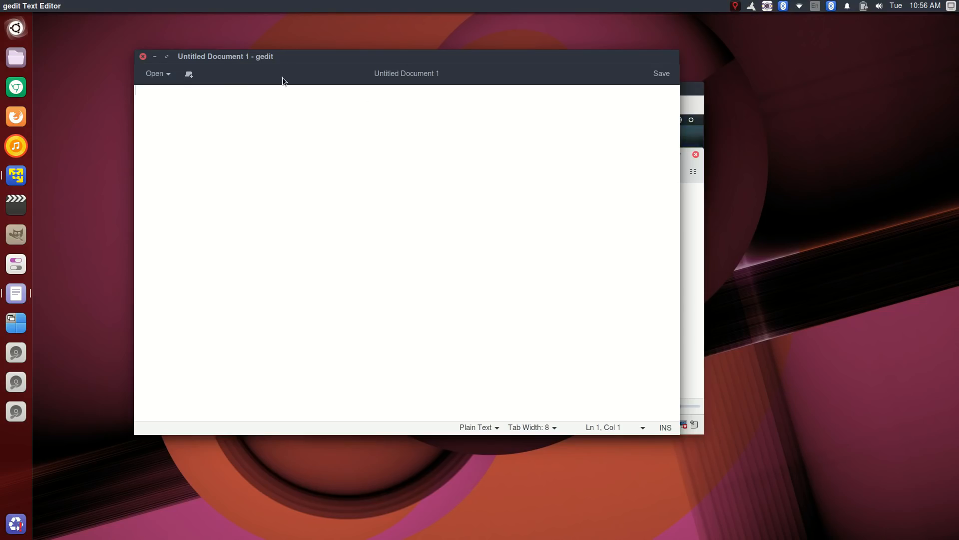
mouse_move(281, 68)
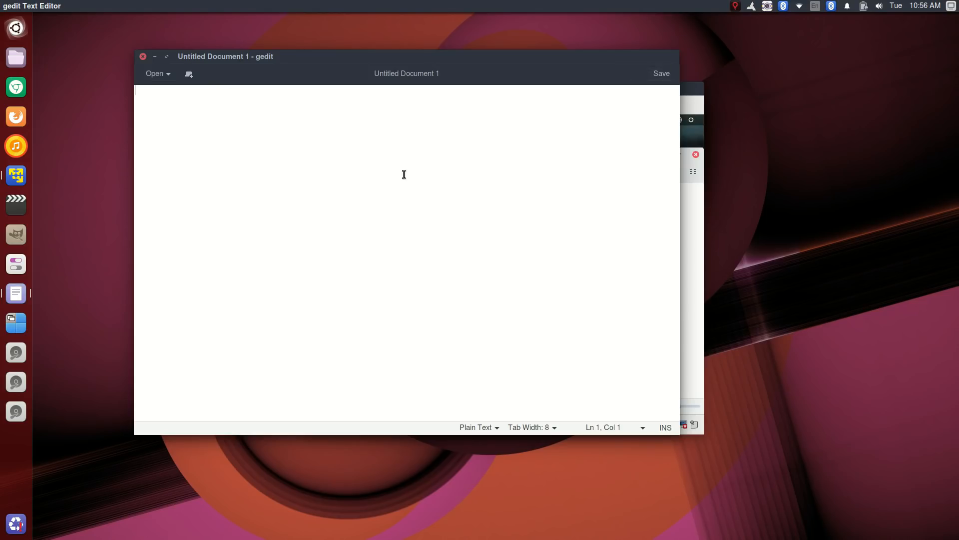
mouse_move(239, 162)
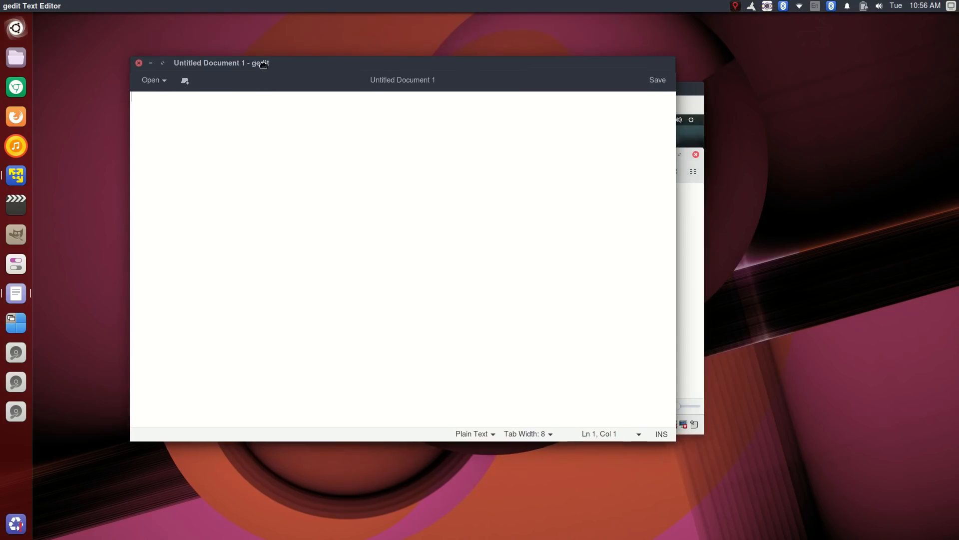
mouse_move(277, 138)
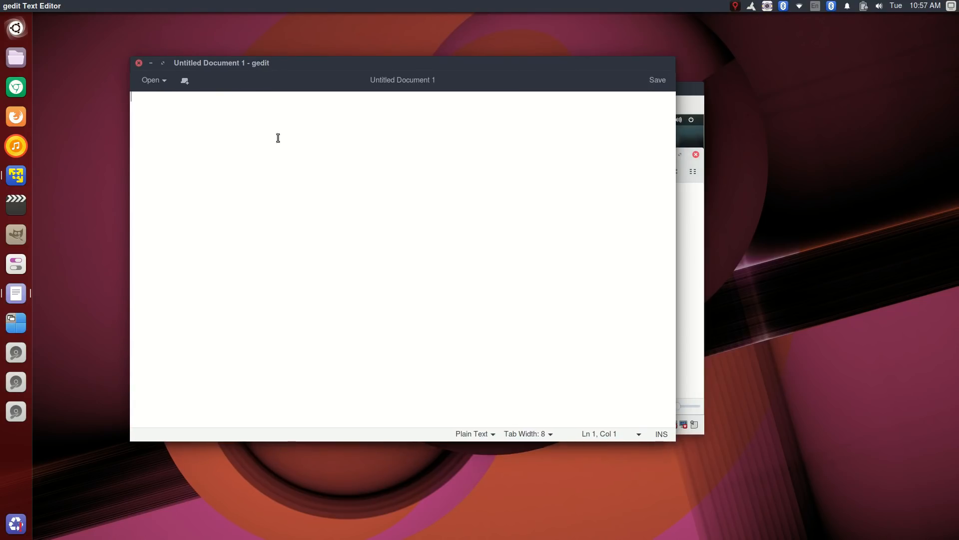
mouse_move(230, 129)
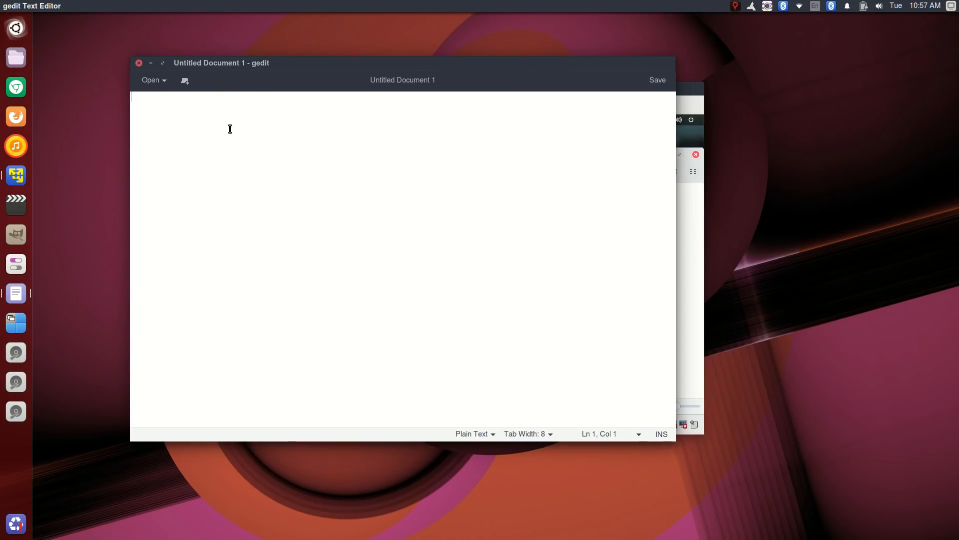
mouse_move(226, 119)
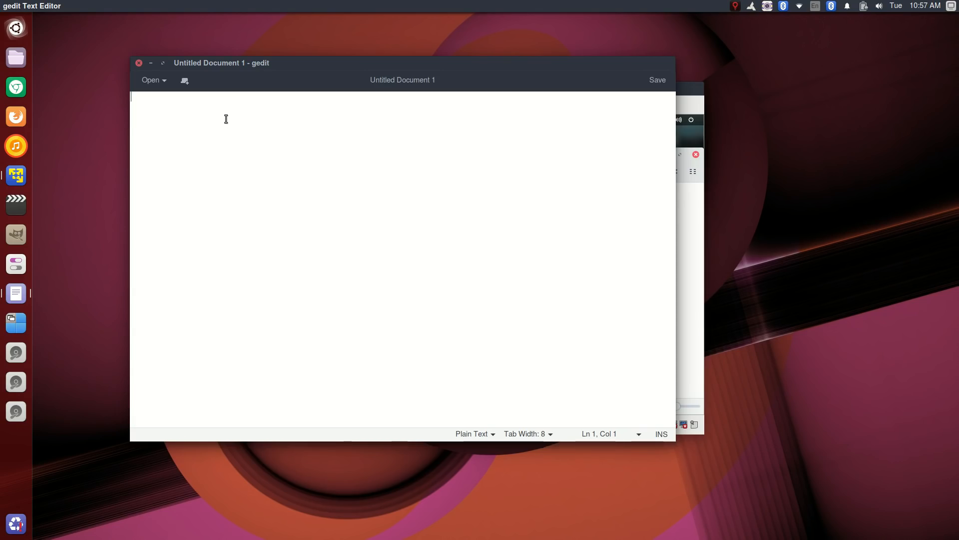
mouse_move(213, 88)
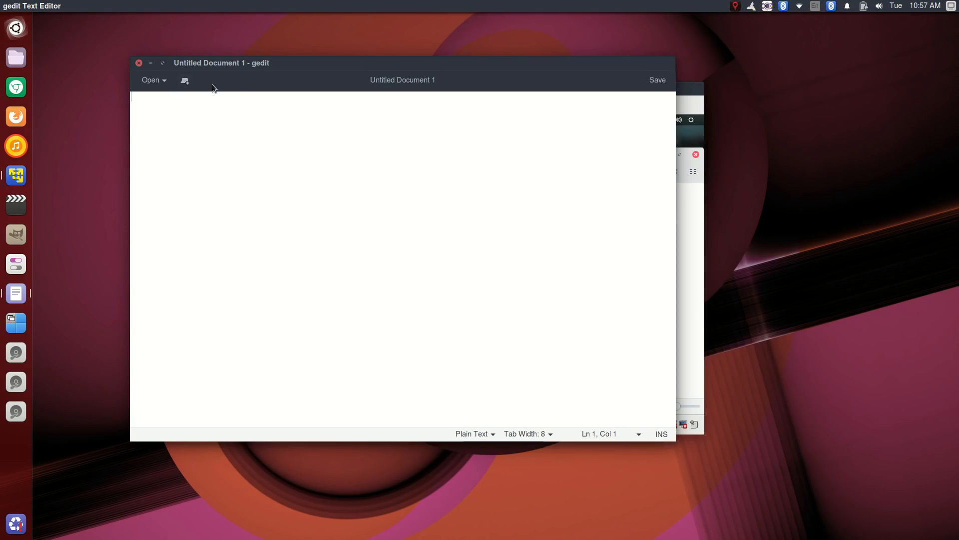
mouse_move(160, 44)
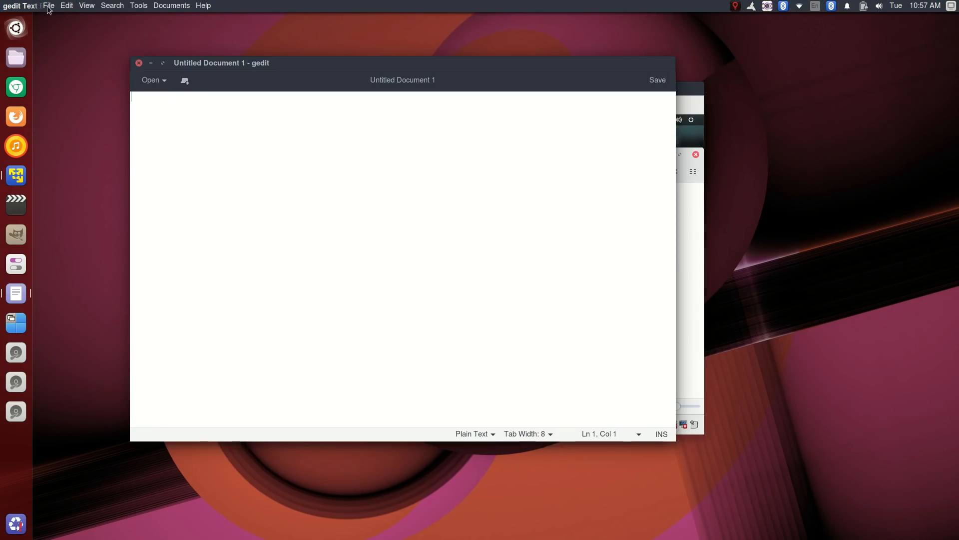
mouse_move(24, 7)
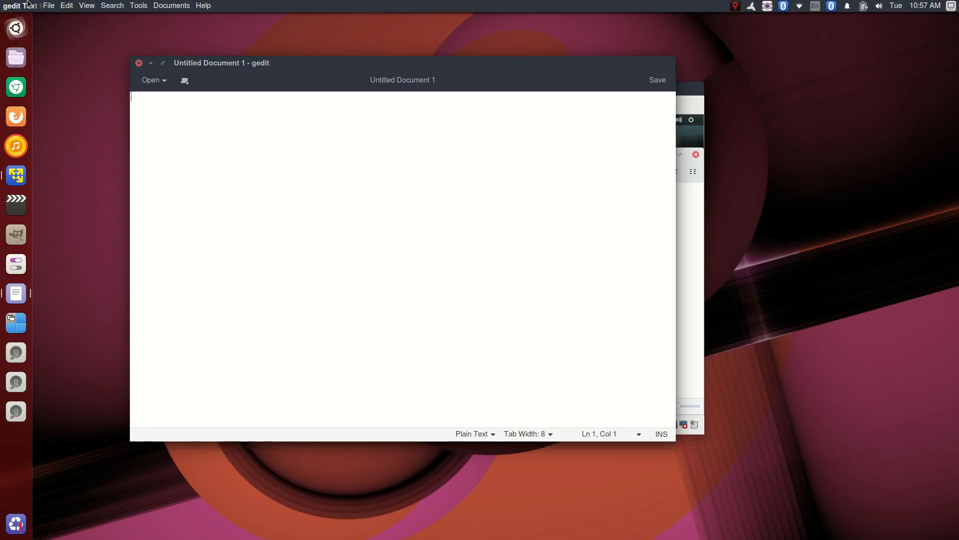
mouse_move(76, 12)
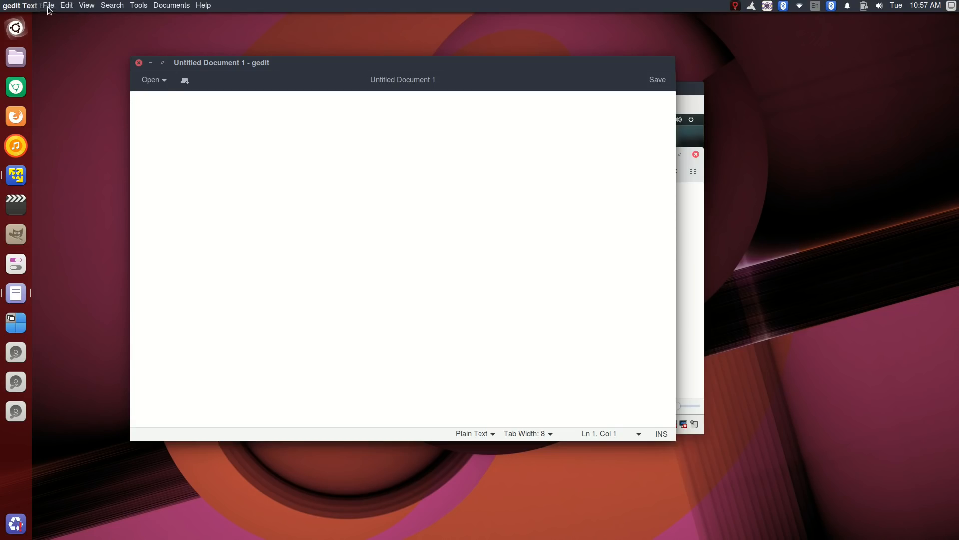
left_click(138, 6)
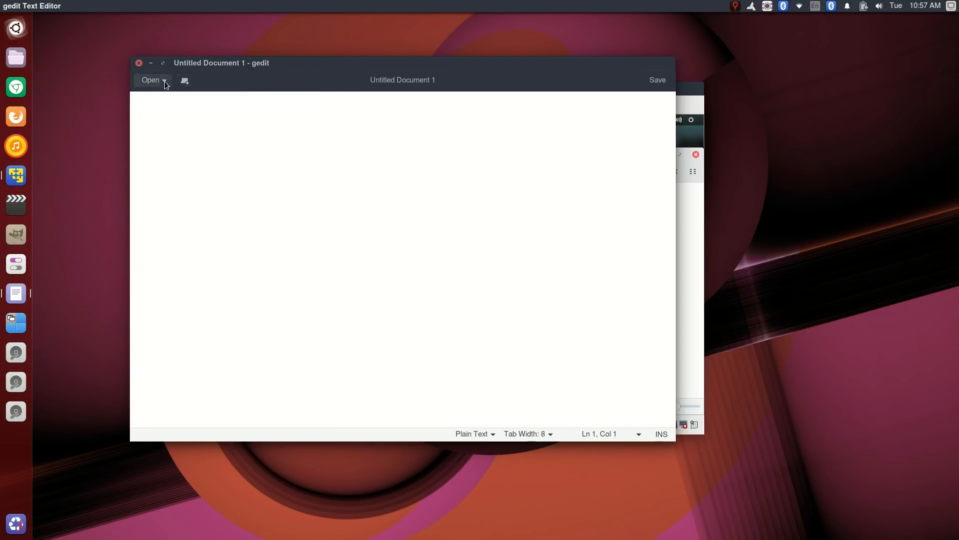
mouse_move(95, 167)
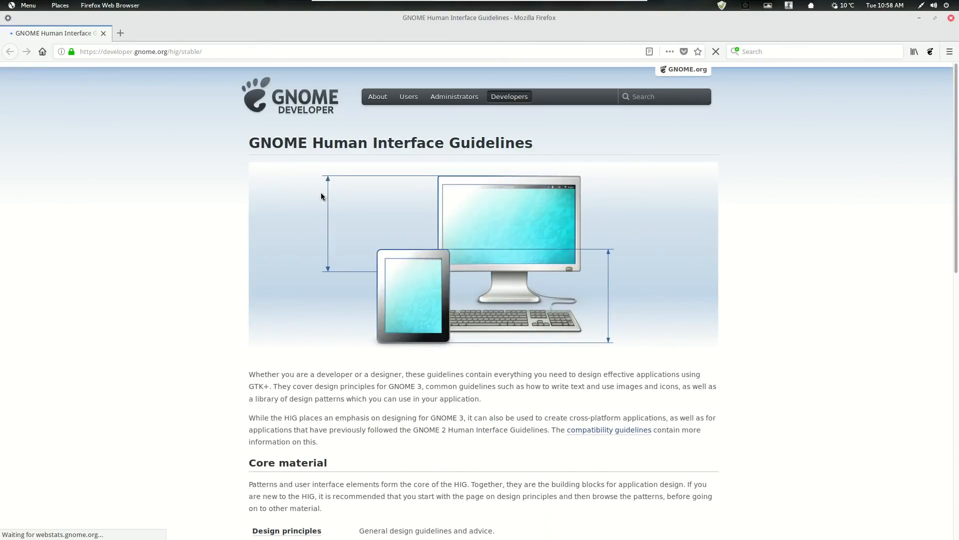
- Go to the Design principles page of the GNOME HIG and scroll through it to the end
scroll("down", 3)
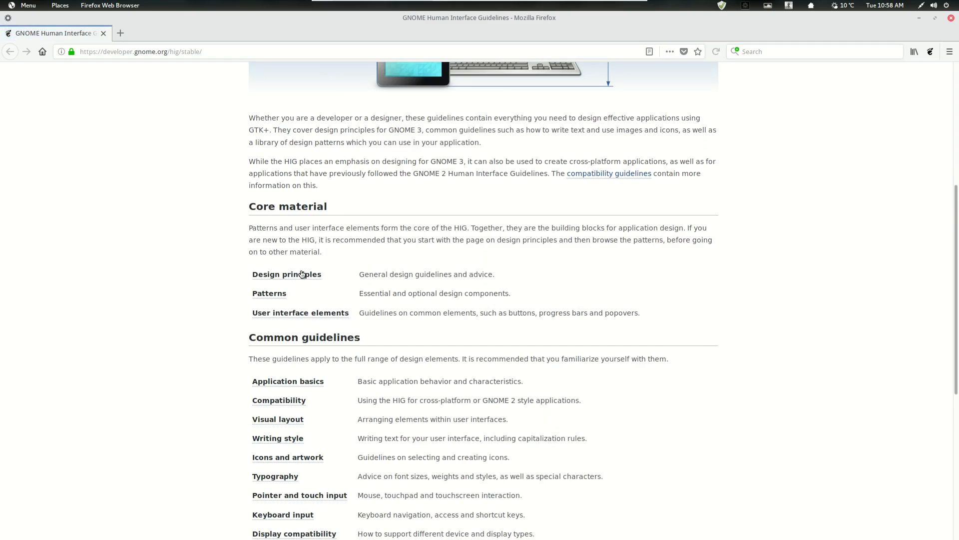
left_click(286, 274)
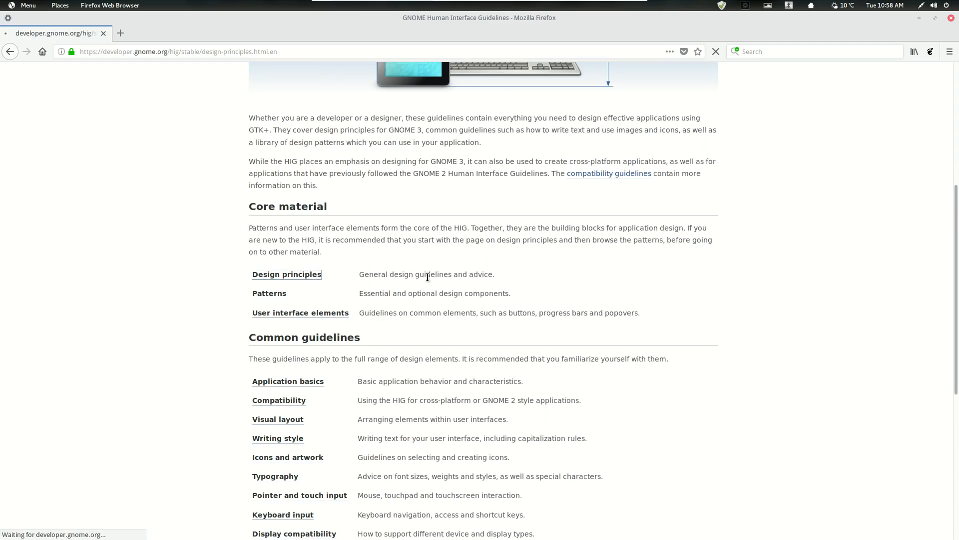
left_click(286, 274)
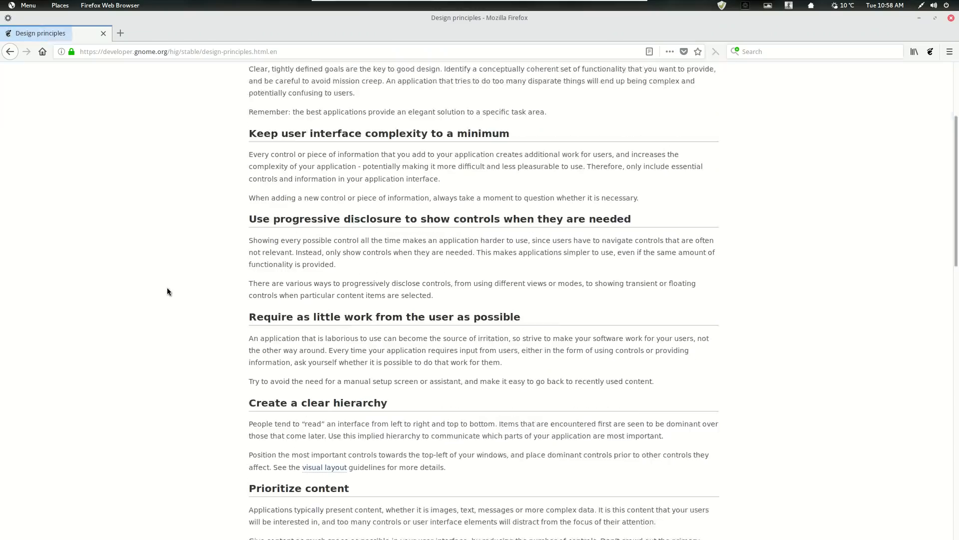
scroll("down", 3)
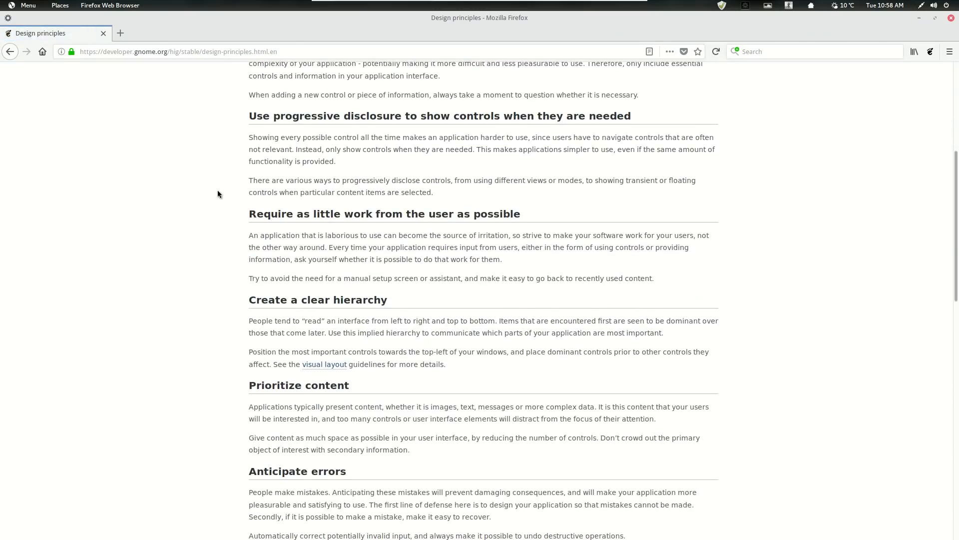
scroll("down", 3)
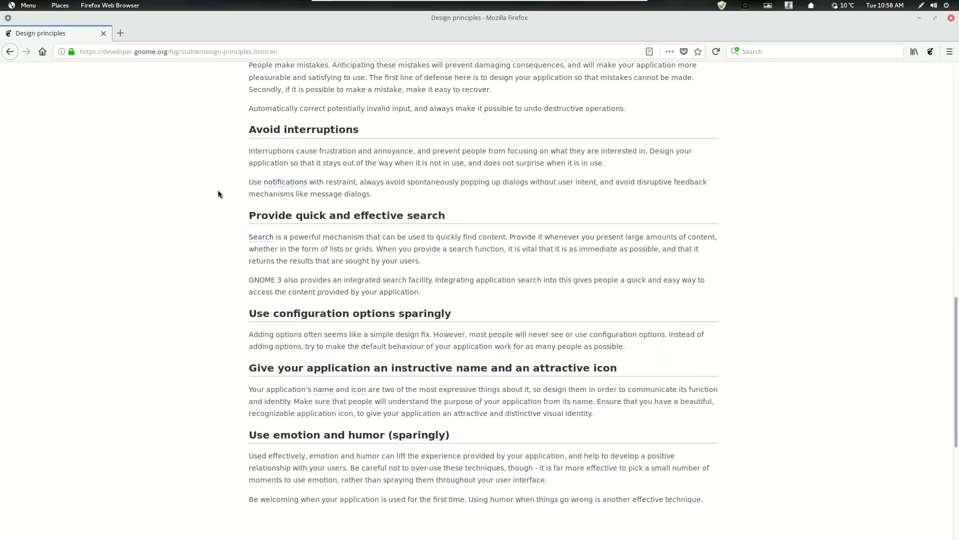
scroll("up", 3)
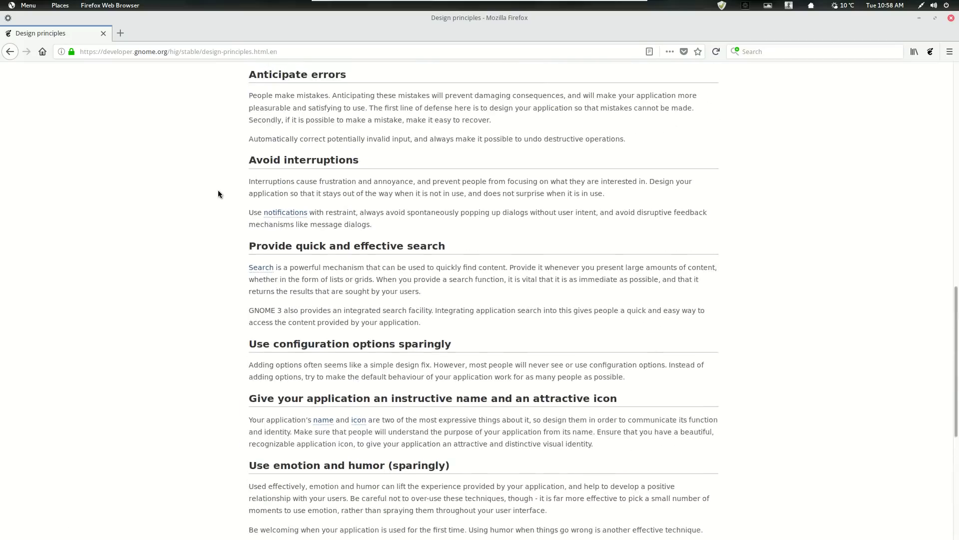
scroll("up", 3)
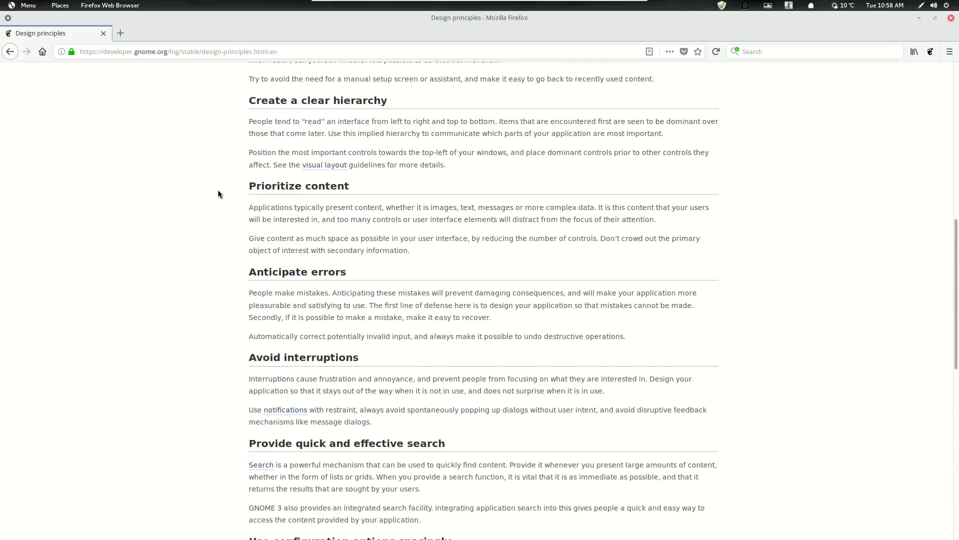
scroll("down", 3)
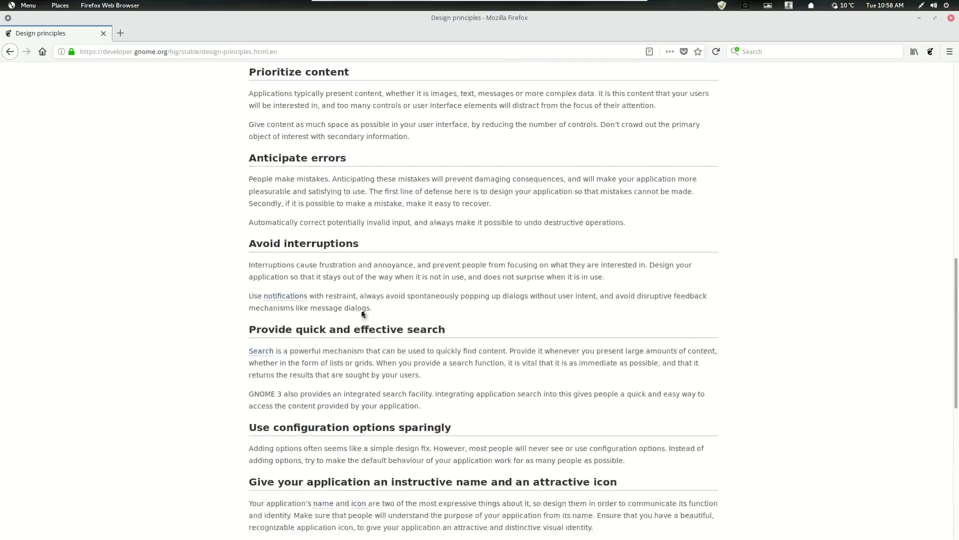
scroll("down", 3)
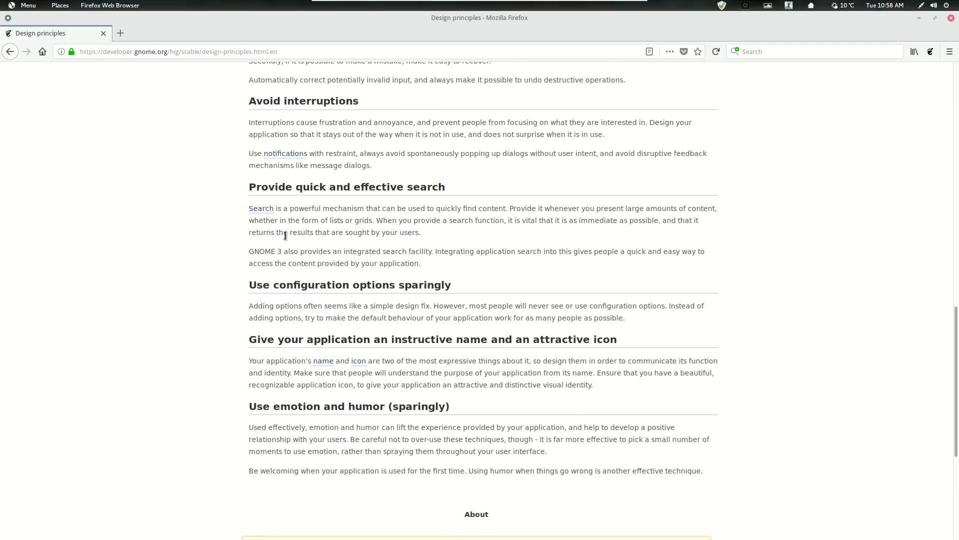
scroll("down", 3)
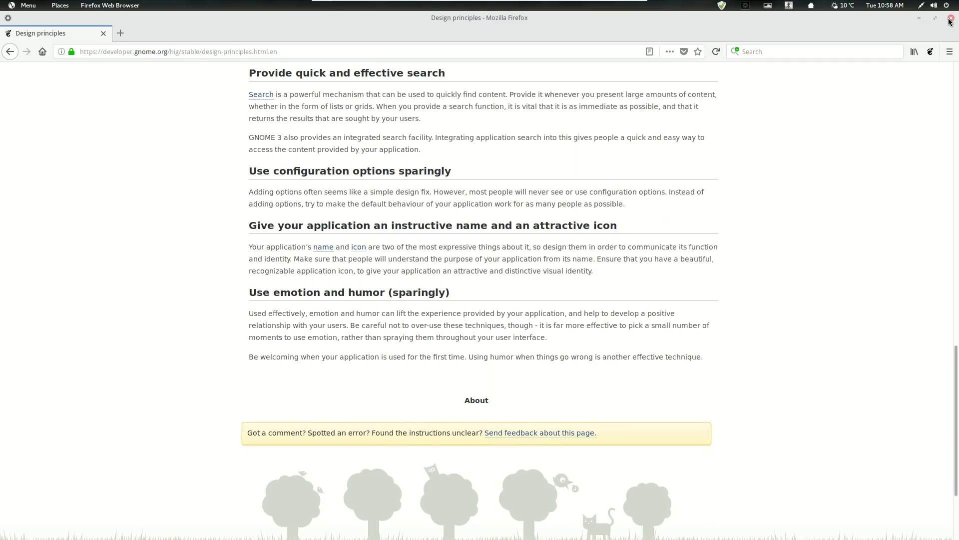
- Close Firefox, leaving the Home folder window over the wallpaper
left_click(950, 20)
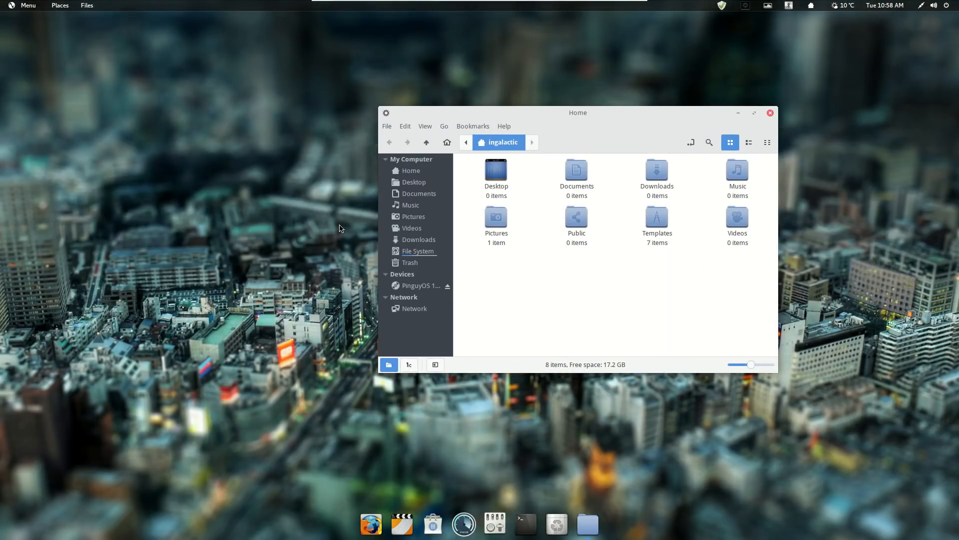
mouse_move(462, 204)
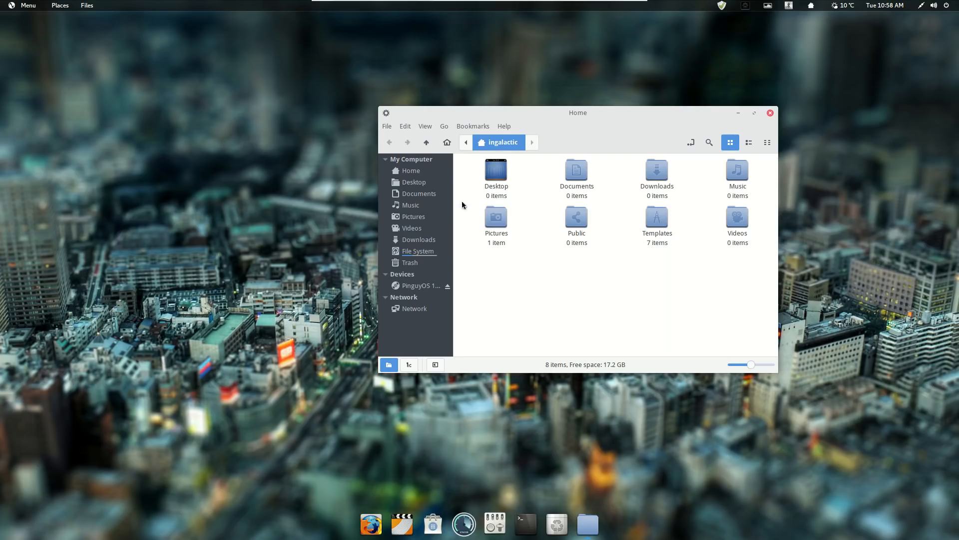
mouse_move(352, 334)
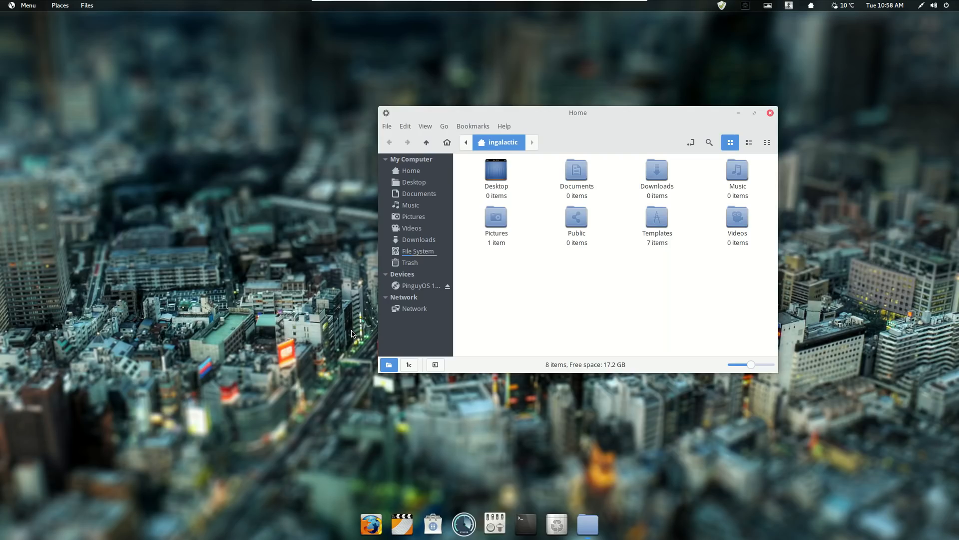
mouse_move(632, 114)
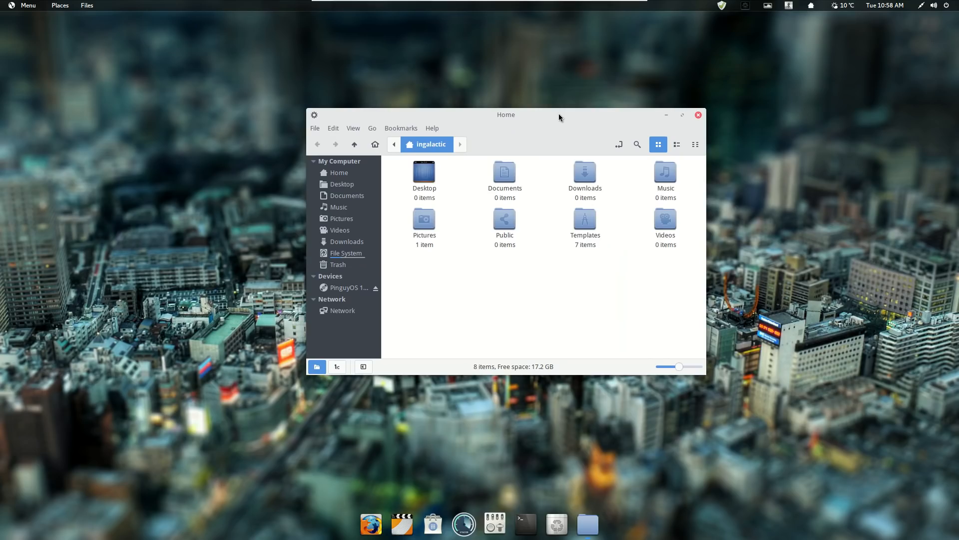
mouse_move(681, 119)
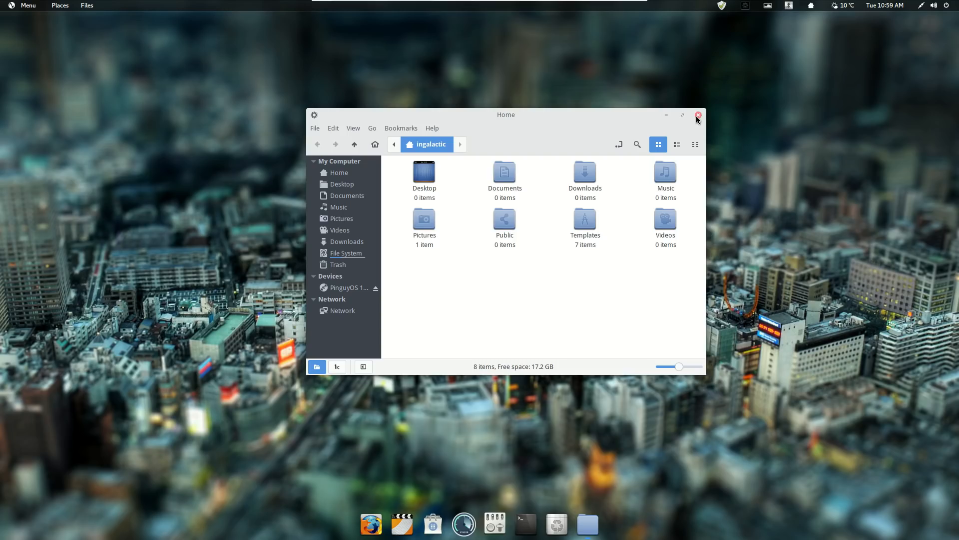
- Close the Nemo Home folder window so only the wallpaper and dock remain
left_click(698, 115)
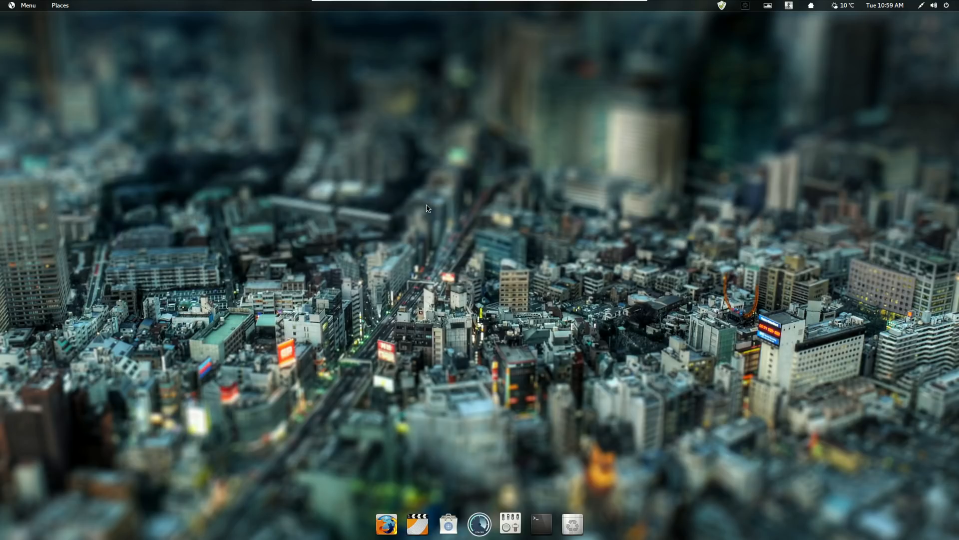
mouse_move(381, 417)
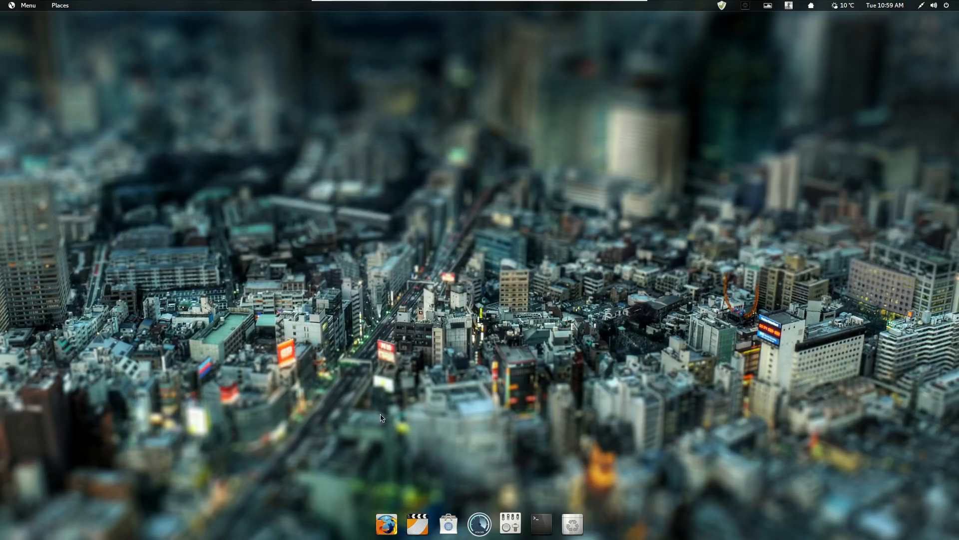
mouse_move(571, 524)
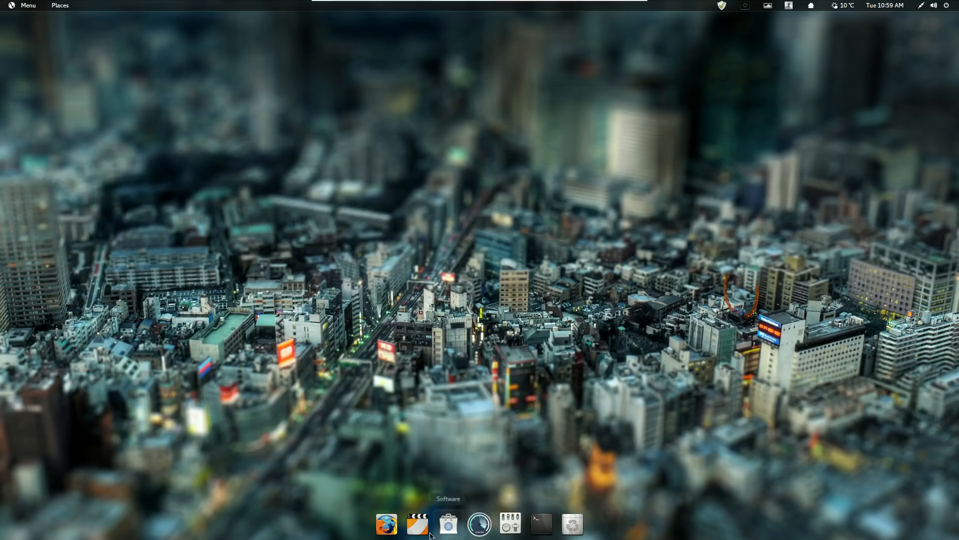
mouse_move(158, 75)
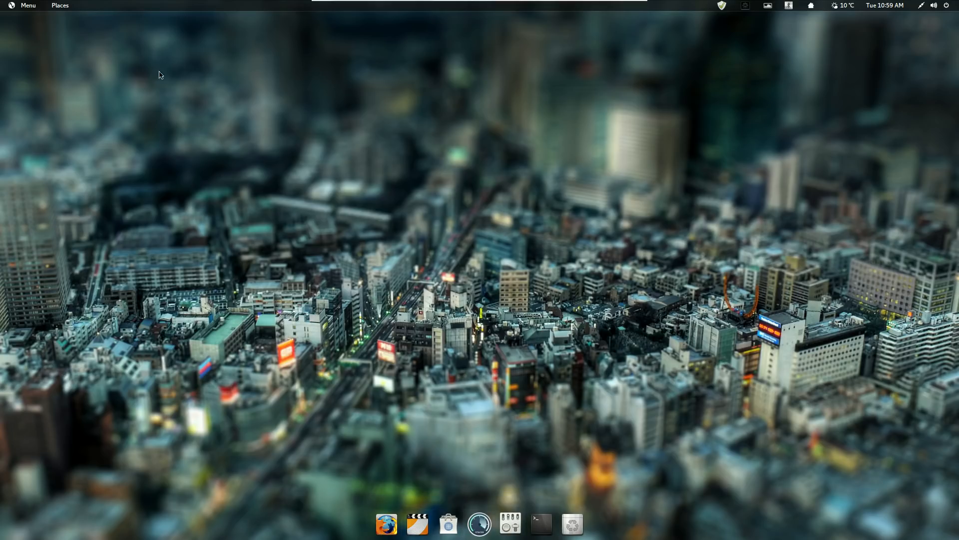
- Show the application menu from the top-left Menu button, listing Files, Pluma, Settings and other apps
left_click(23, 6)
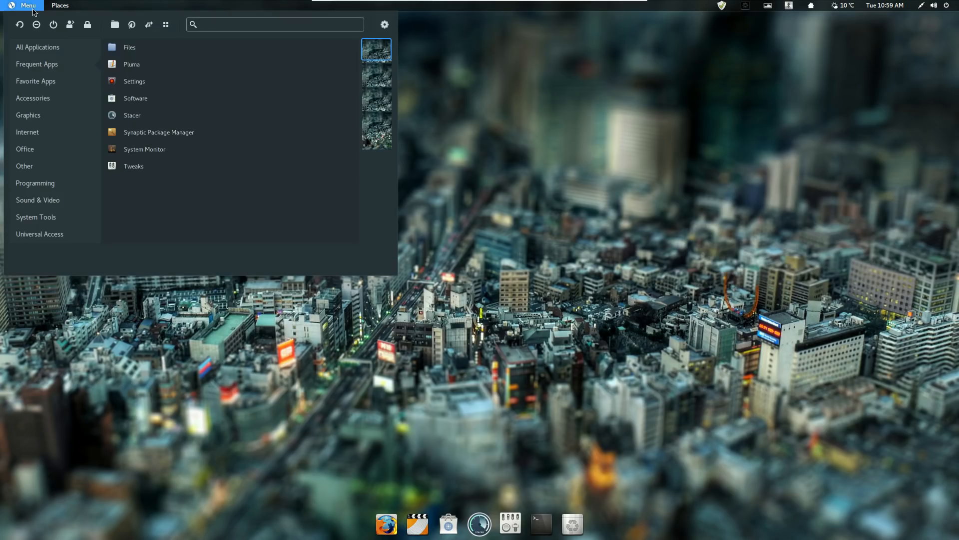
left_click(32, 98)
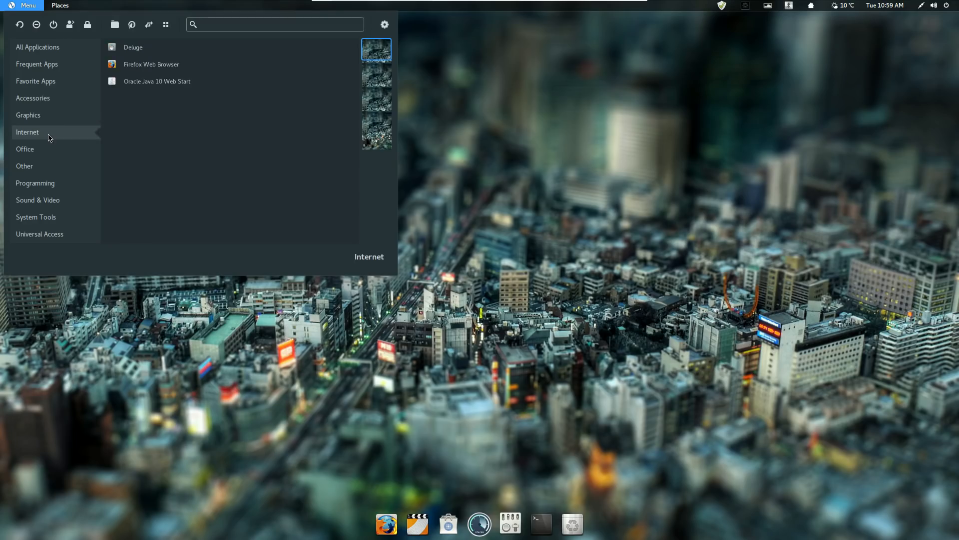
left_click(24, 166)
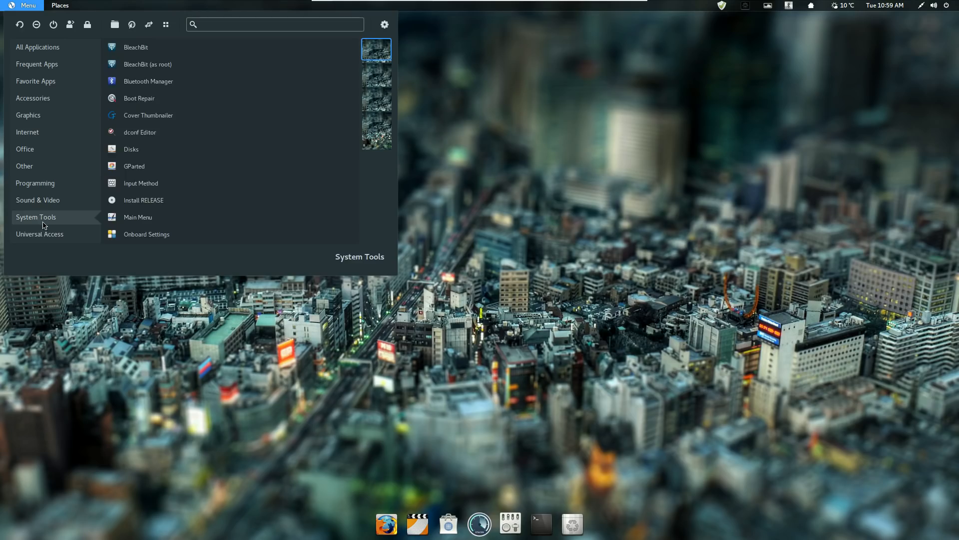
mouse_move(127, 217)
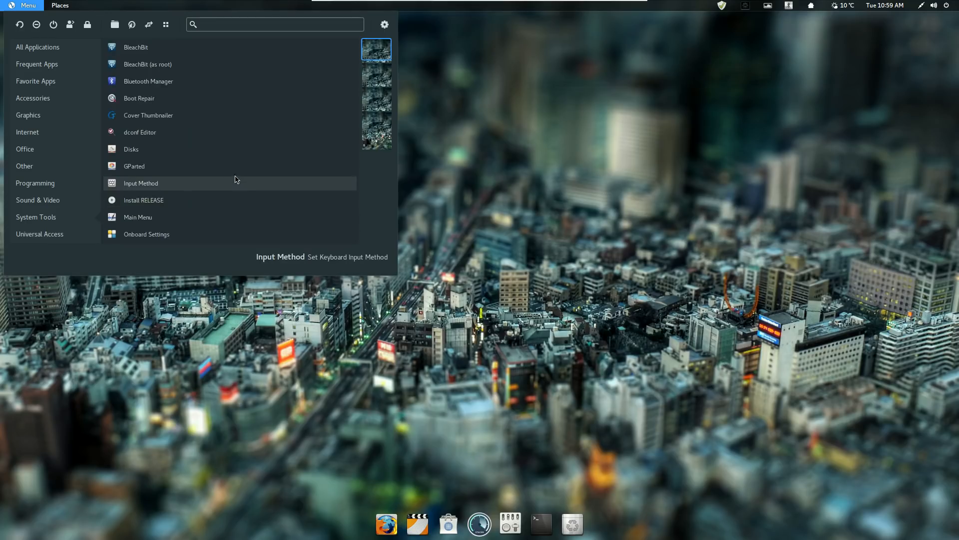
mouse_move(49, 44)
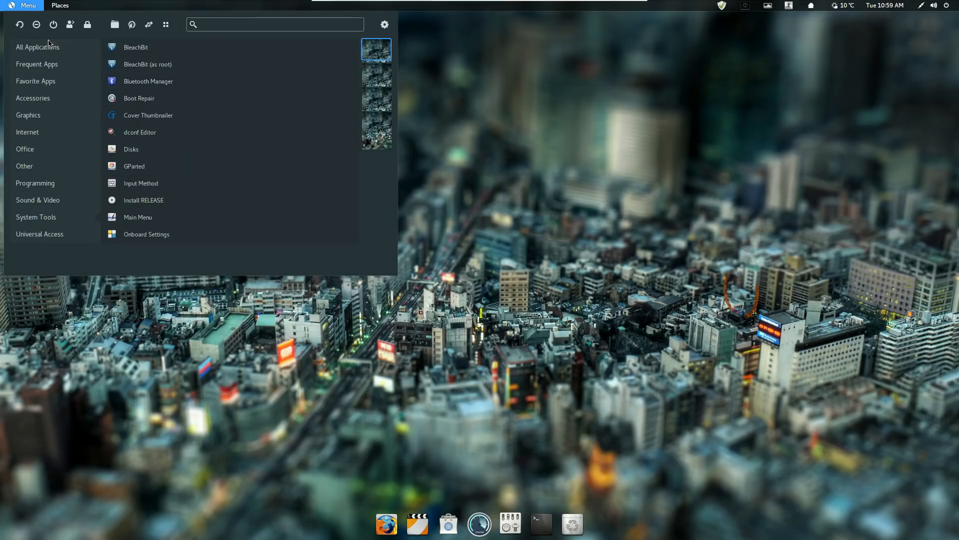
left_click(37, 64)
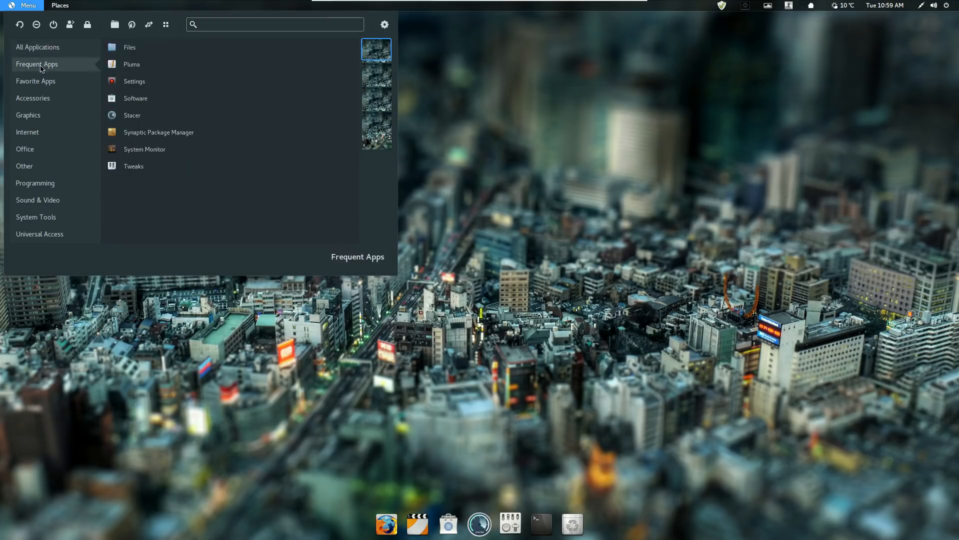
left_click(36, 81)
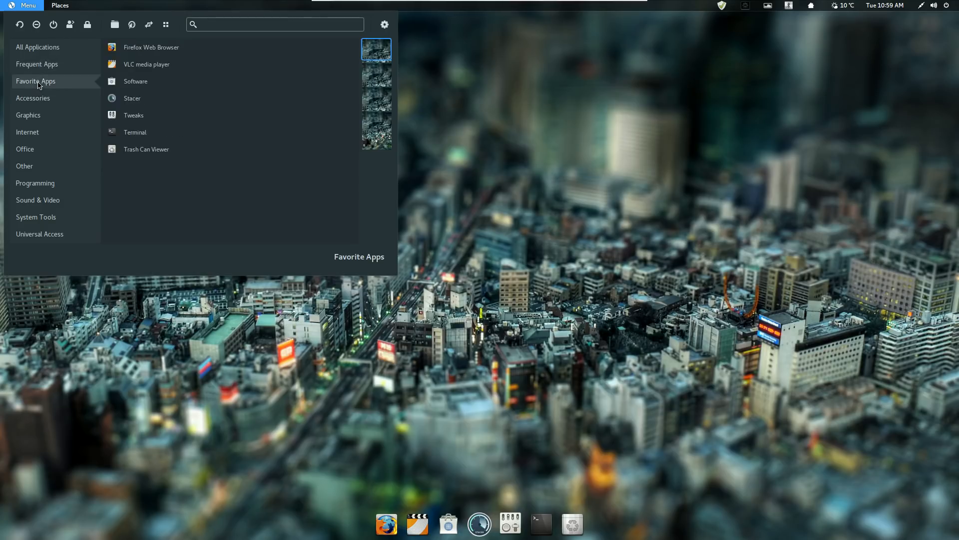
left_click(37, 47)
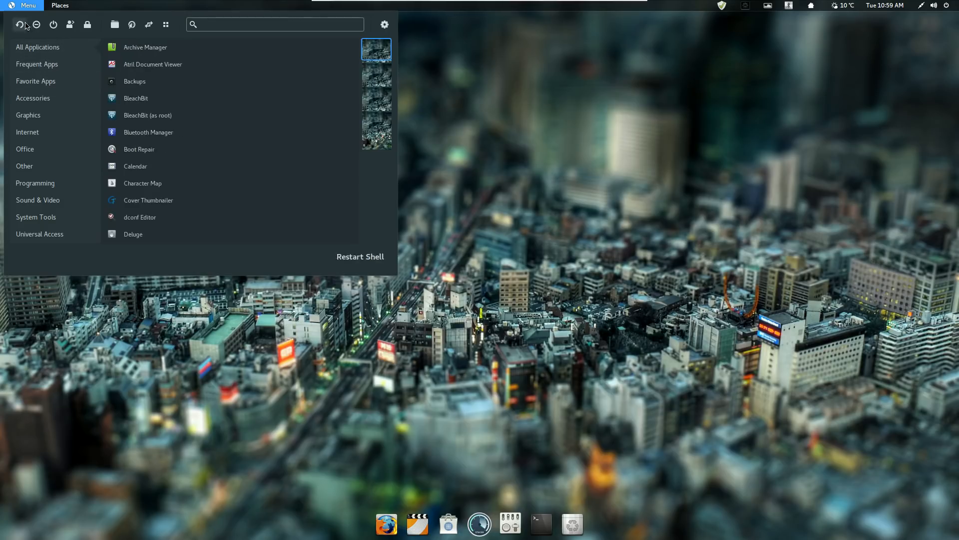
mouse_move(165, 24)
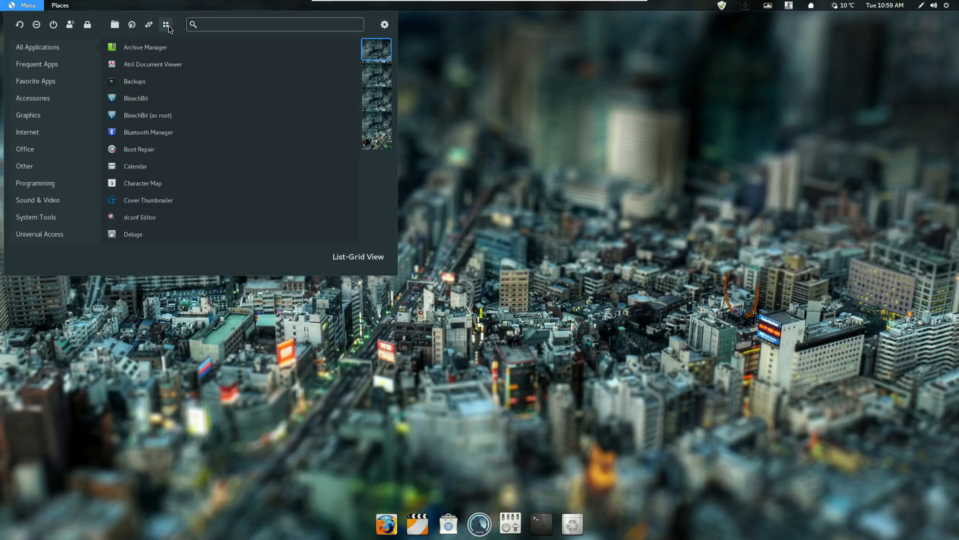
left_click(166, 24)
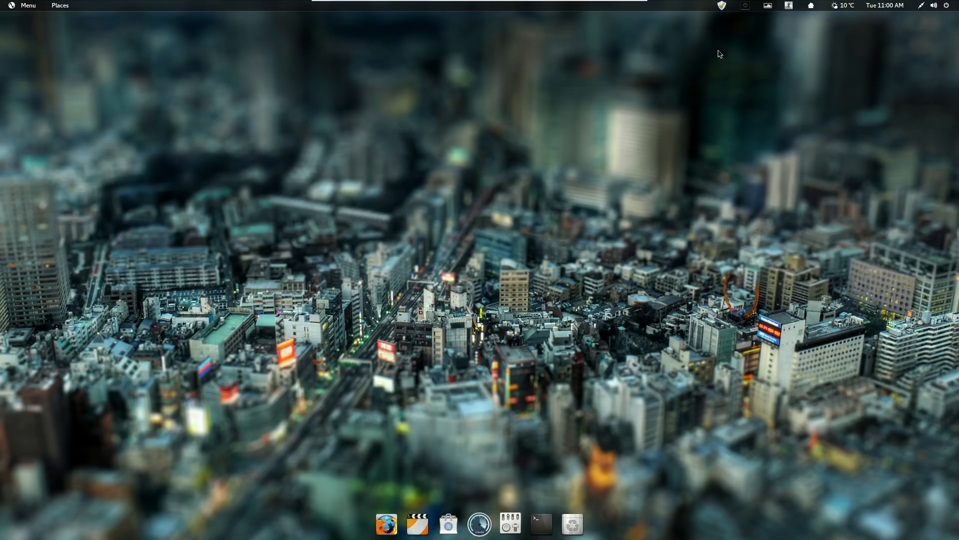
mouse_move(812, 7)
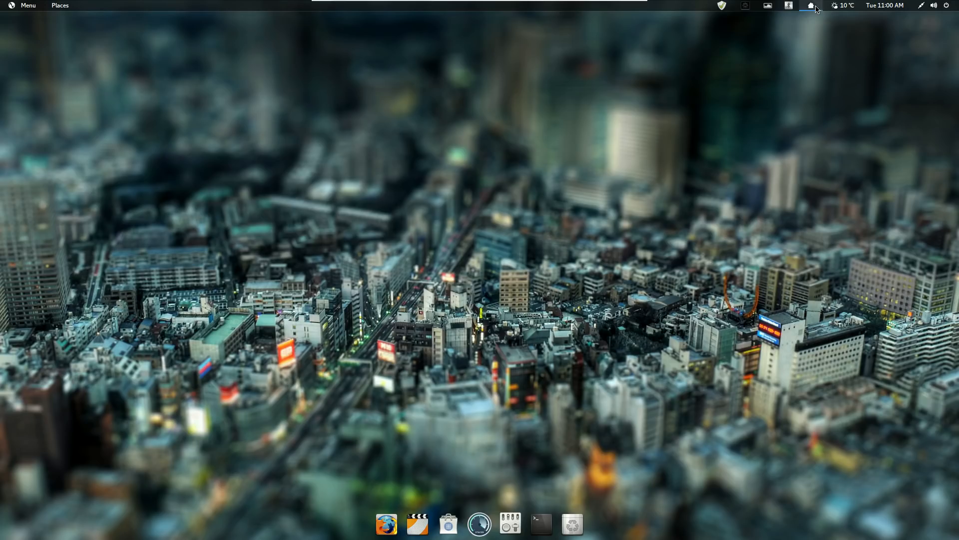
mouse_move(854, 9)
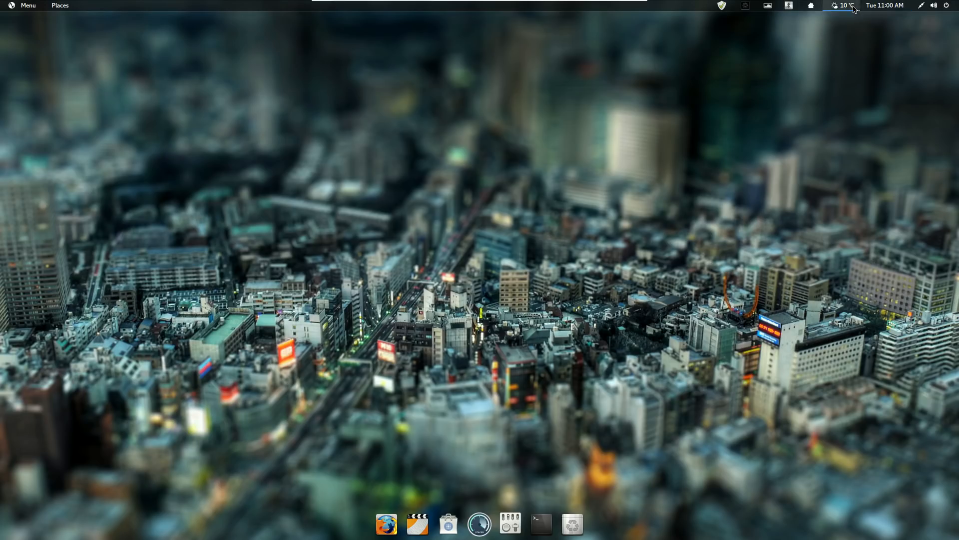
left_click(884, 5)
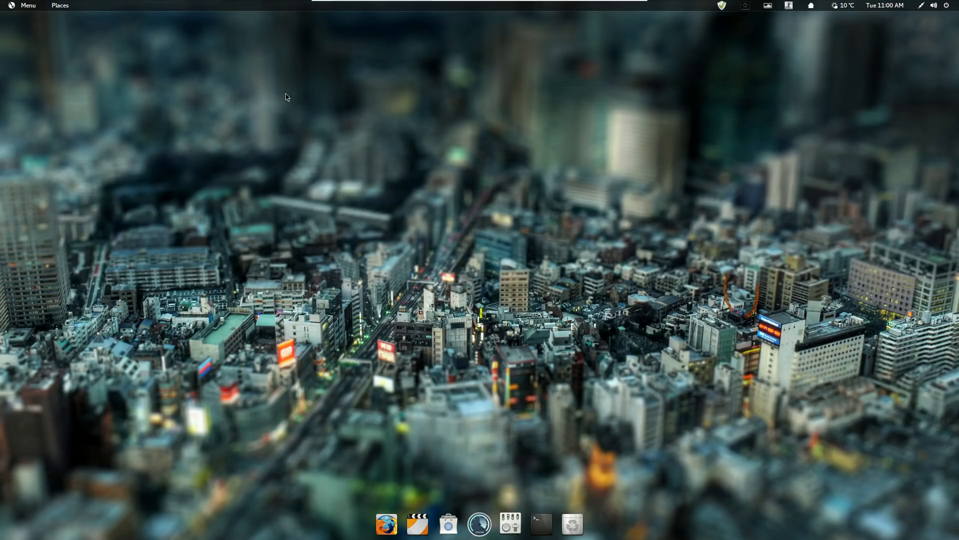
mouse_move(478, 384)
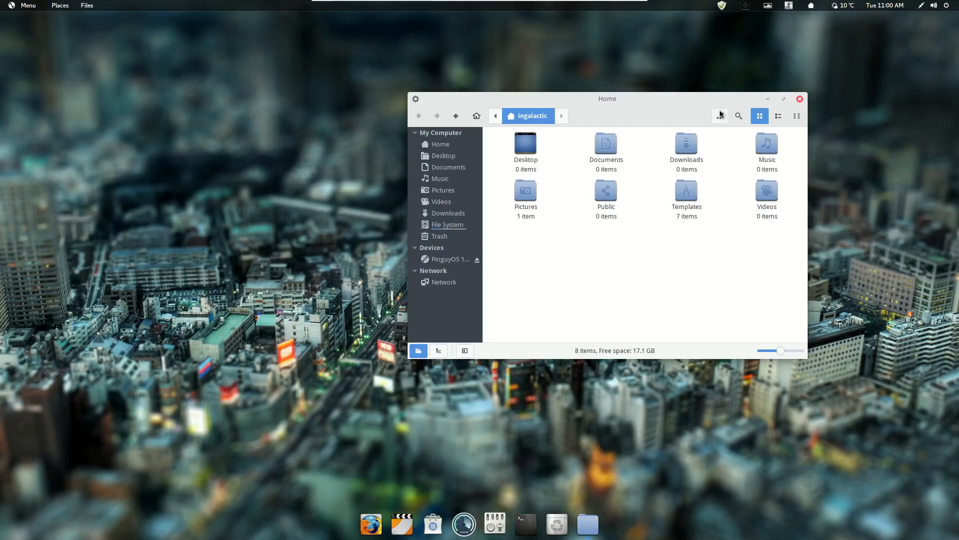
mouse_move(799, 99)
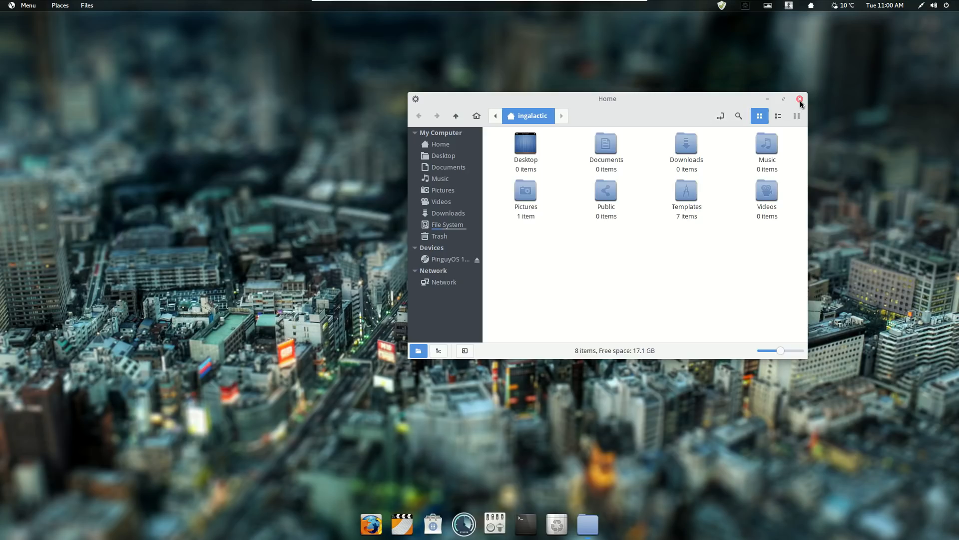
left_click(799, 99)
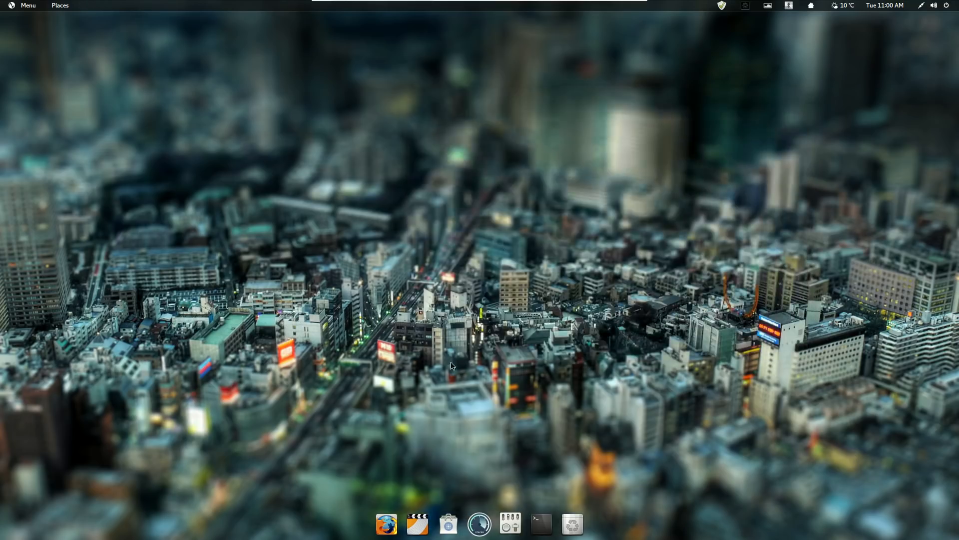
mouse_move(386, 524)
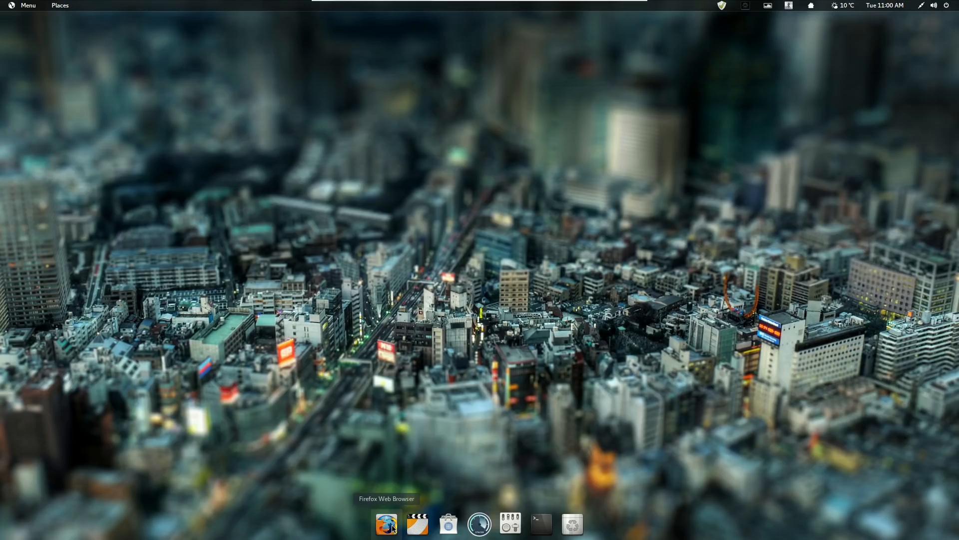
- Launch Firefox from the dock and search the web for 'pinguy 18.04'
left_click(386, 523)
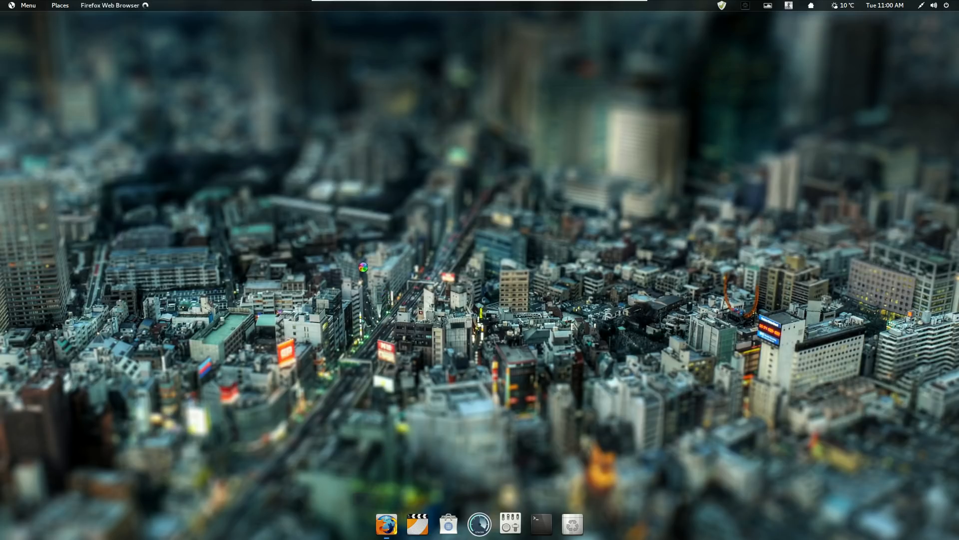
left_click(386, 524)
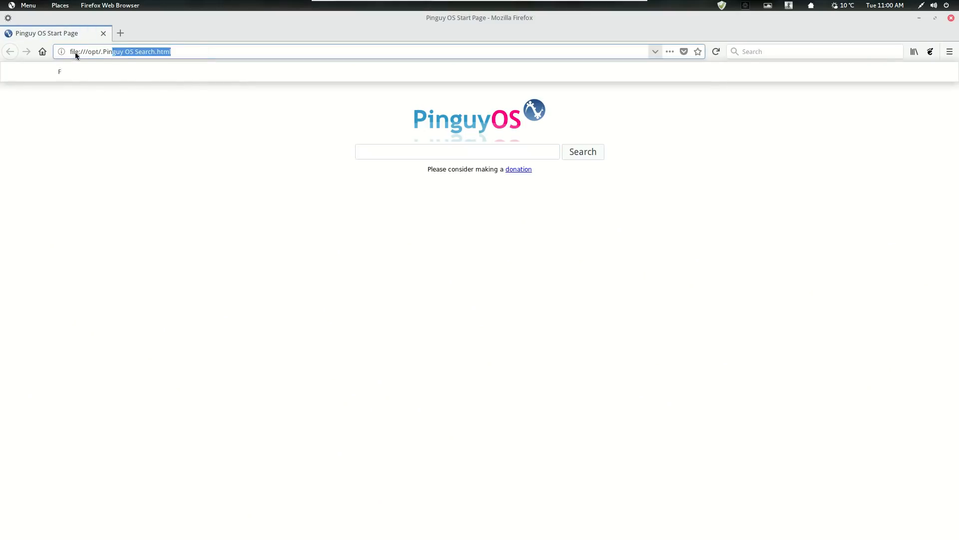
type("pi")
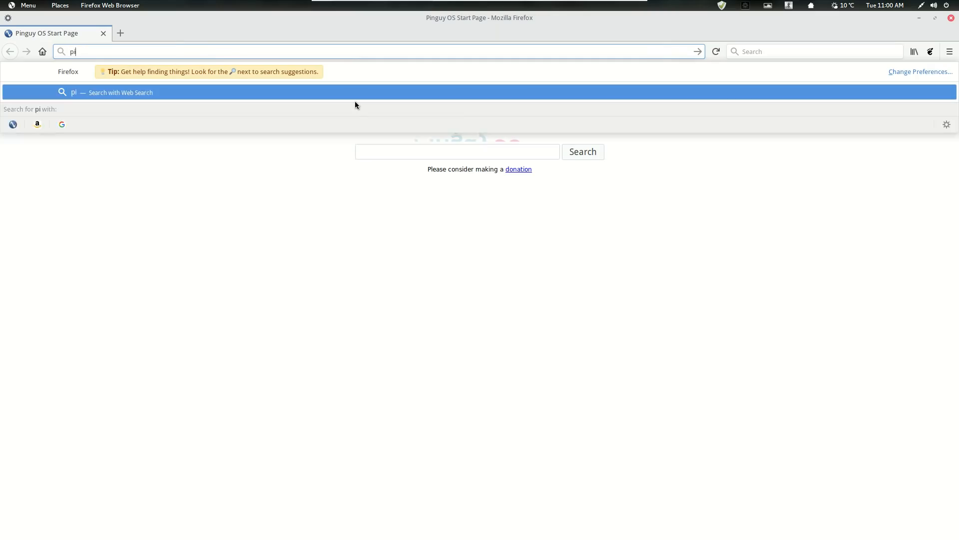
type("nguy")
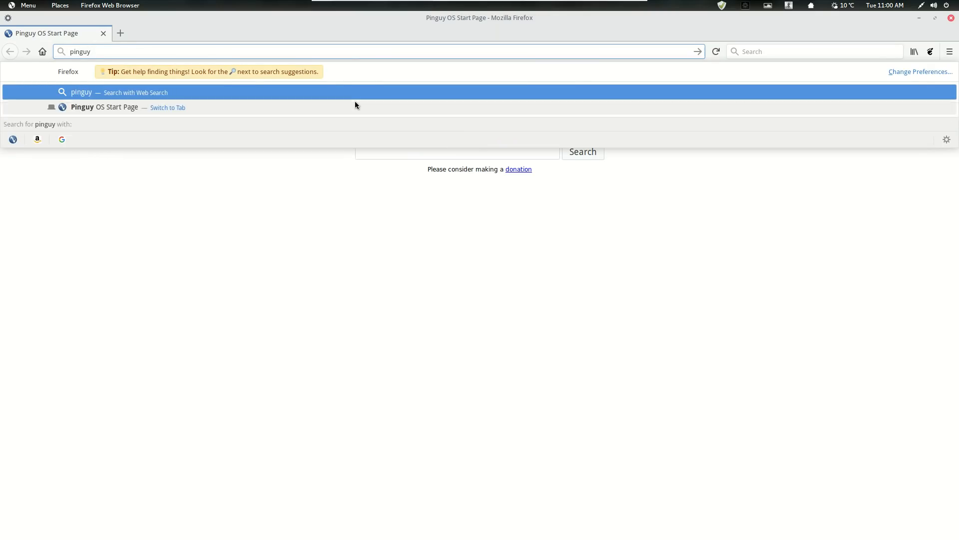
type("18")
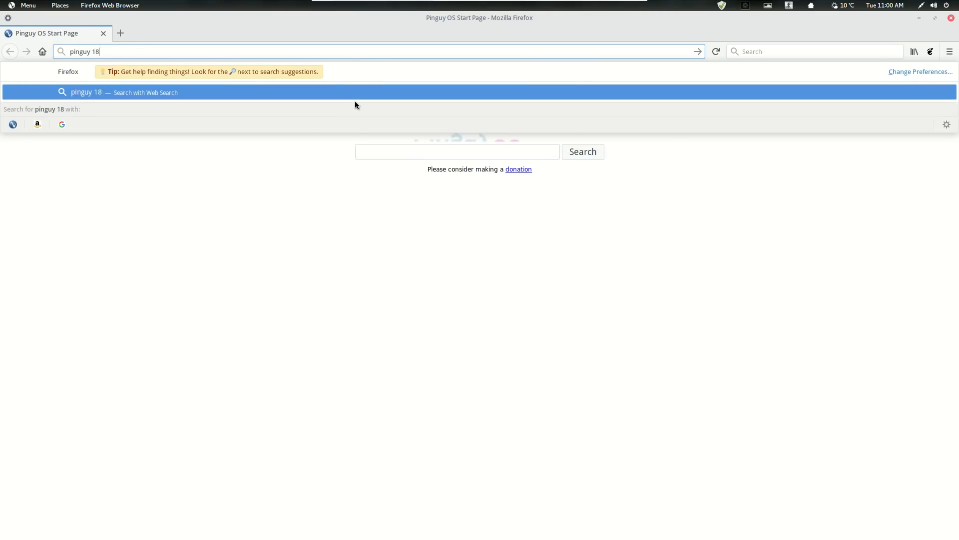
key("Return")
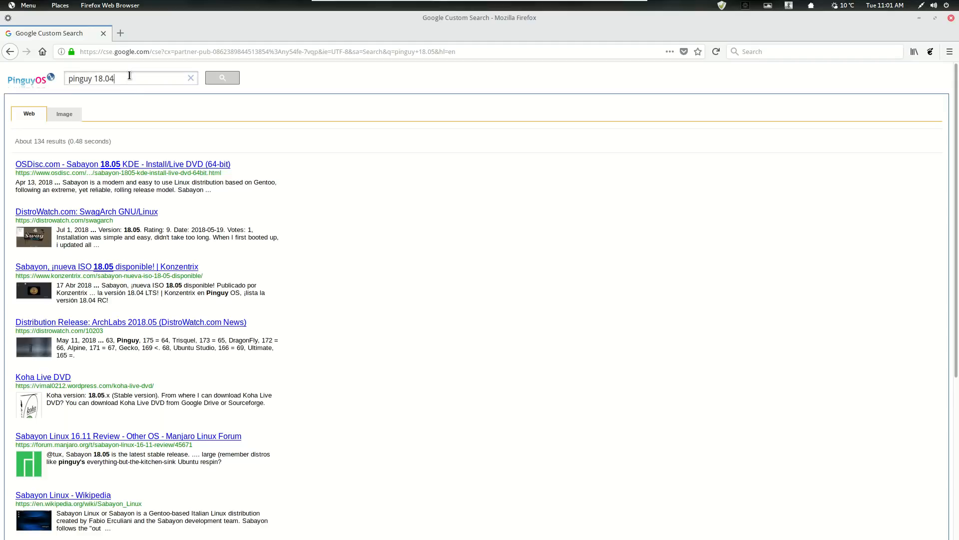
left_click(222, 78)
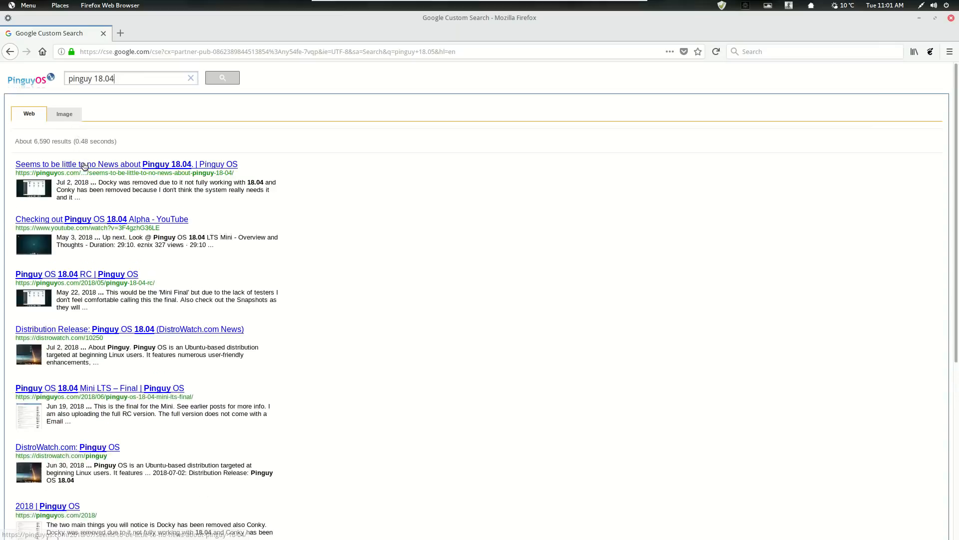
- Open the first pinguyos.com result, the post about little news on Pinguy 18.04
left_click(126, 163)
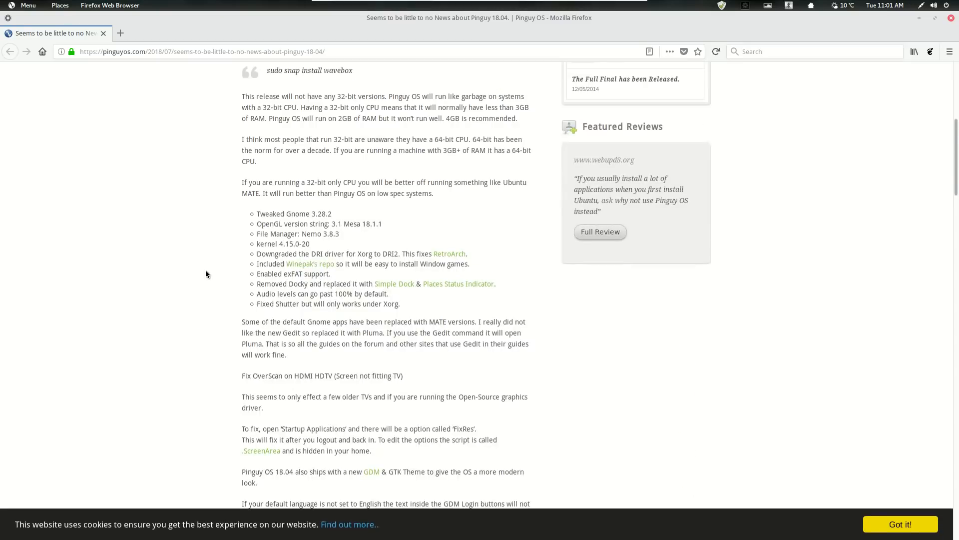
scroll("down", 3)
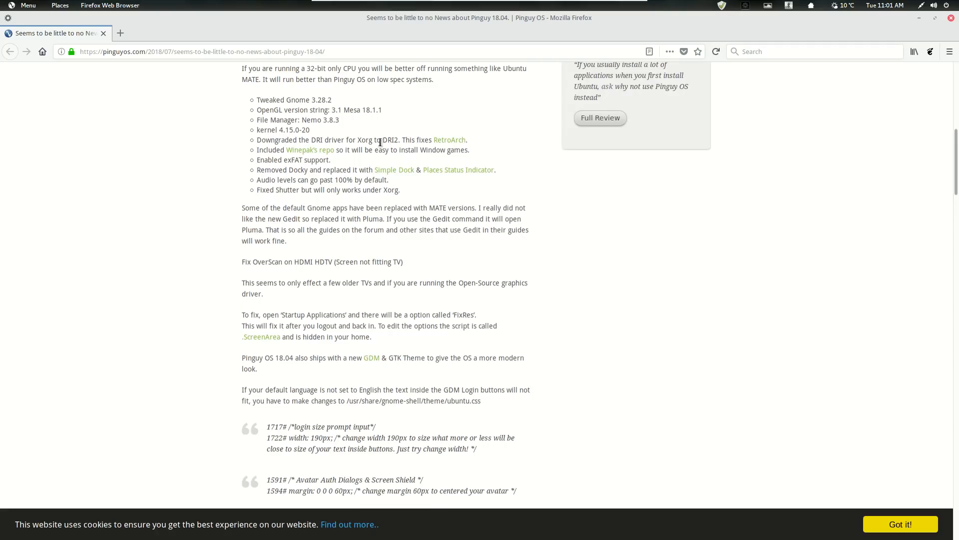
scroll("down", 3)
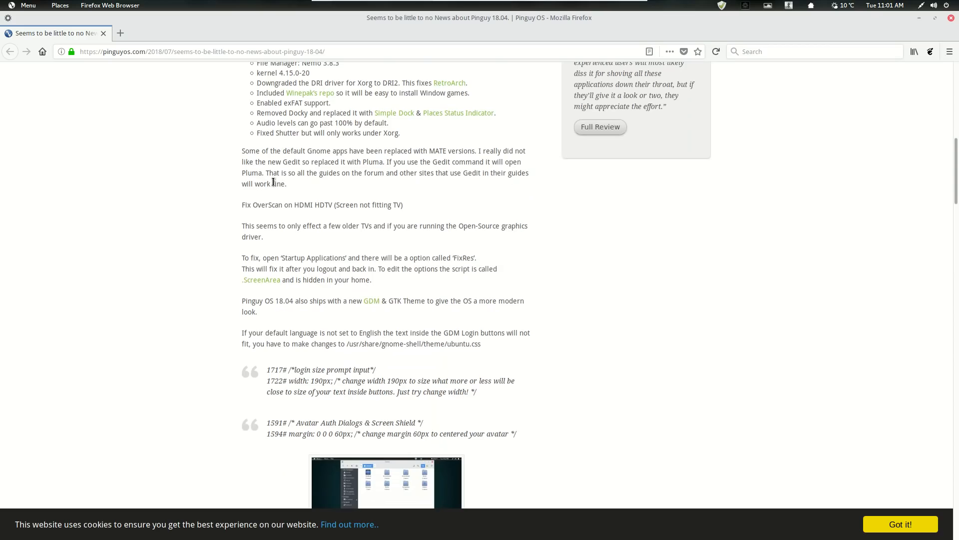
scroll("down", 3)
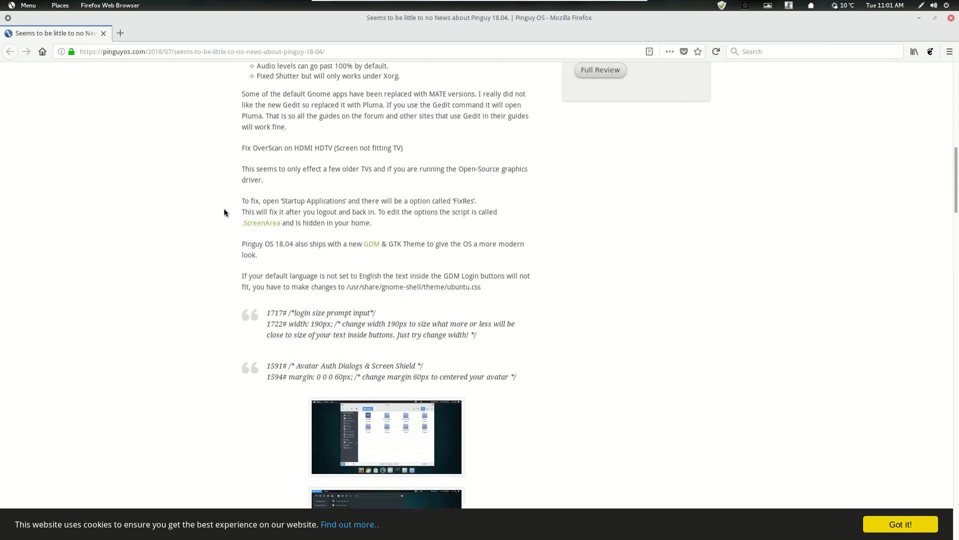
scroll("down", 3)
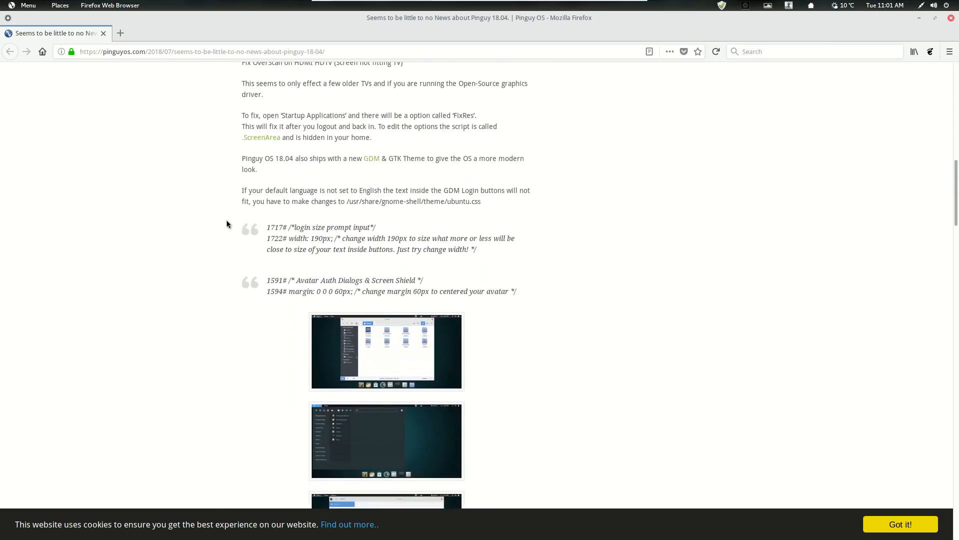
scroll("down", 3)
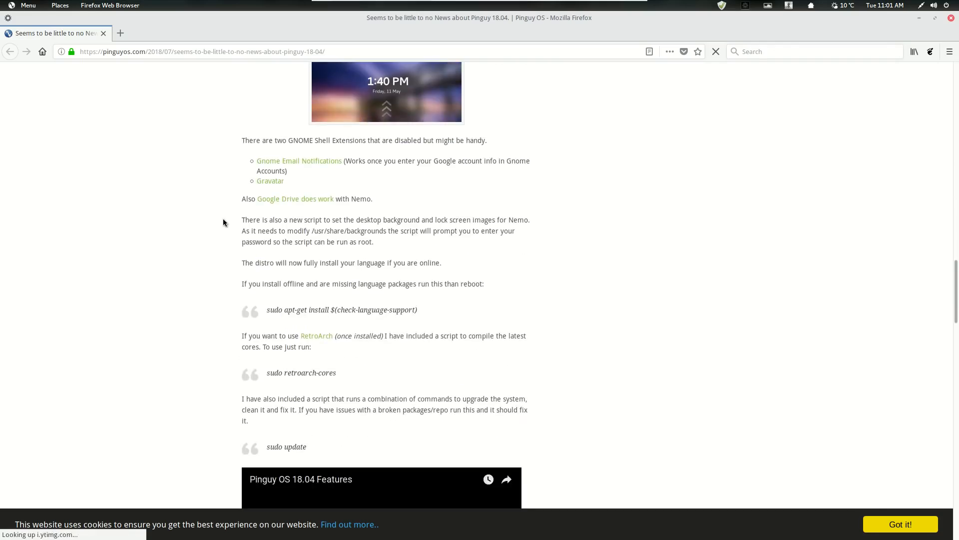
scroll("up", 3)
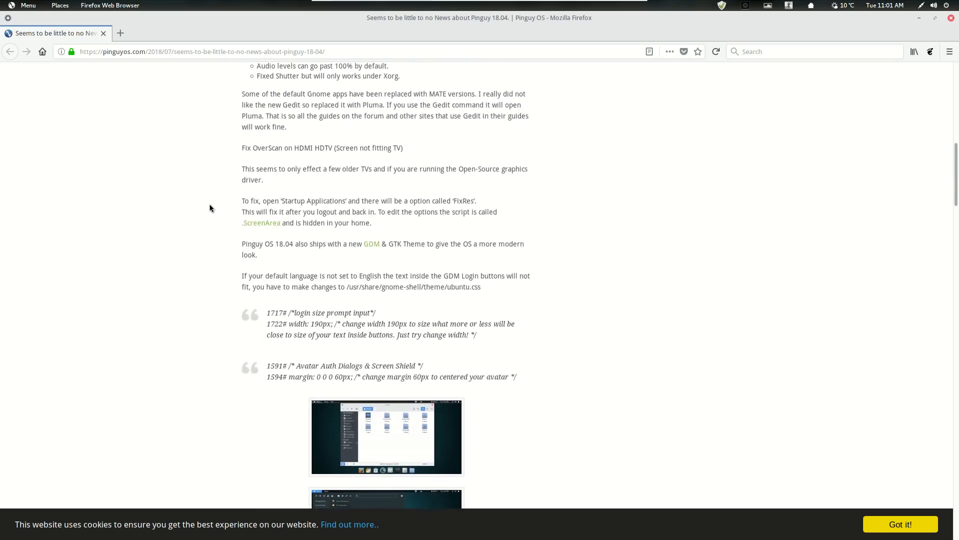
scroll("up", 3)
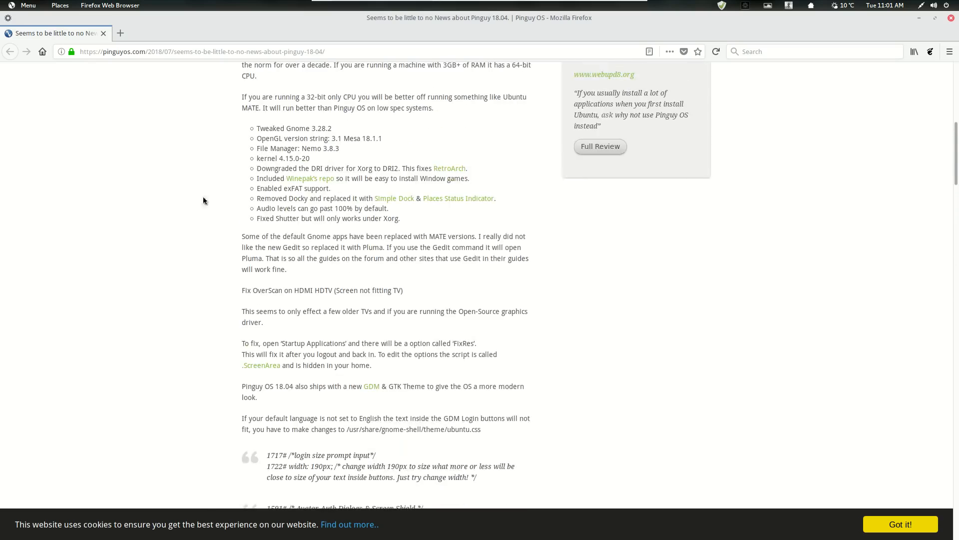
mouse_move(206, 177)
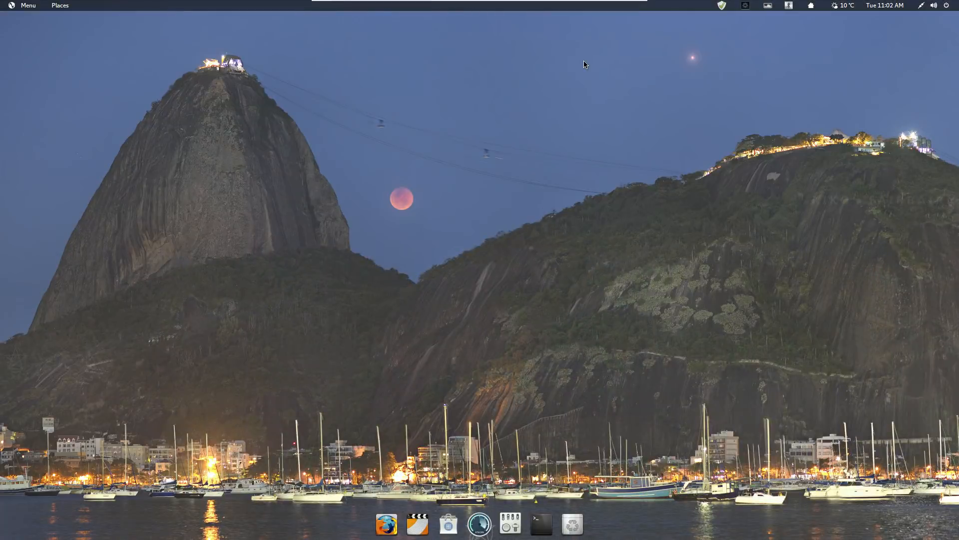
mouse_move(353, 139)
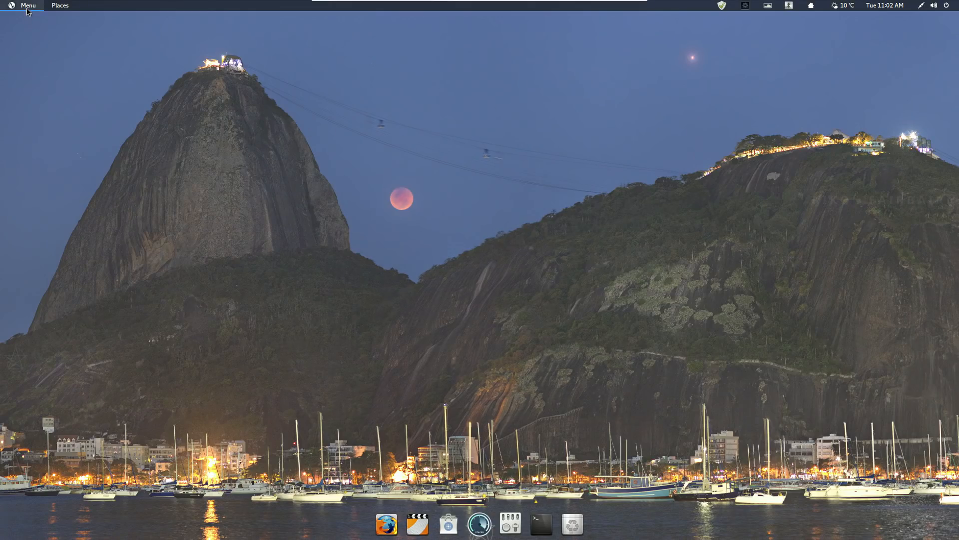
- Close Firefox to reveal the desktop with the moonlit Rio harbour wallpaper
left_click(24, 6)
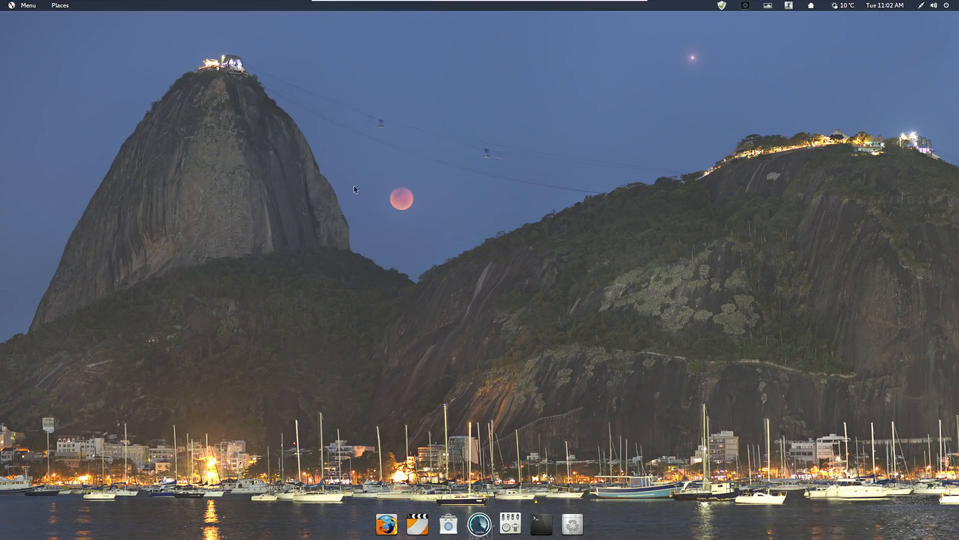
mouse_move(369, 206)
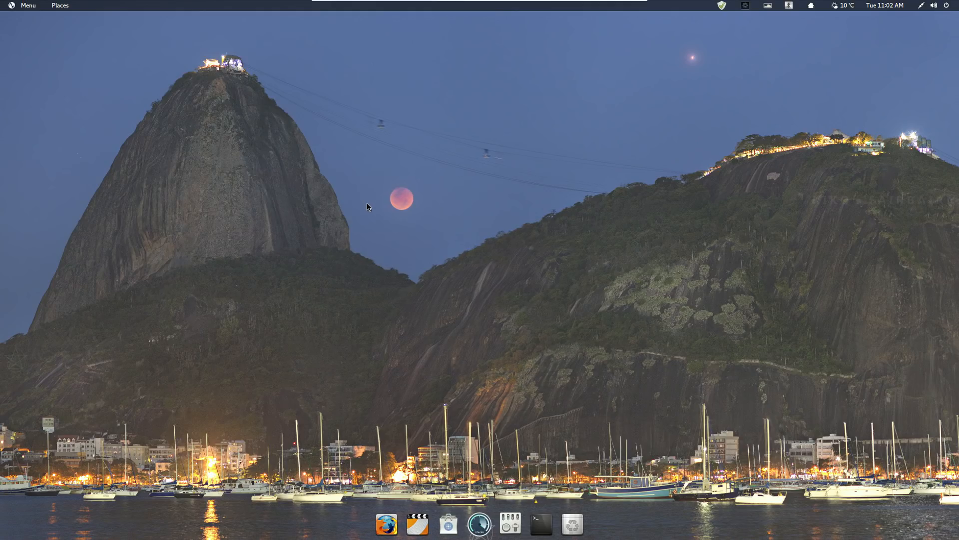
mouse_move(403, 260)
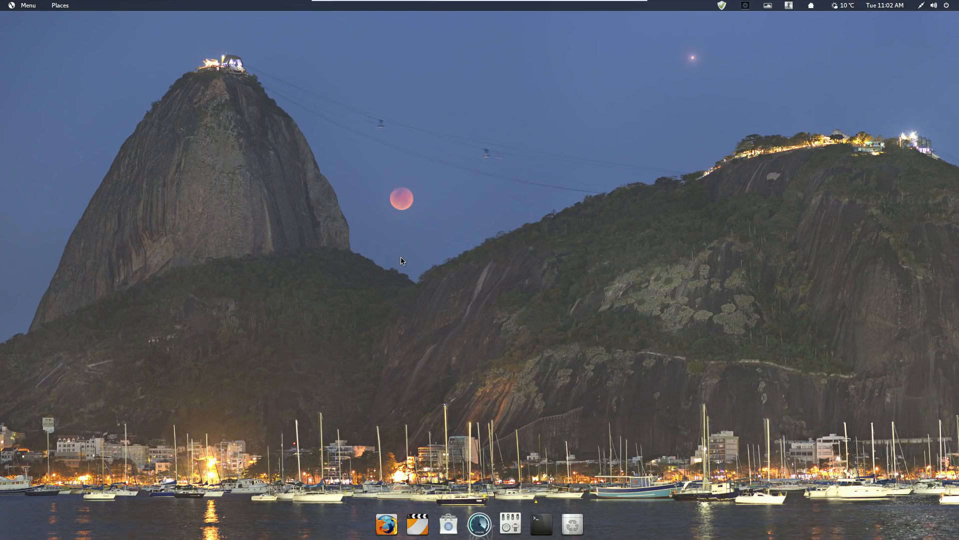
mouse_move(473, 242)
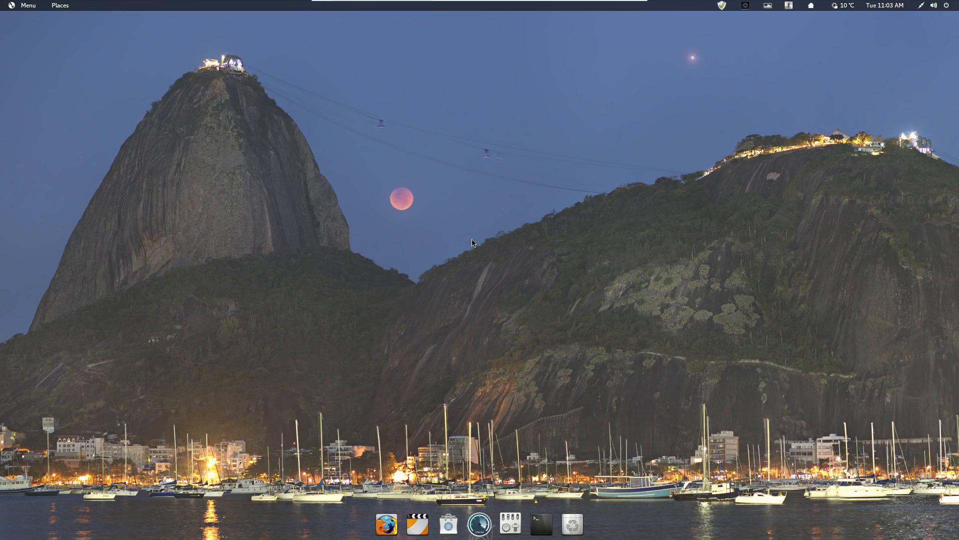
mouse_move(606, 270)
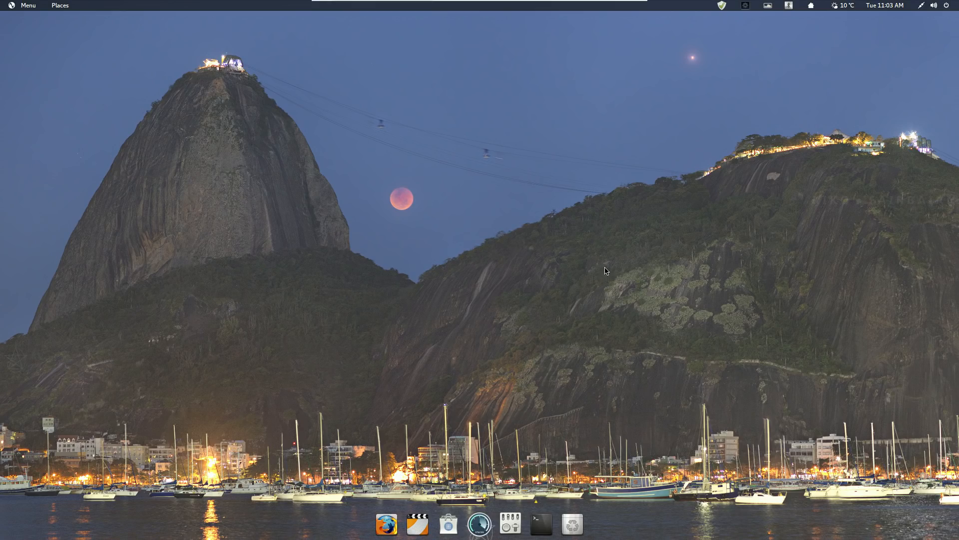